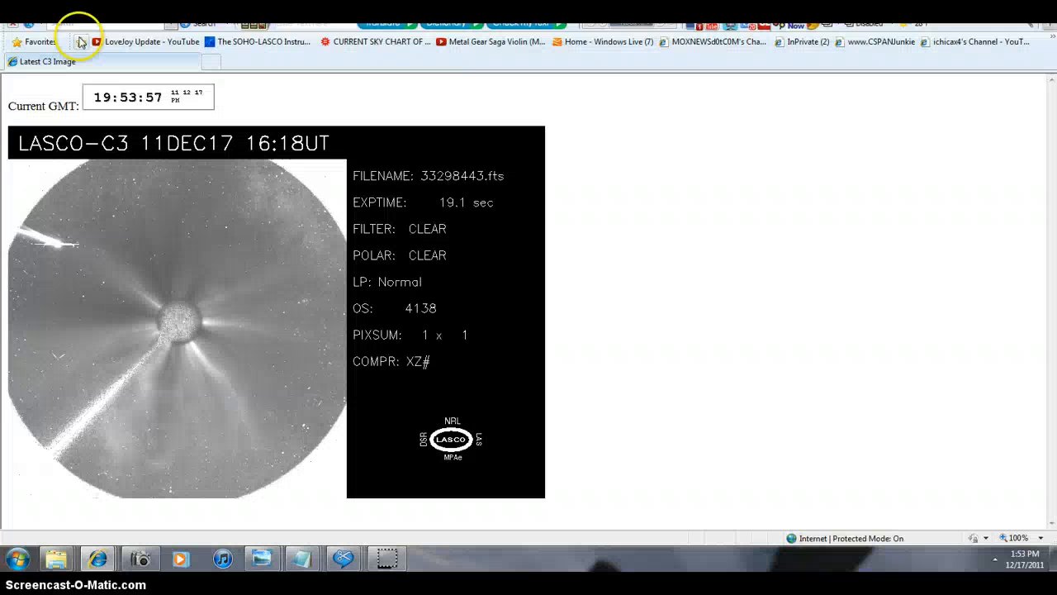
pyautogui.moveTo(769, 343)
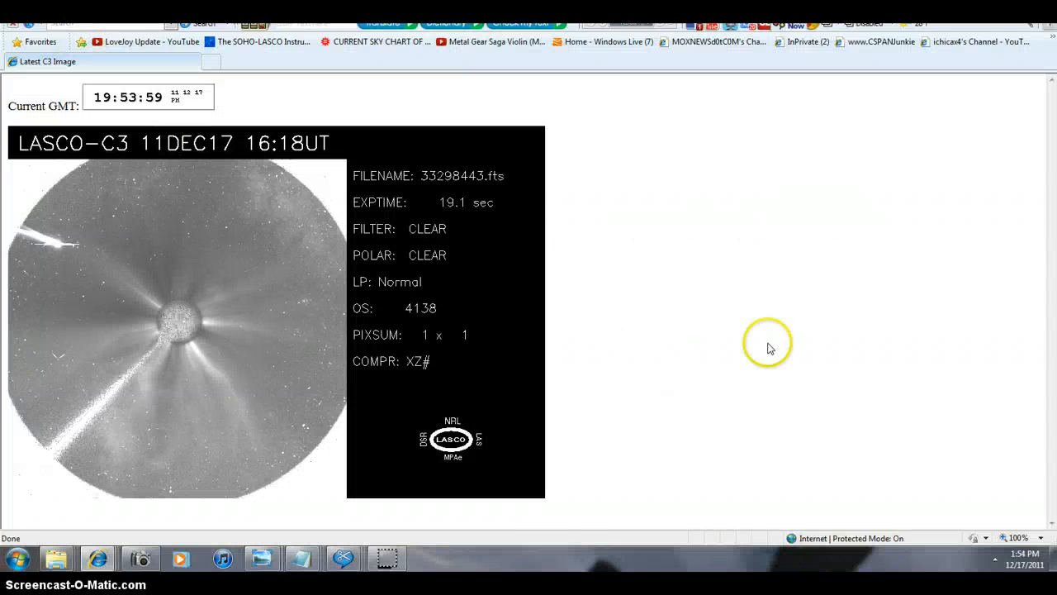
pyautogui.moveTo(25, 45)
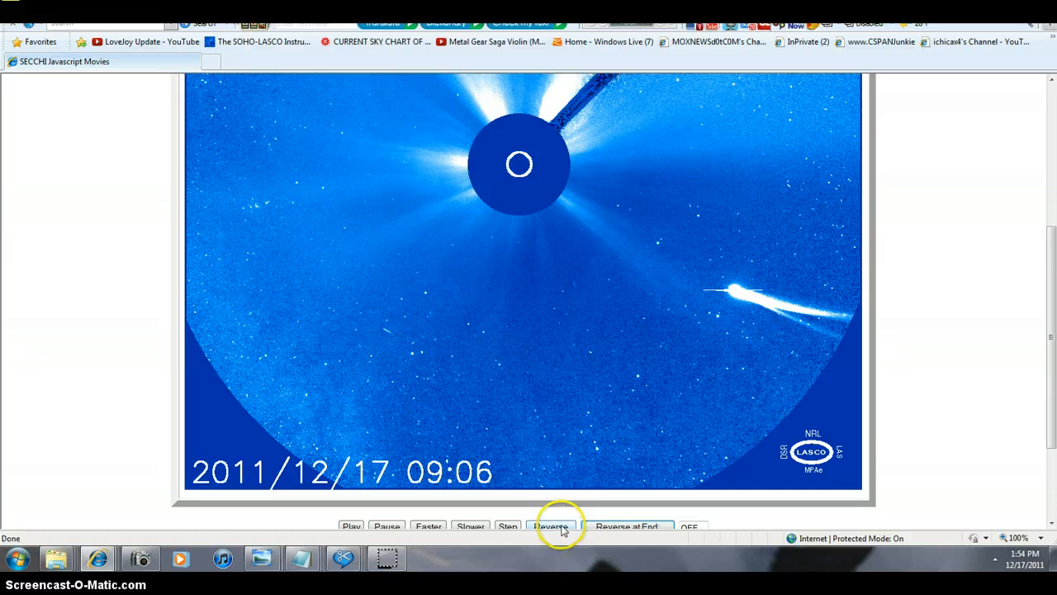
pyautogui.moveTo(578, 527)
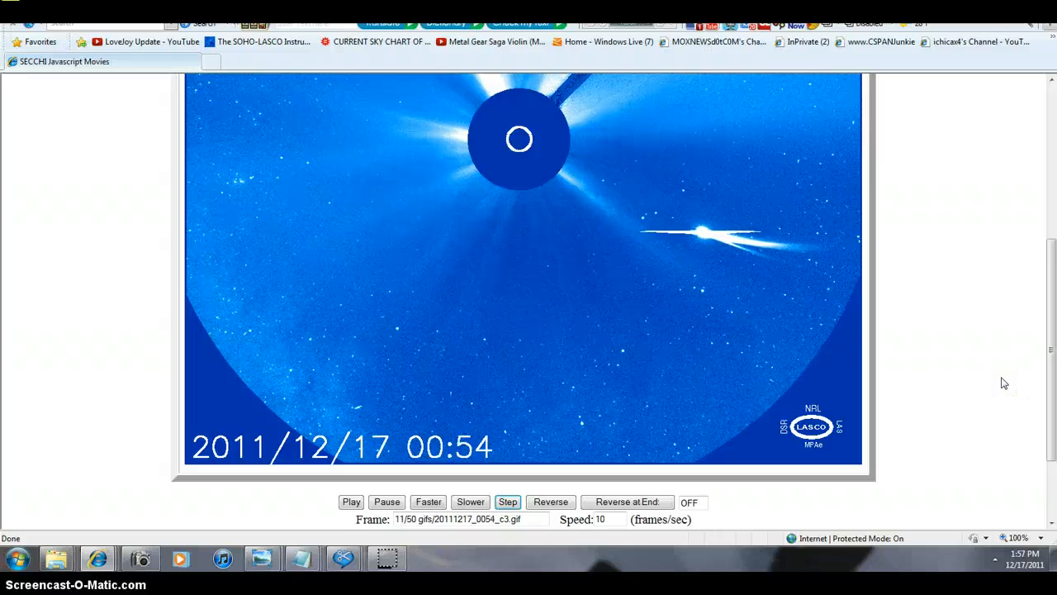
# Step: Step the SECCHI comet movie forward to frame 46/50, the 2011/12/17 15:18 image
pyautogui.click(351, 502)
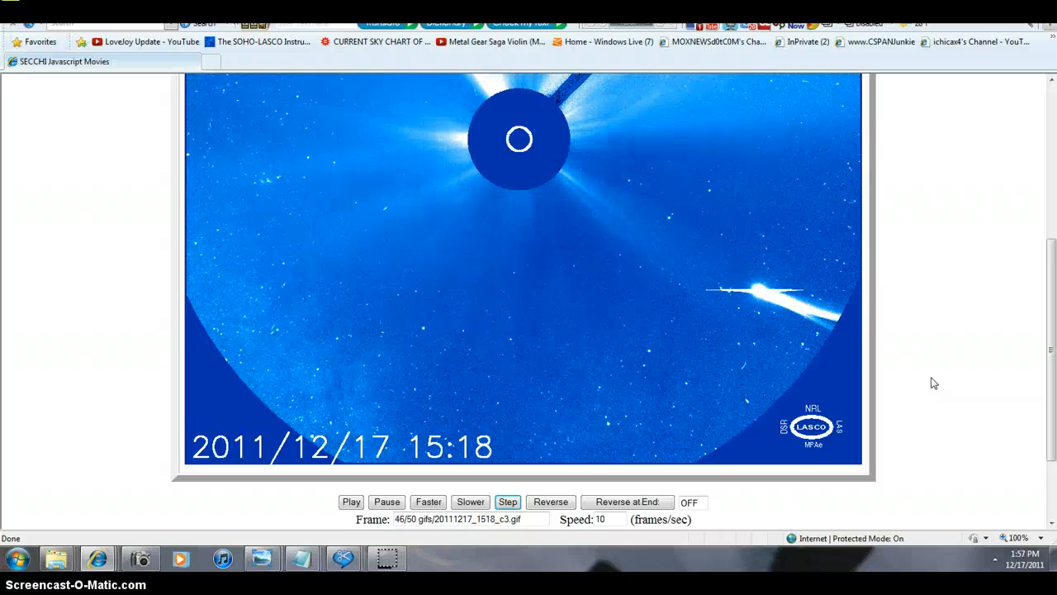
pyautogui.click(550, 501)
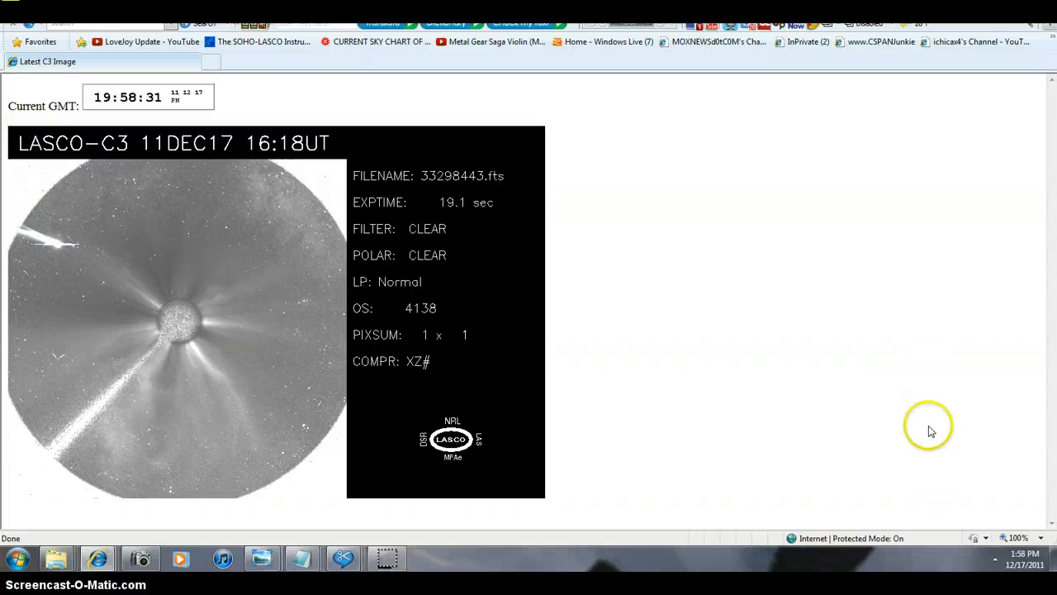
pyautogui.moveTo(948, 463)
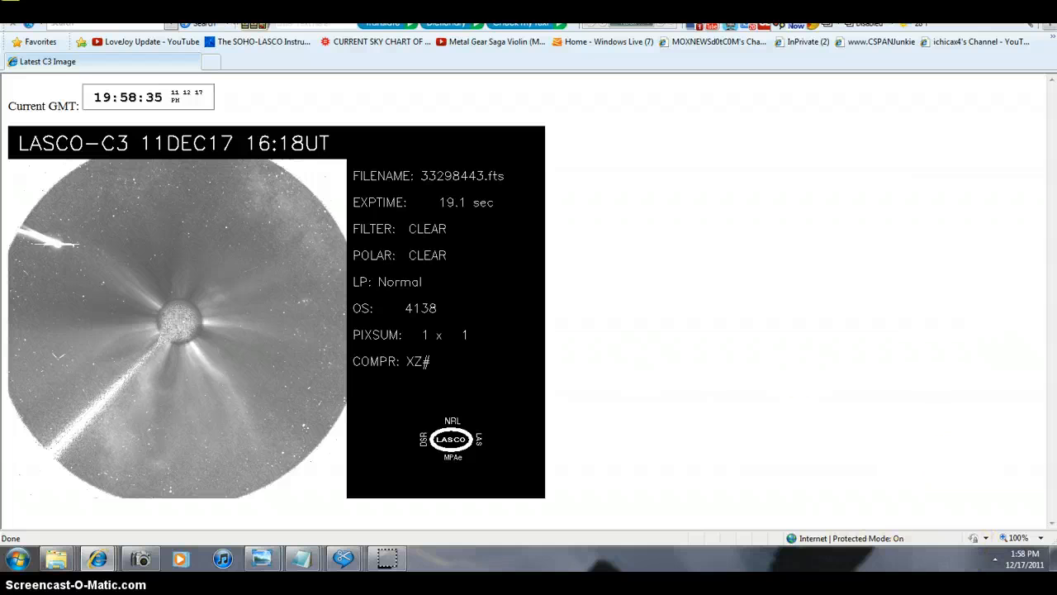
pyautogui.moveTo(12, 29)
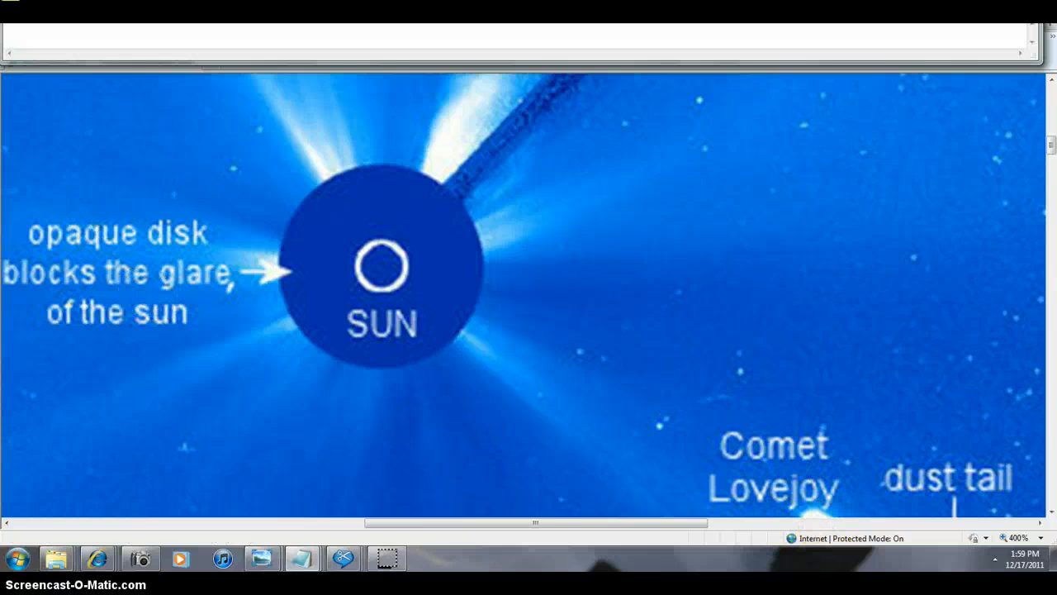
pyautogui.scroll(-3)
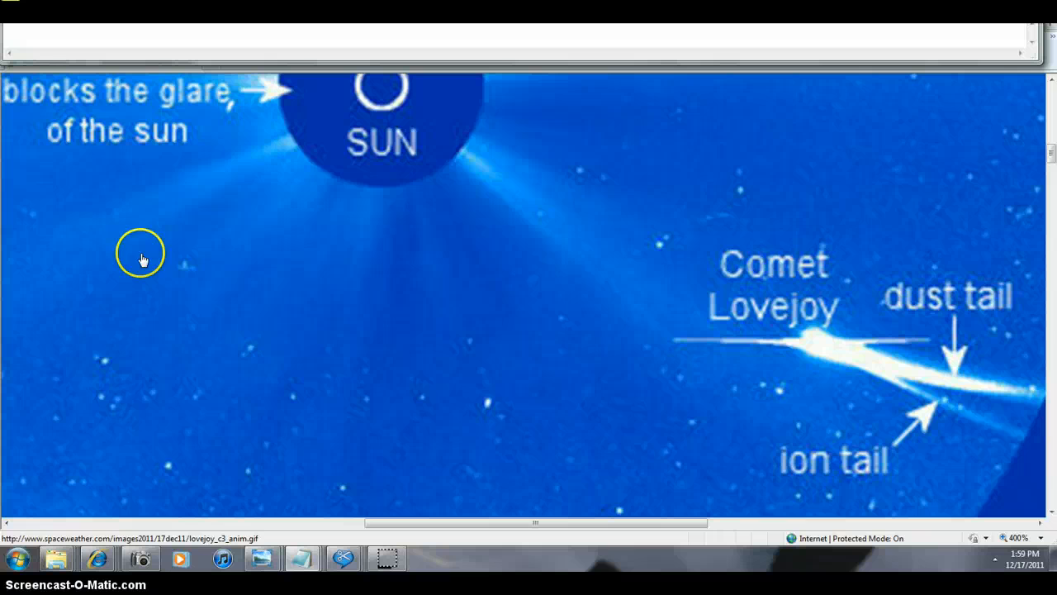
pyautogui.moveTo(858, 376)
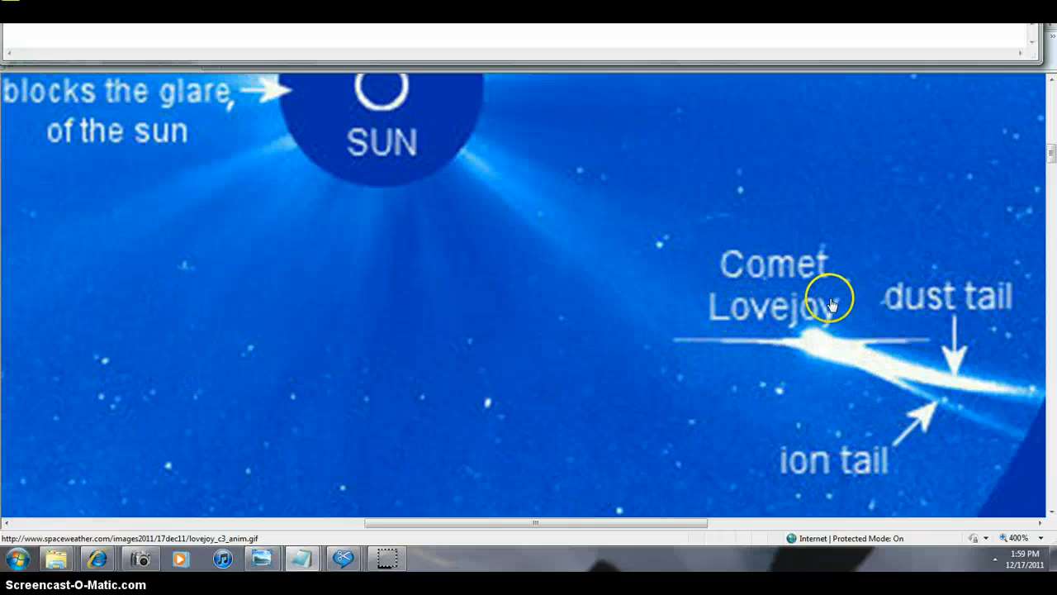
pyautogui.moveTo(915, 295)
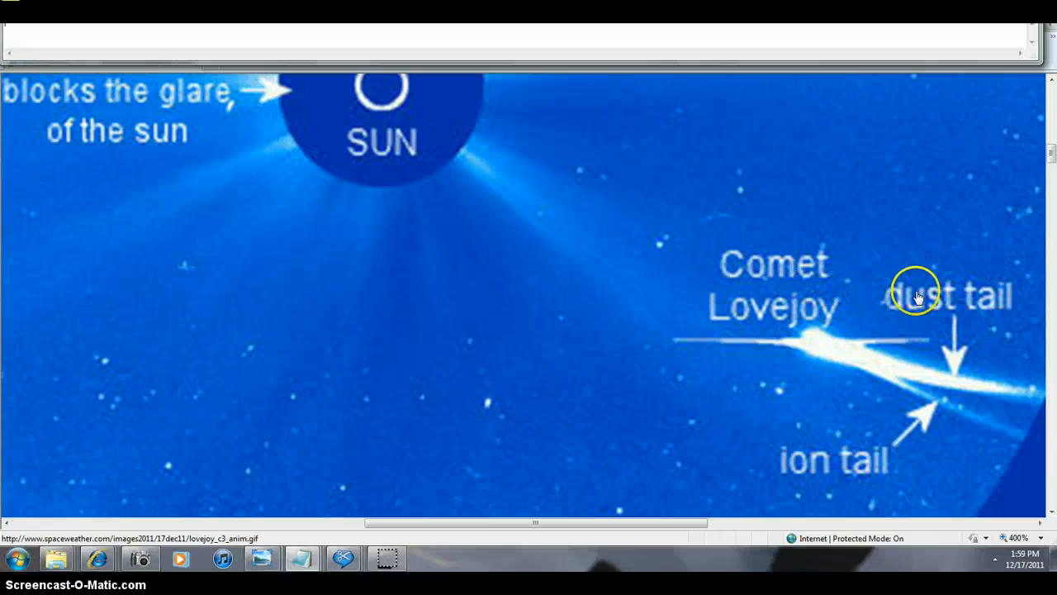
pyautogui.moveTo(837, 414)
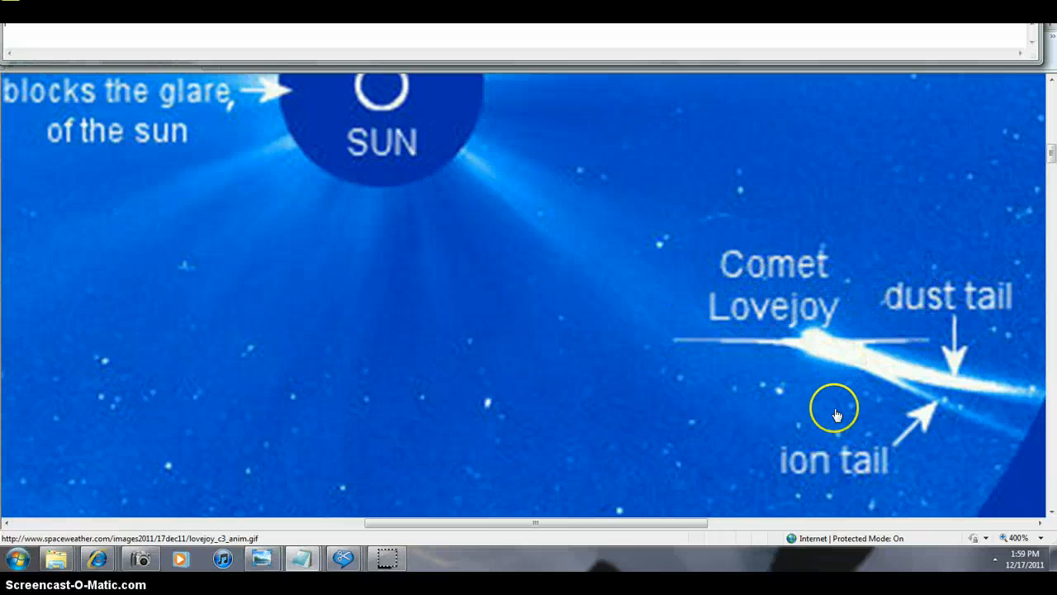
pyautogui.moveTo(532, 503)
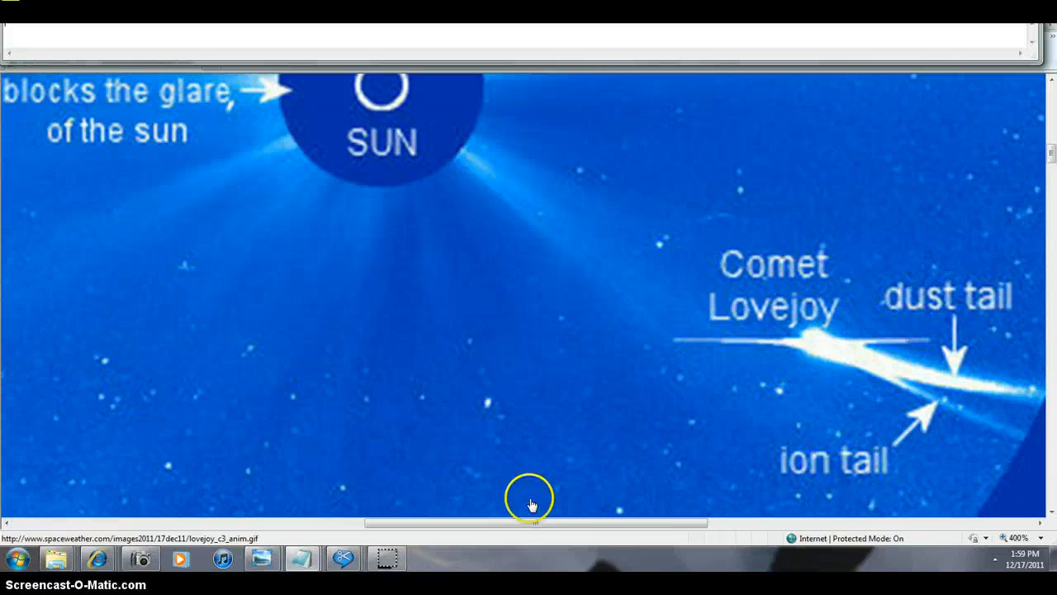
pyautogui.moveTo(35, 62)
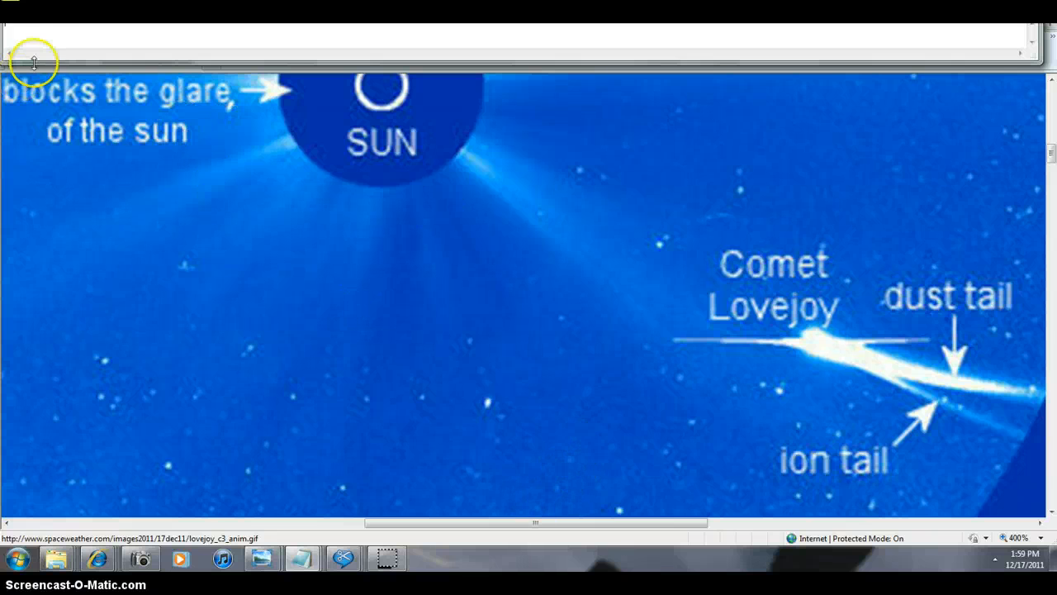
pyautogui.moveTo(865, 303)
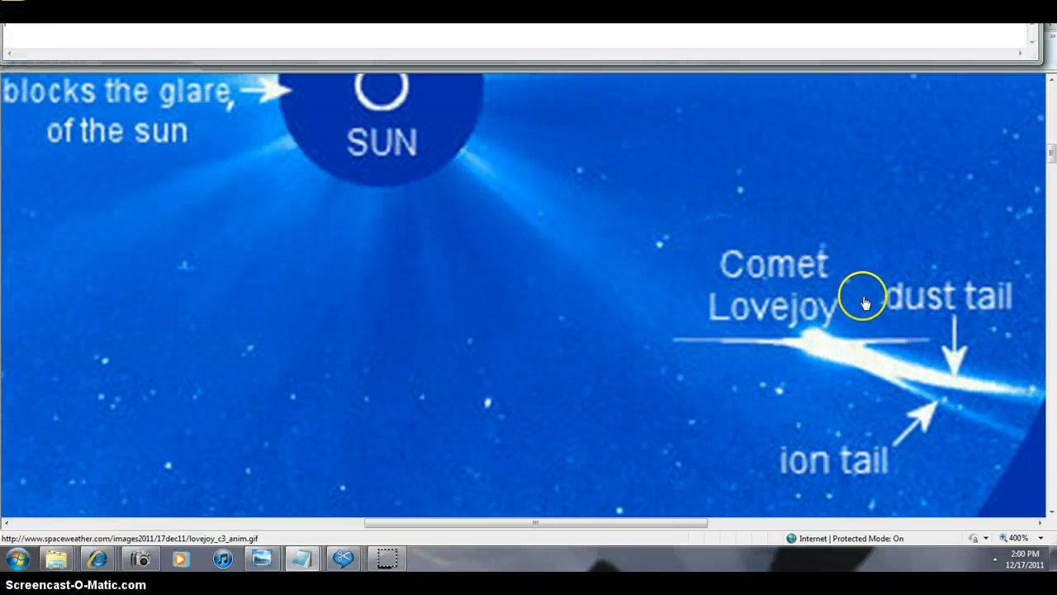
pyautogui.moveTo(824, 366)
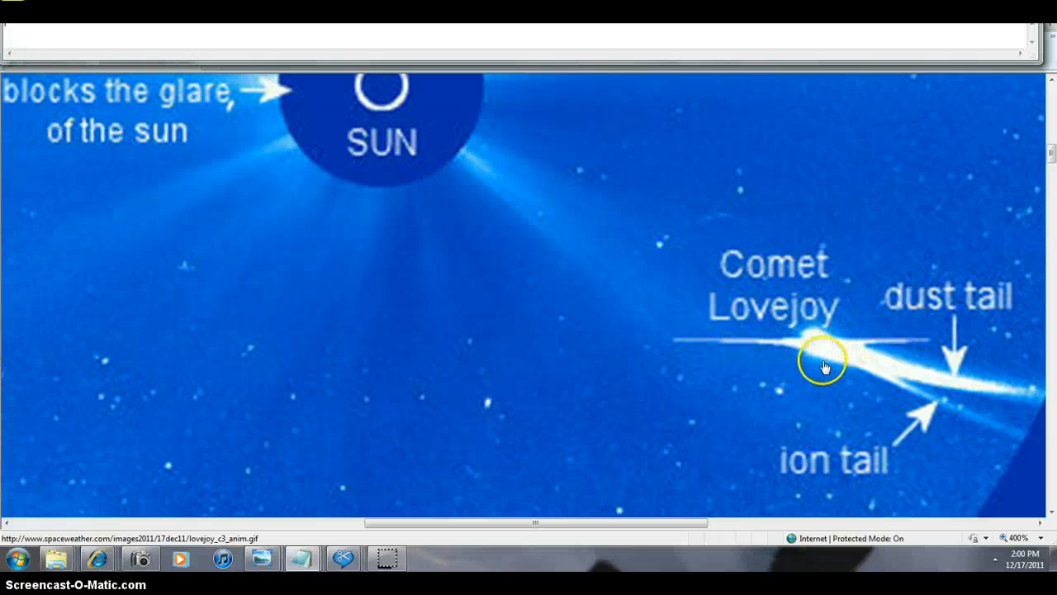
pyautogui.moveTo(816, 370)
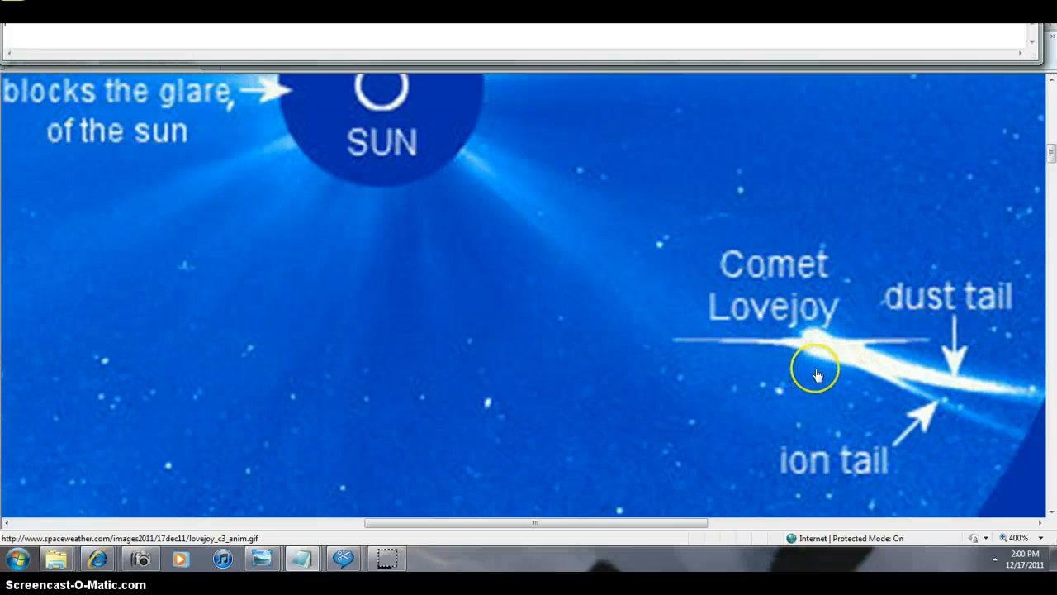
pyautogui.moveTo(983, 403)
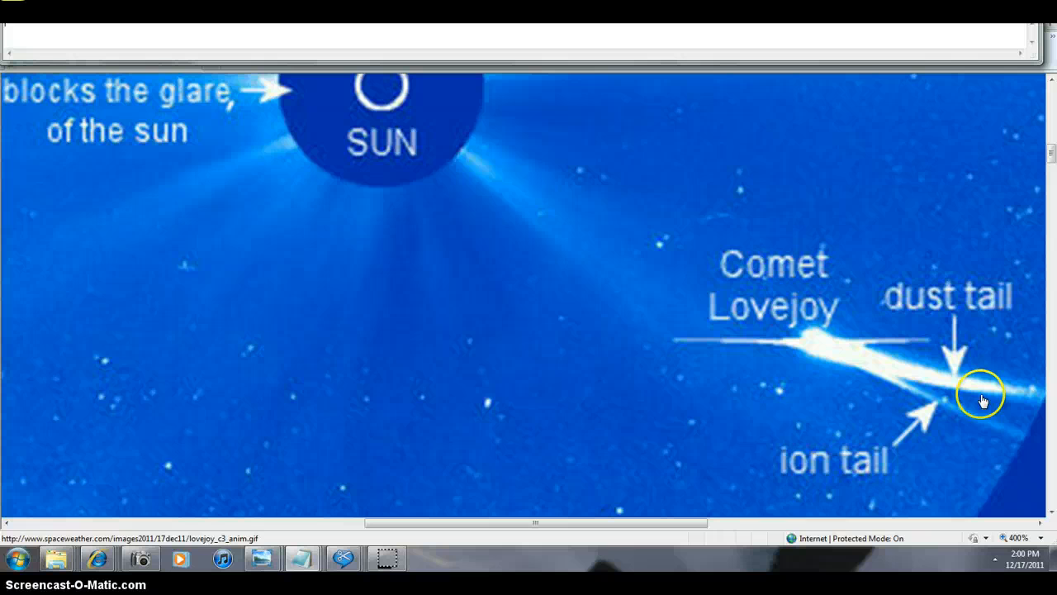
pyautogui.moveTo(975, 466)
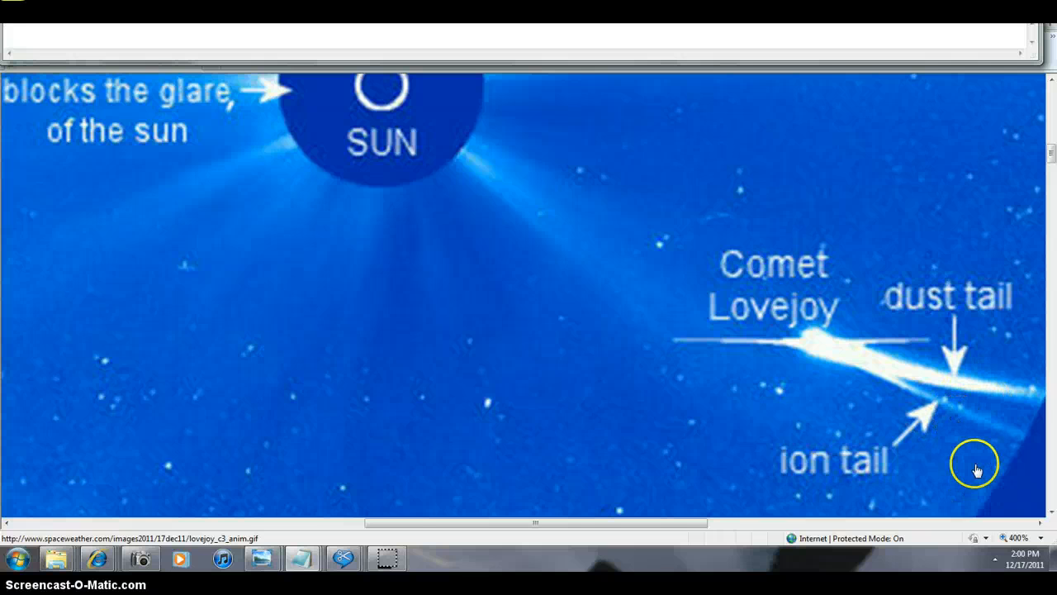
pyautogui.moveTo(979, 446)
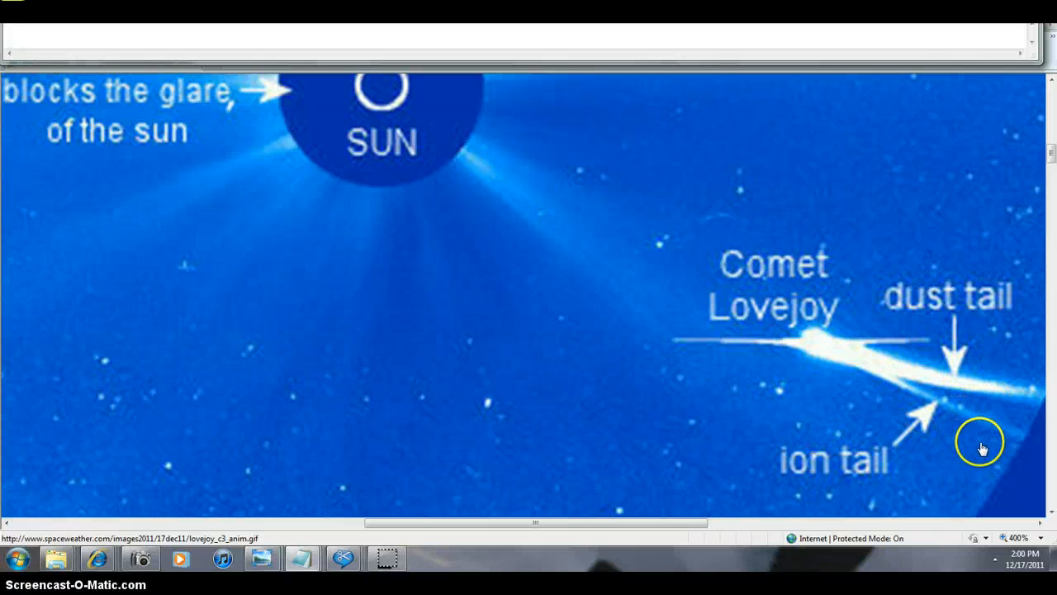
pyautogui.moveTo(960, 413)
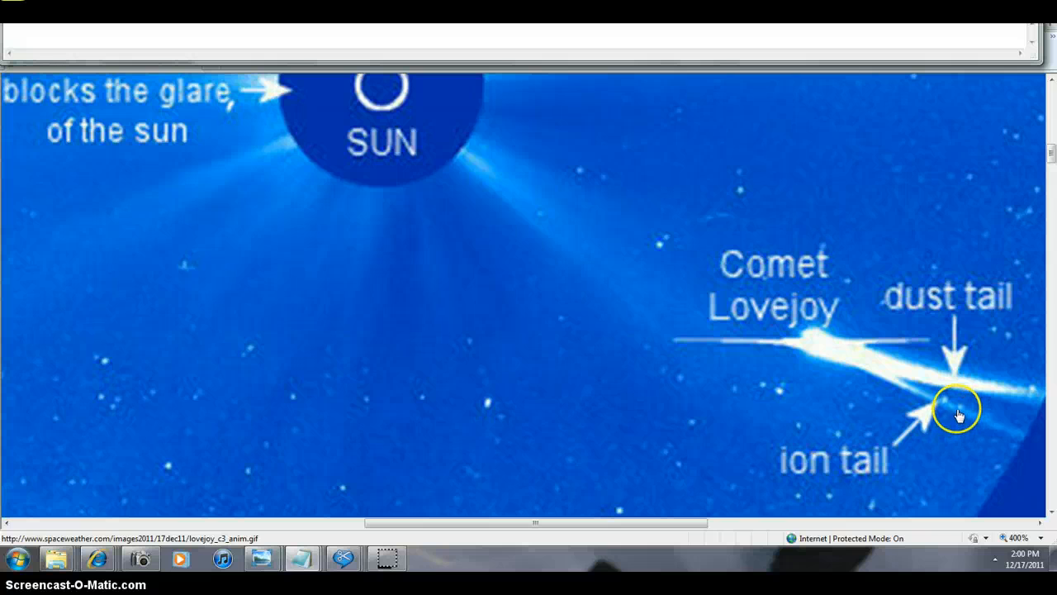
pyautogui.moveTo(1023, 399)
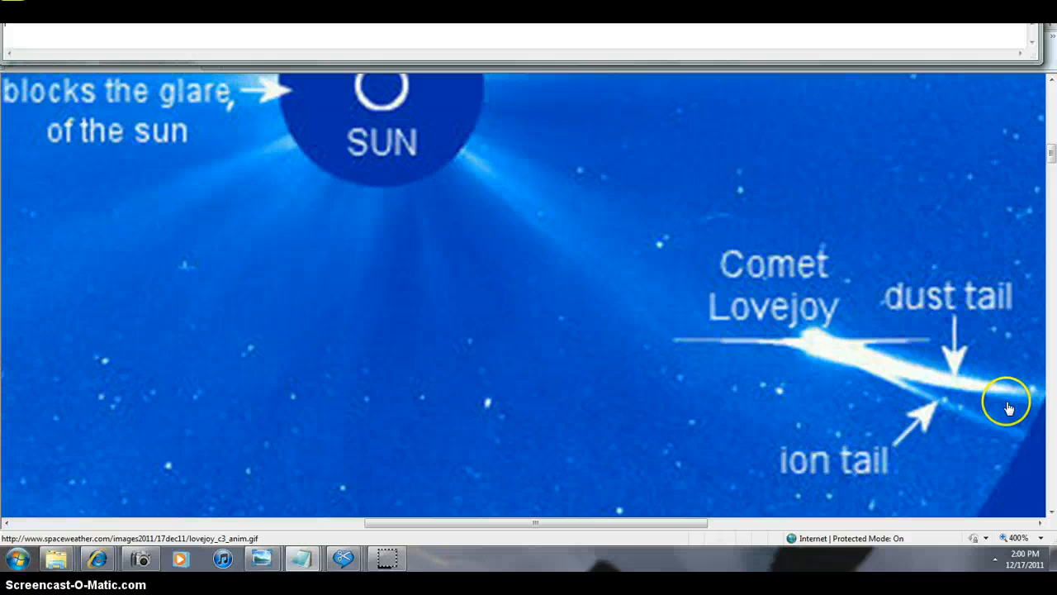
pyautogui.moveTo(950, 479)
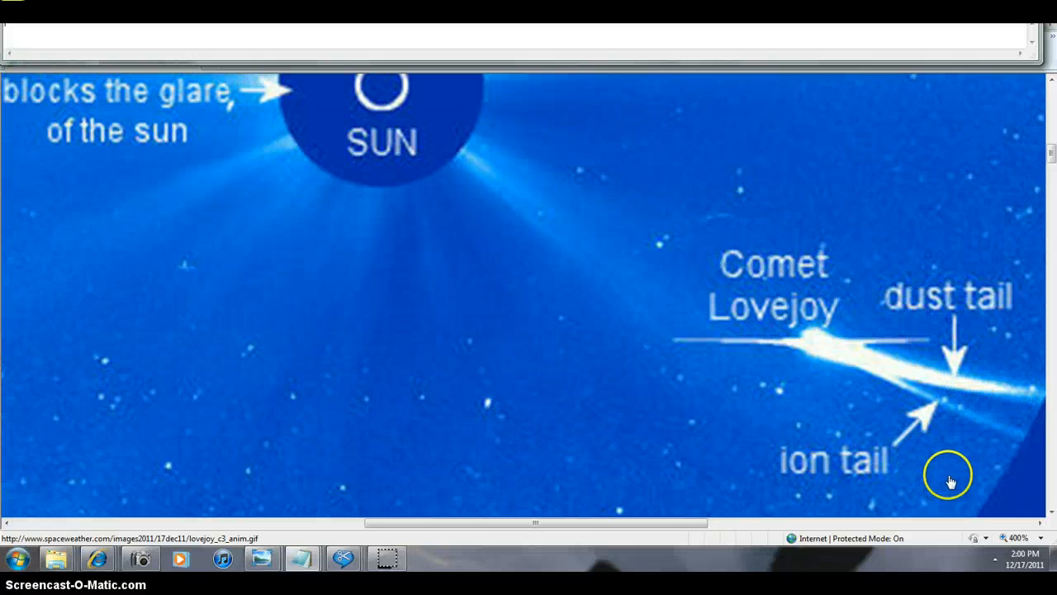
pyautogui.moveTo(944, 402)
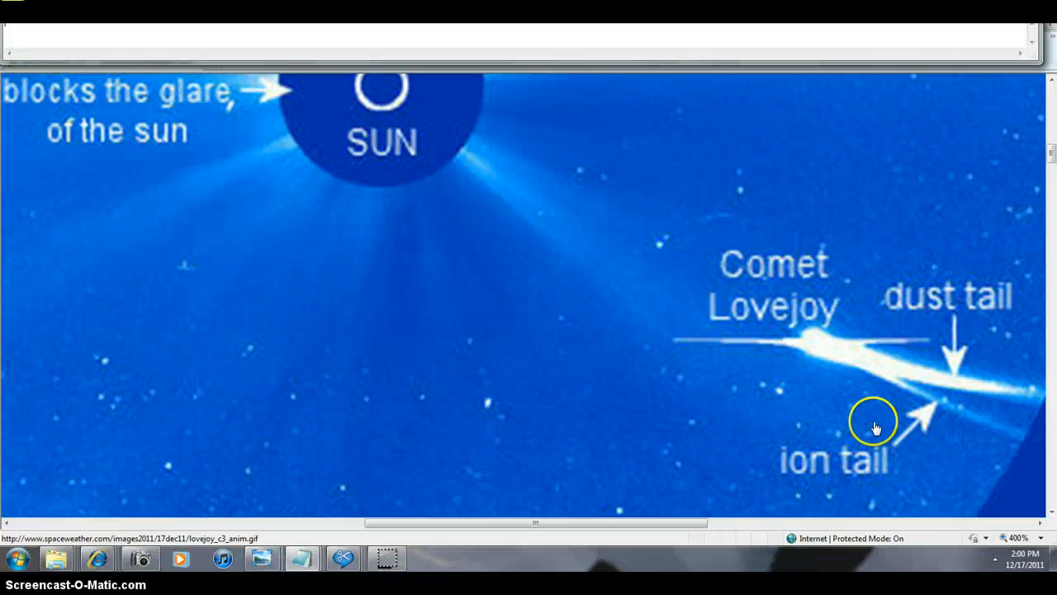
pyautogui.moveTo(862, 337)
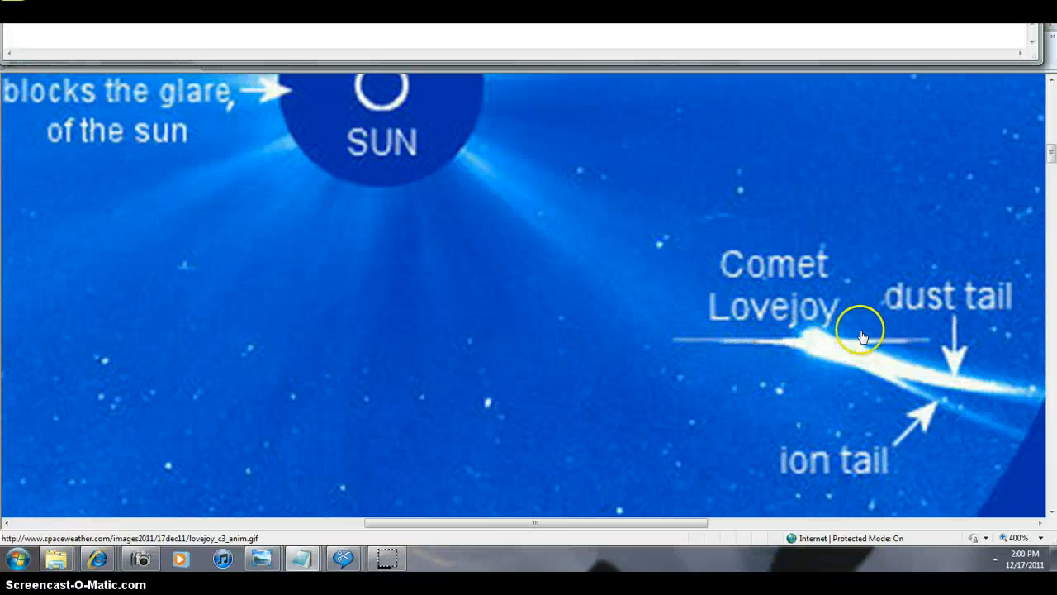
pyautogui.moveTo(717, 348)
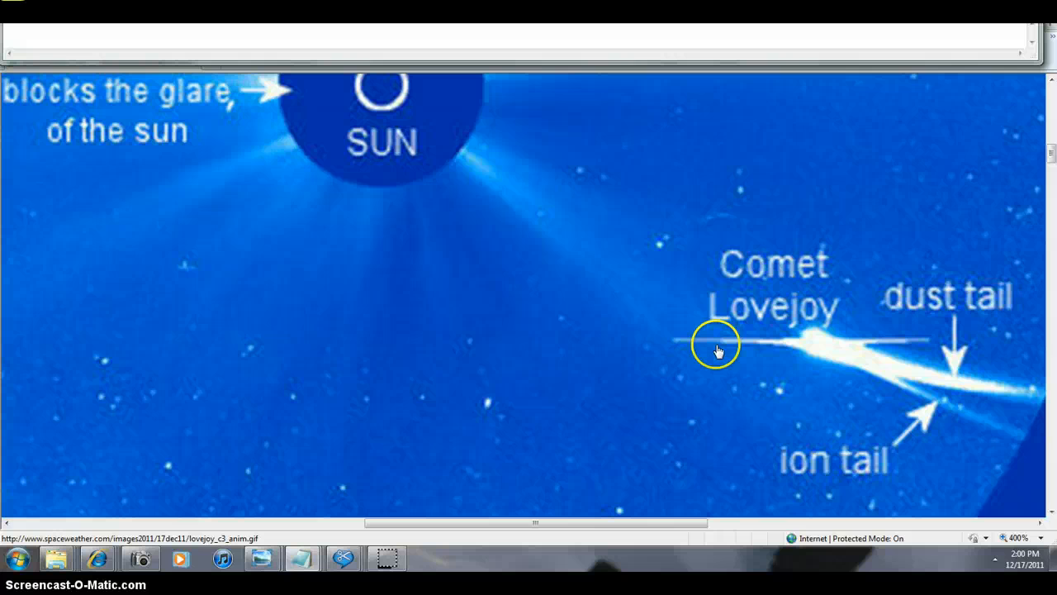
pyautogui.moveTo(824, 347)
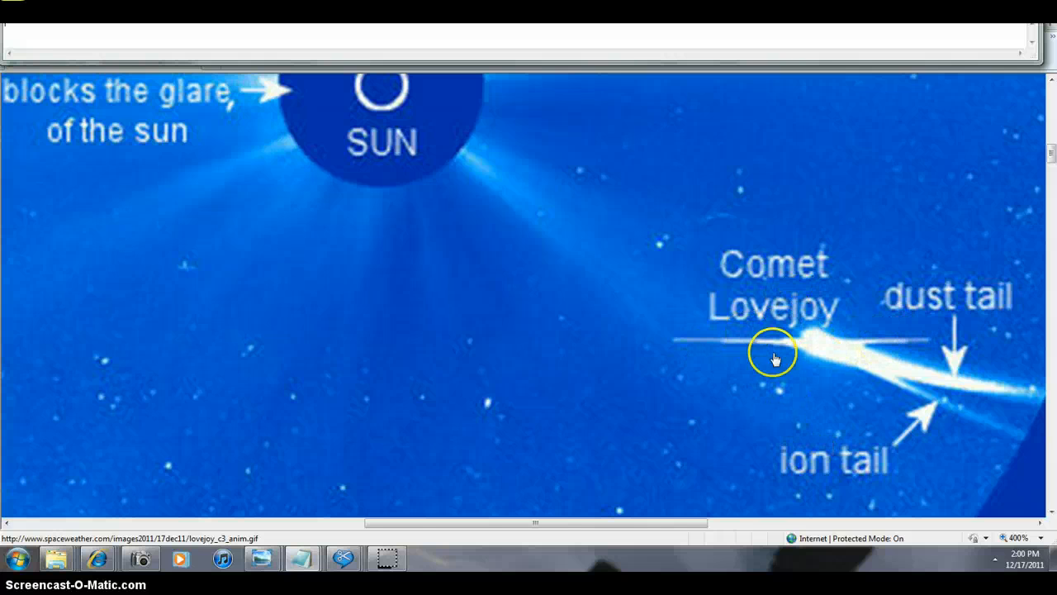
pyautogui.moveTo(602, 413)
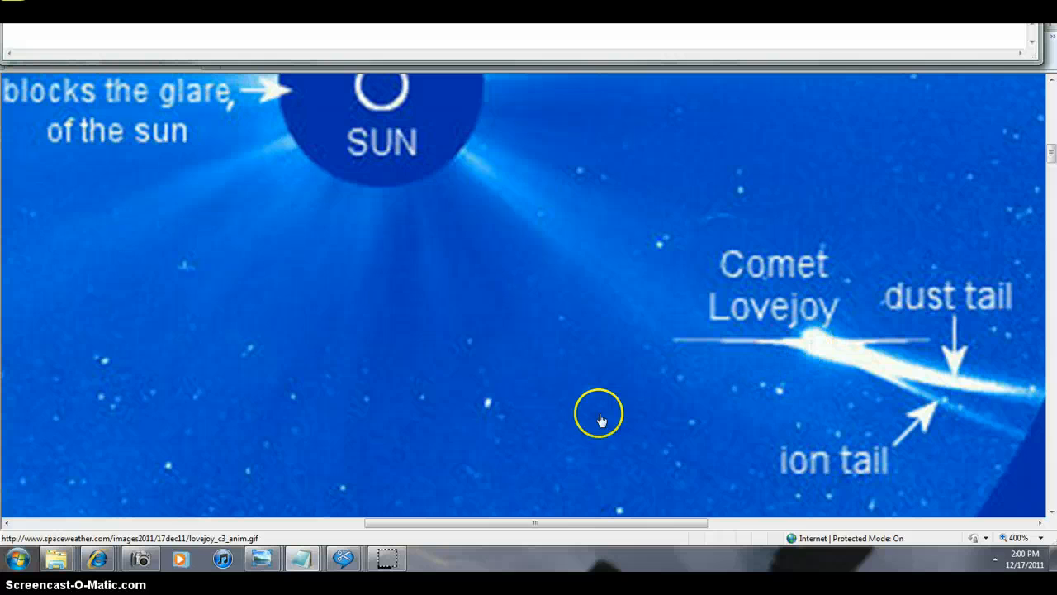
pyautogui.moveTo(814, 341)
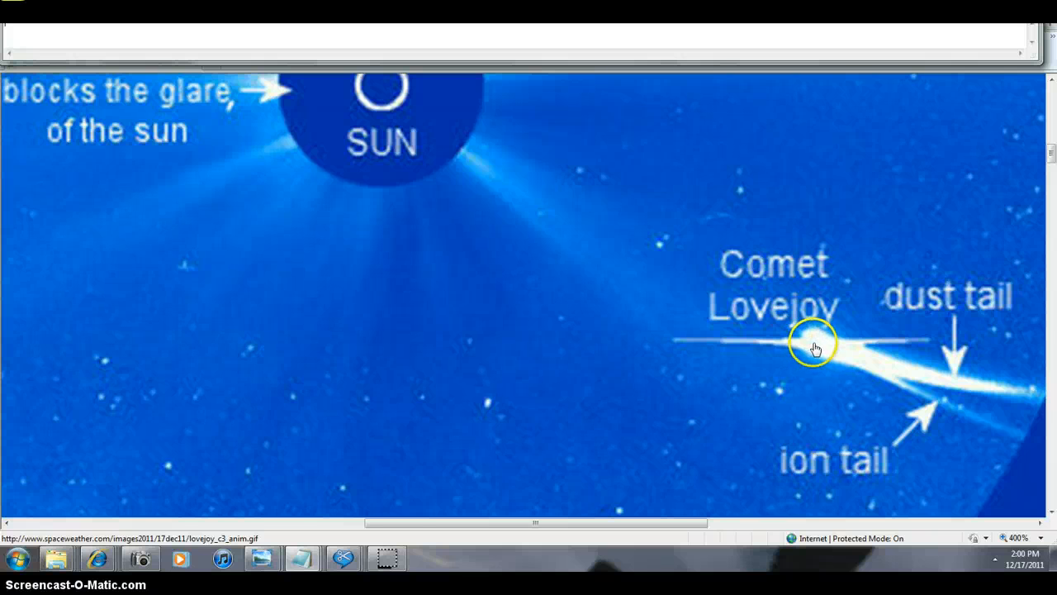
pyautogui.moveTo(696, 345)
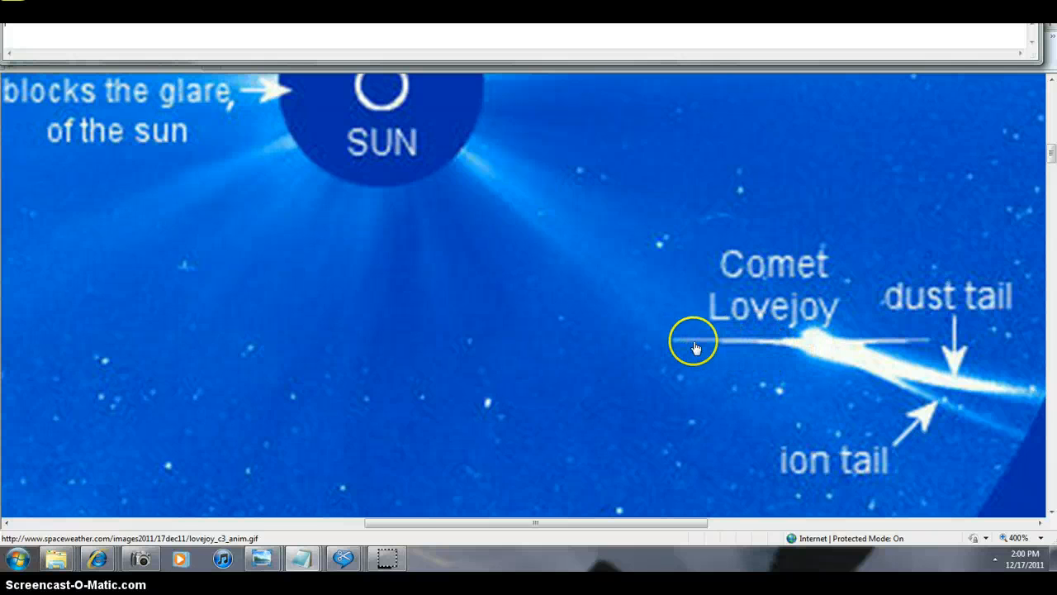
pyautogui.moveTo(655, 452)
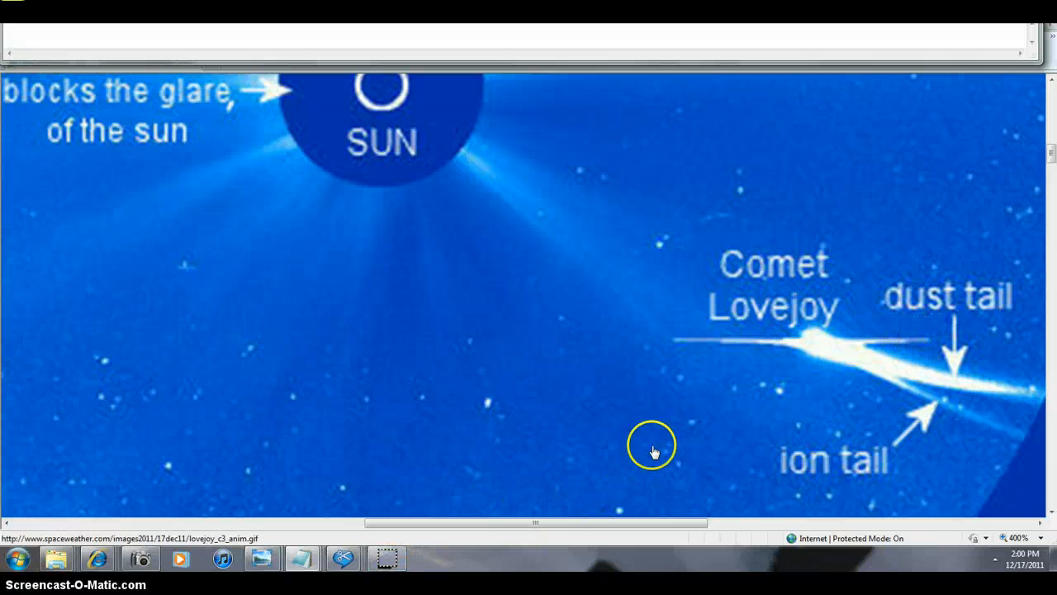
pyautogui.moveTo(777, 384)
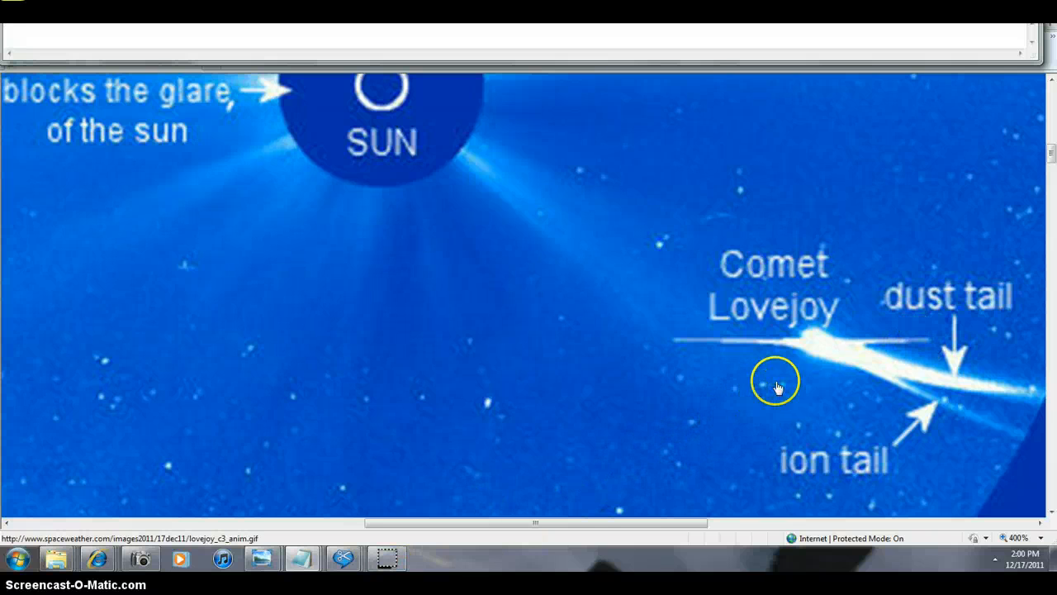
pyautogui.moveTo(781, 364)
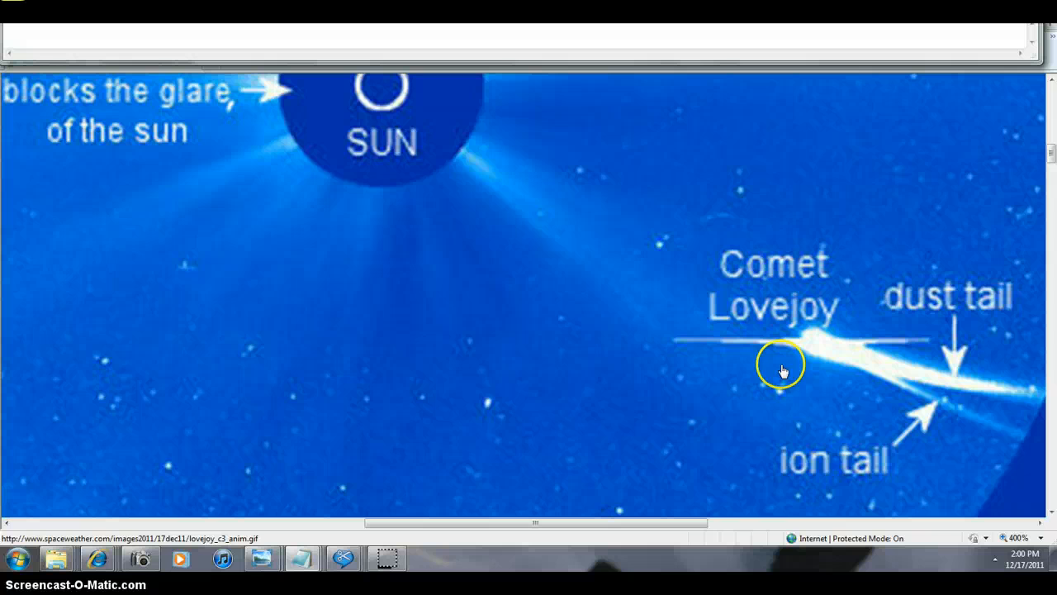
pyautogui.moveTo(710, 153)
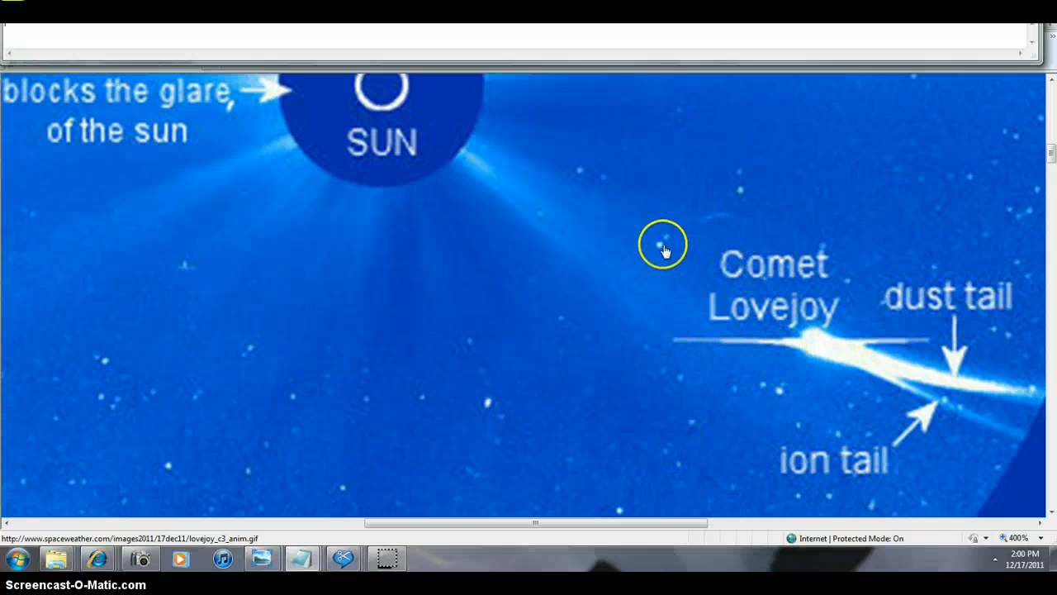
pyautogui.moveTo(966, 378)
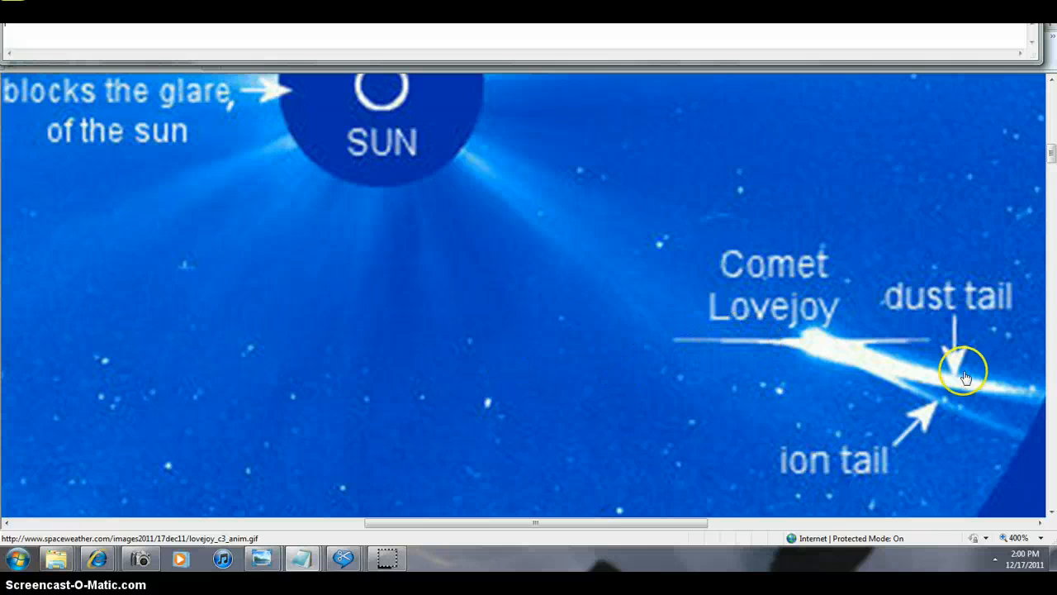
pyautogui.moveTo(818, 351)
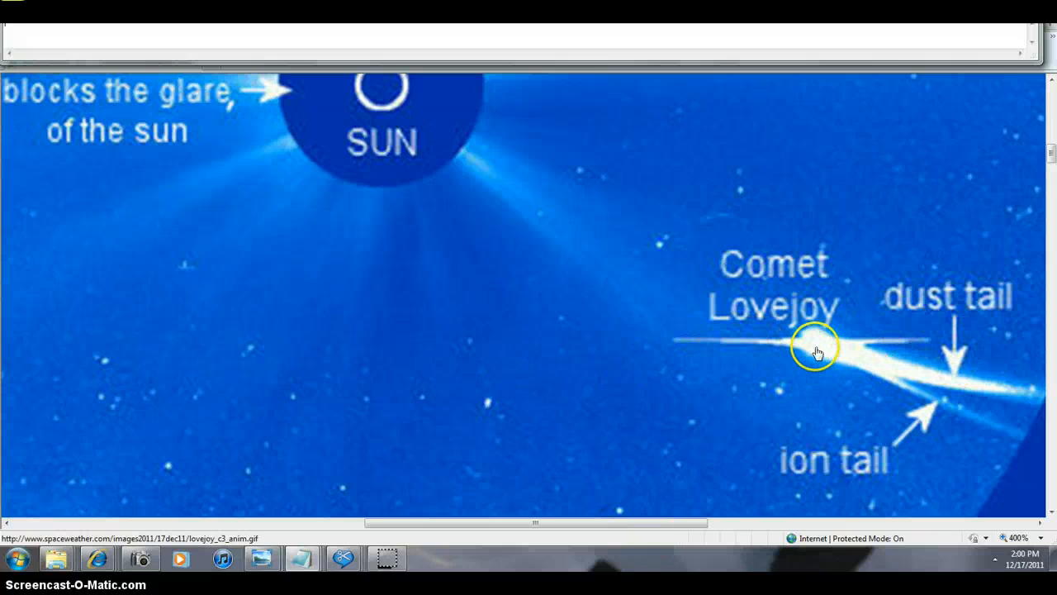
pyautogui.moveTo(895, 339)
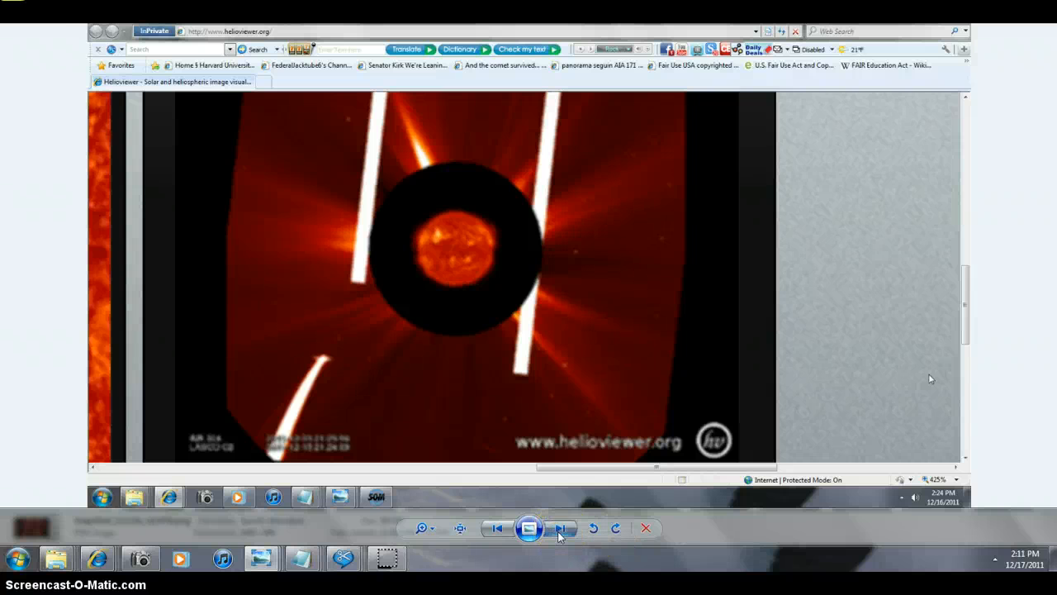
# Step: Advance from the Helioviewer capture to the SECCHI HI1-B image labelling Mercury and Mars
pyautogui.click(561, 528)
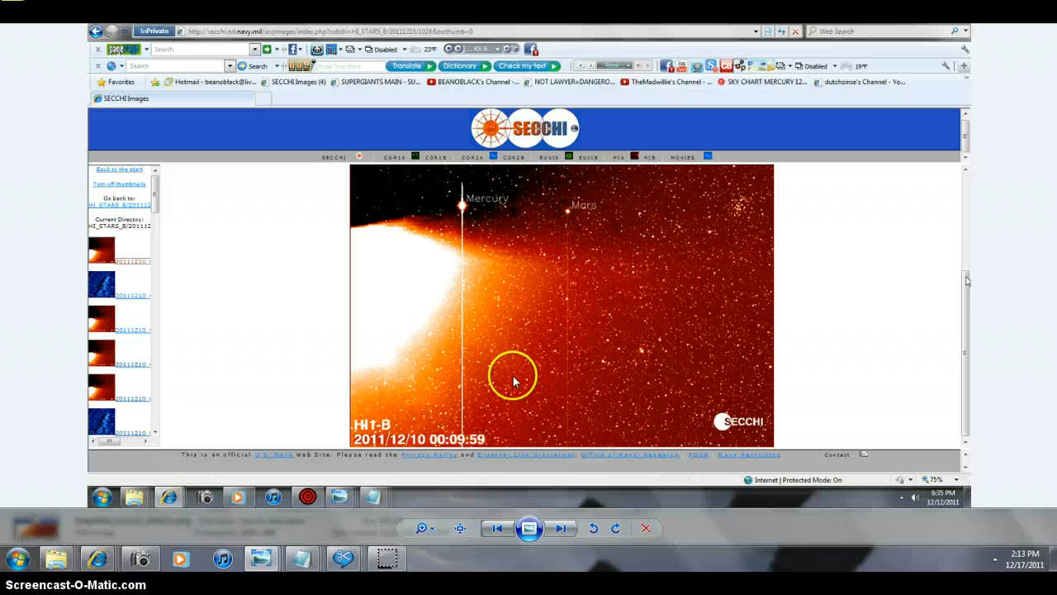
pyautogui.moveTo(595, 240)
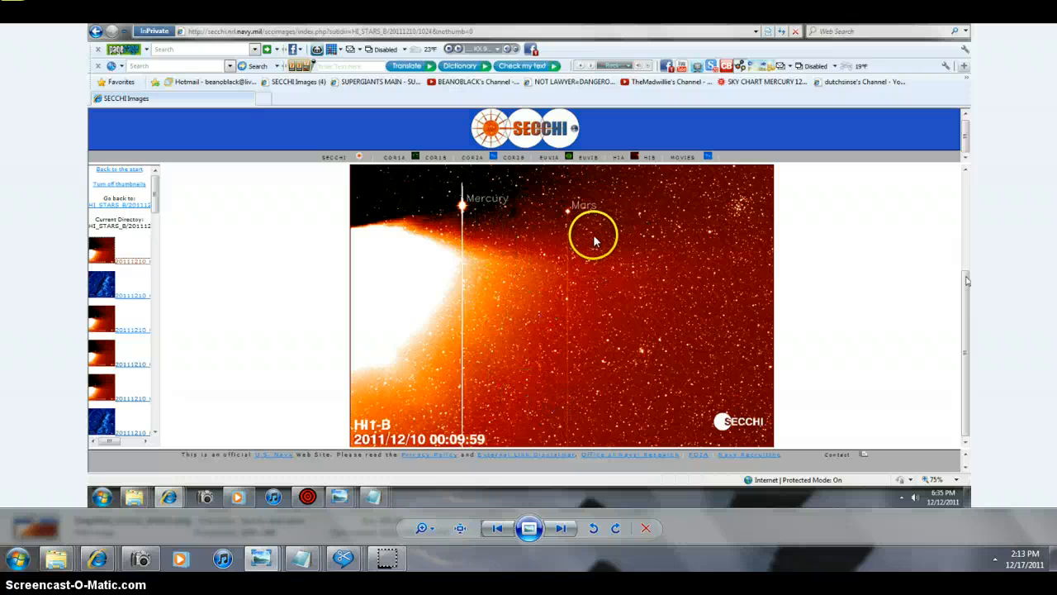
pyautogui.moveTo(402, 388)
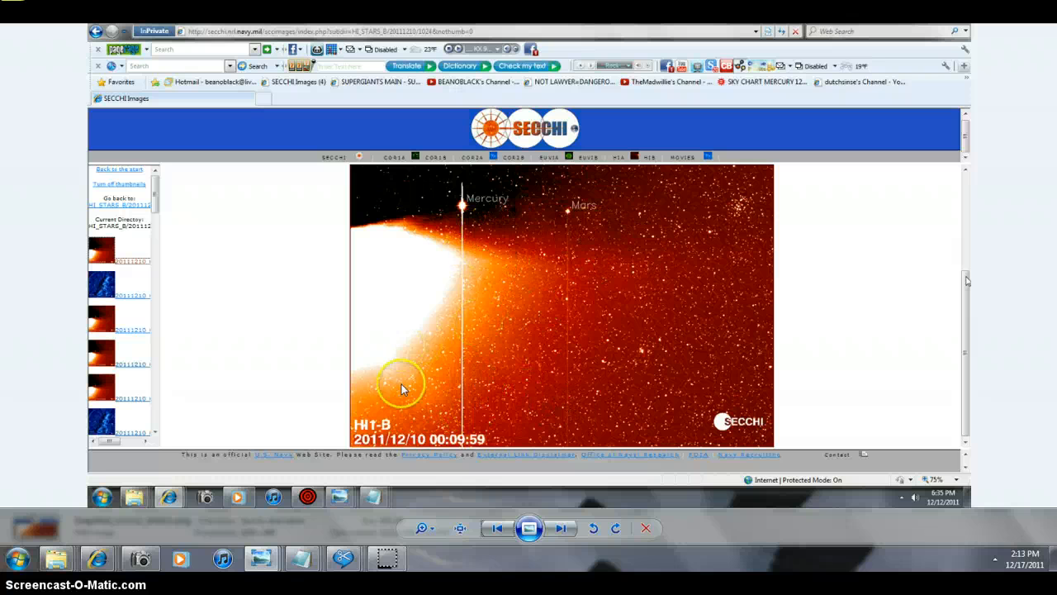
pyautogui.moveTo(446, 298)
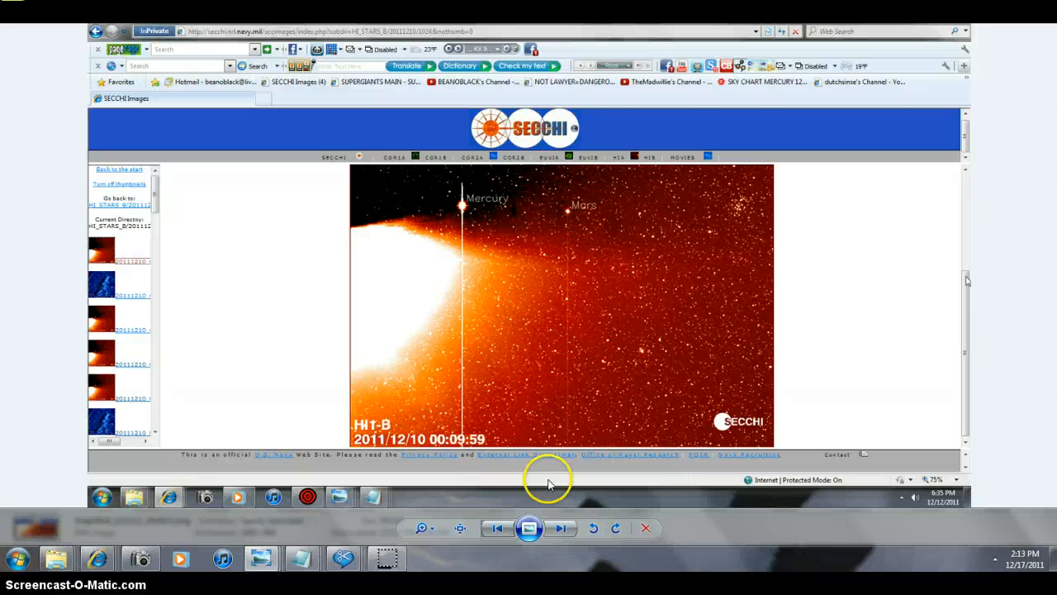
pyautogui.moveTo(483, 442)
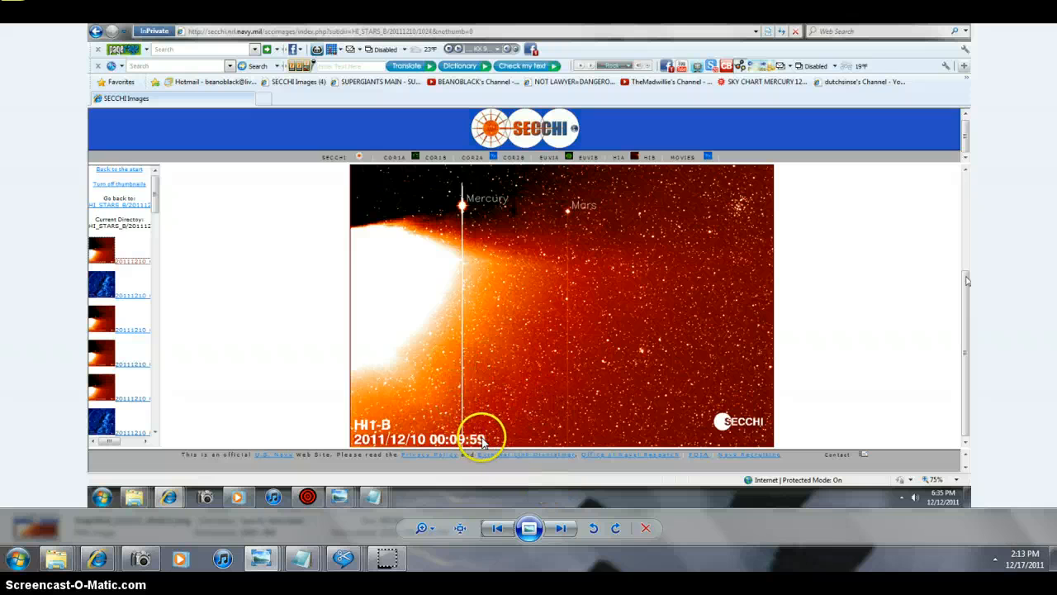
# Step: Move past the HI1-B Mercury and Mars image to the blue HI2-B star-field screenshot
pyautogui.click(561, 528)
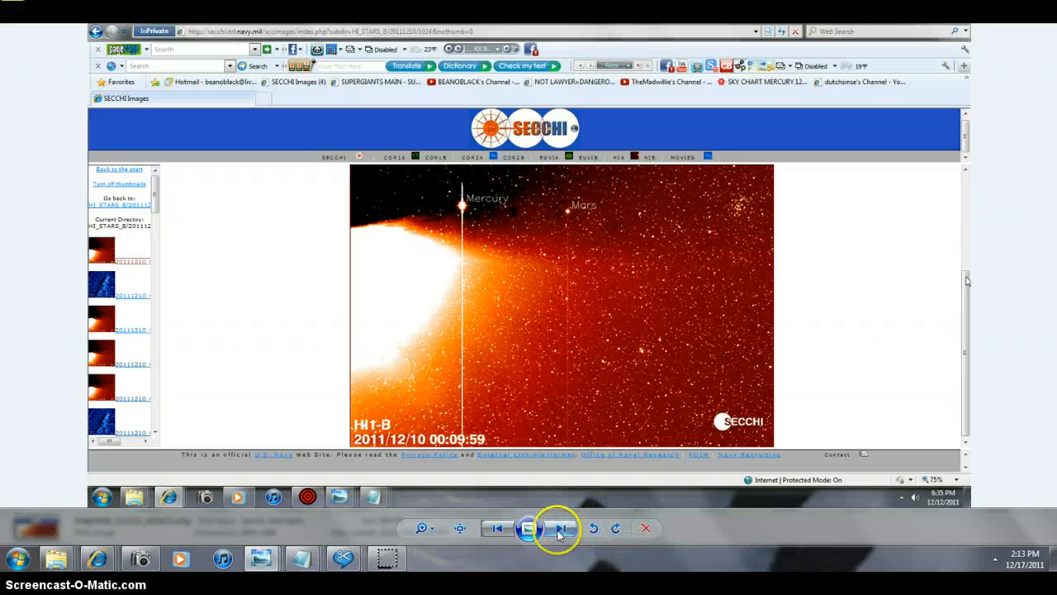
pyautogui.click(560, 528)
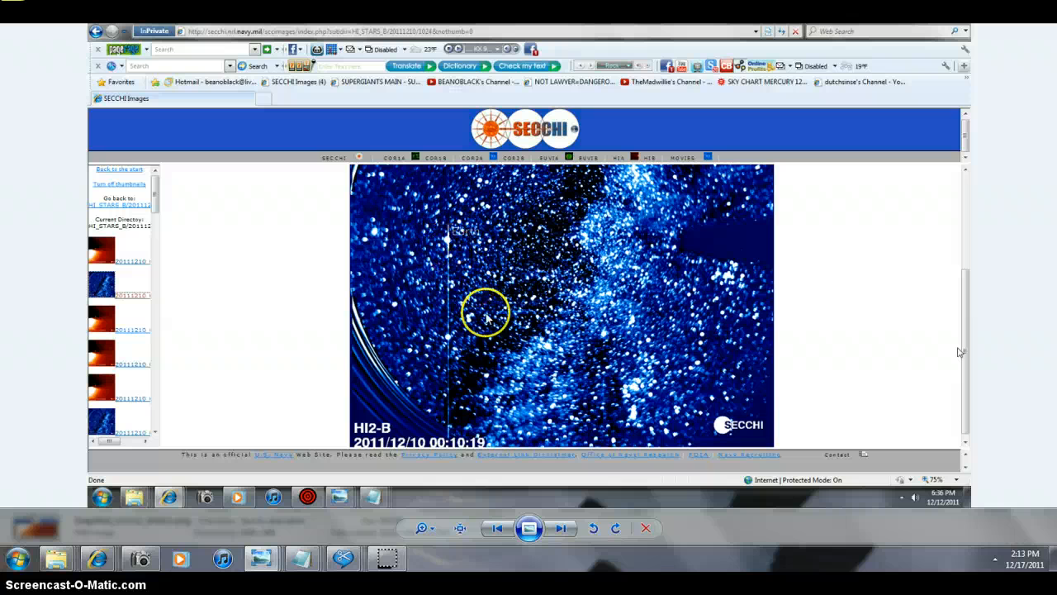
pyautogui.moveTo(626, 366)
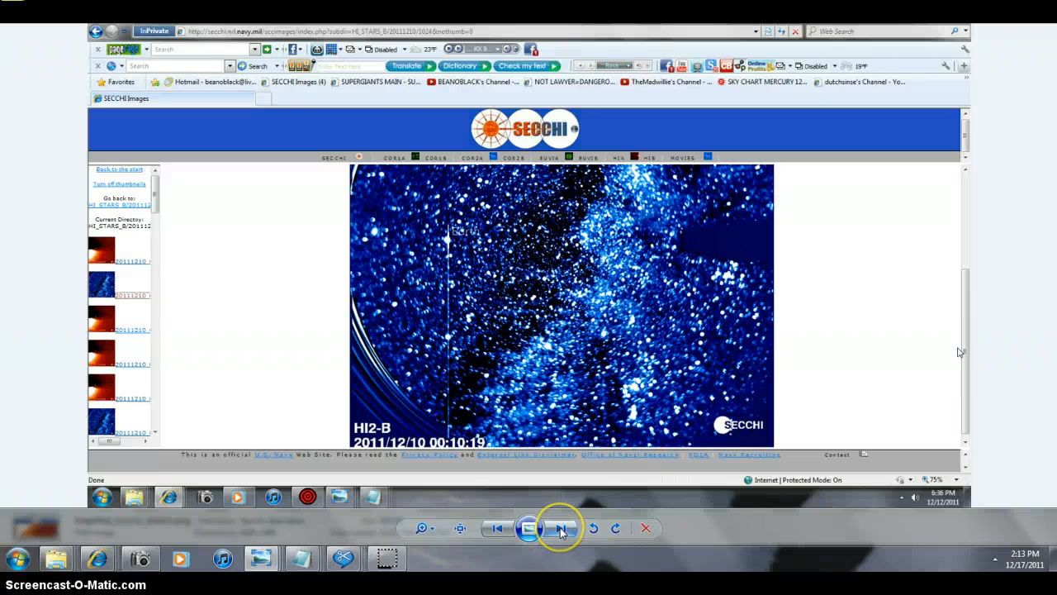
pyautogui.moveTo(560, 528)
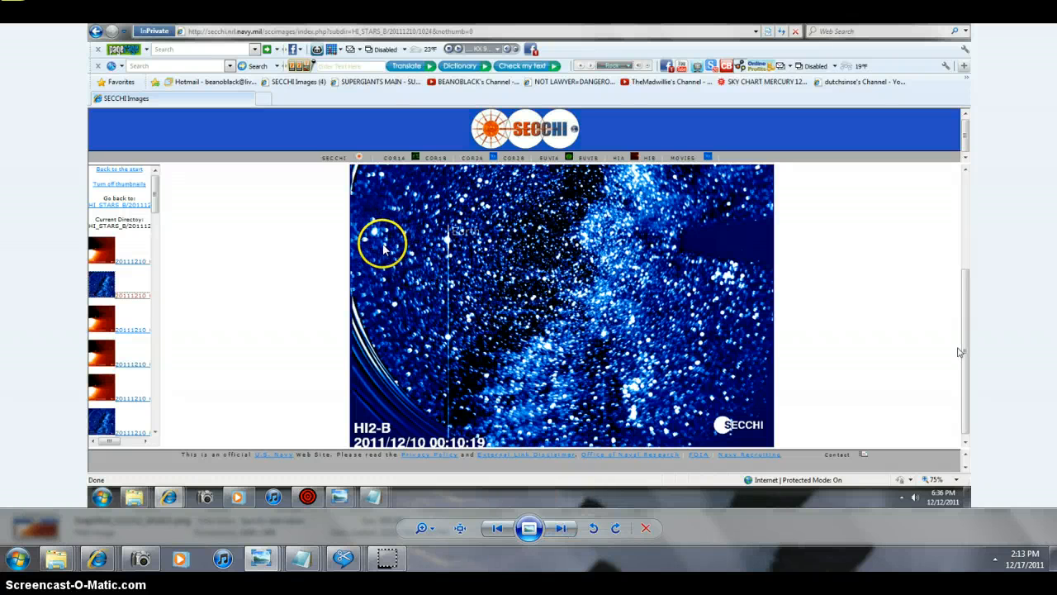
pyautogui.moveTo(412, 231)
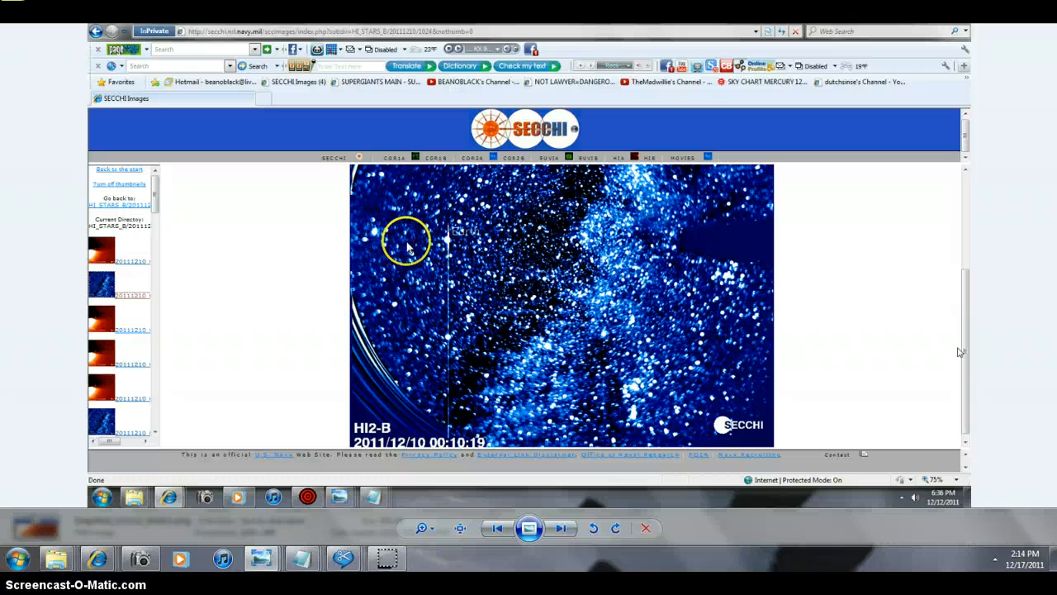
pyautogui.moveTo(739, 254)
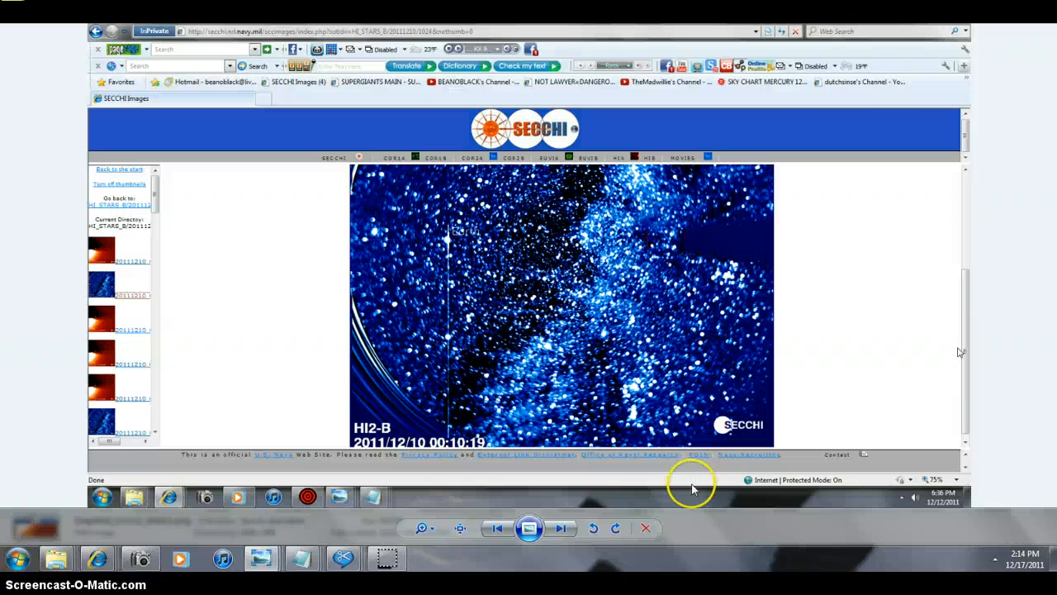
pyautogui.moveTo(732, 240)
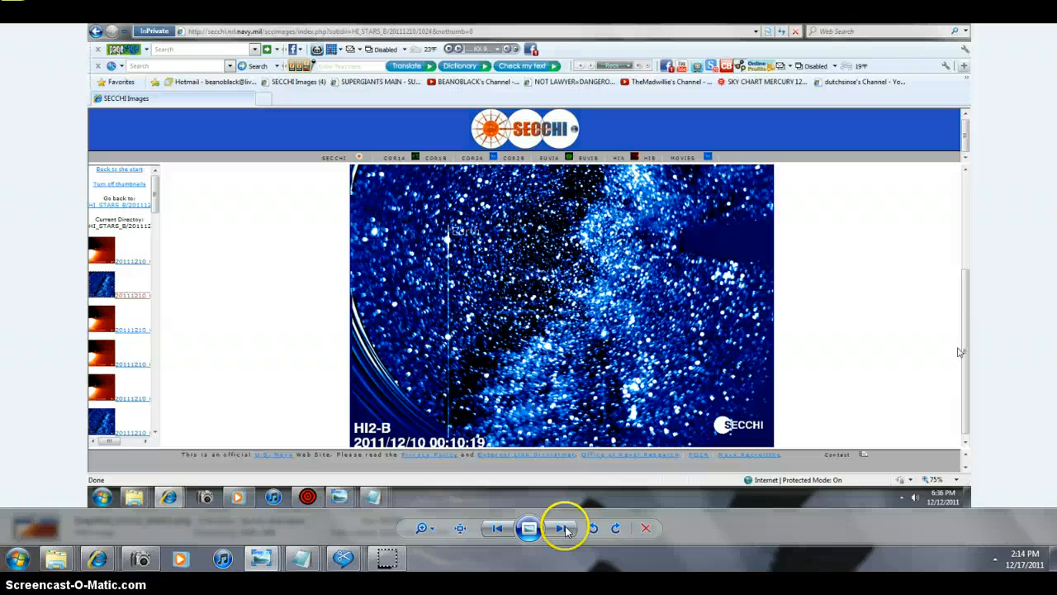
# Step: Step past the HI2-B star-field images to the orange STEREO Ahead COR2 screenshot
pyautogui.click(561, 528)
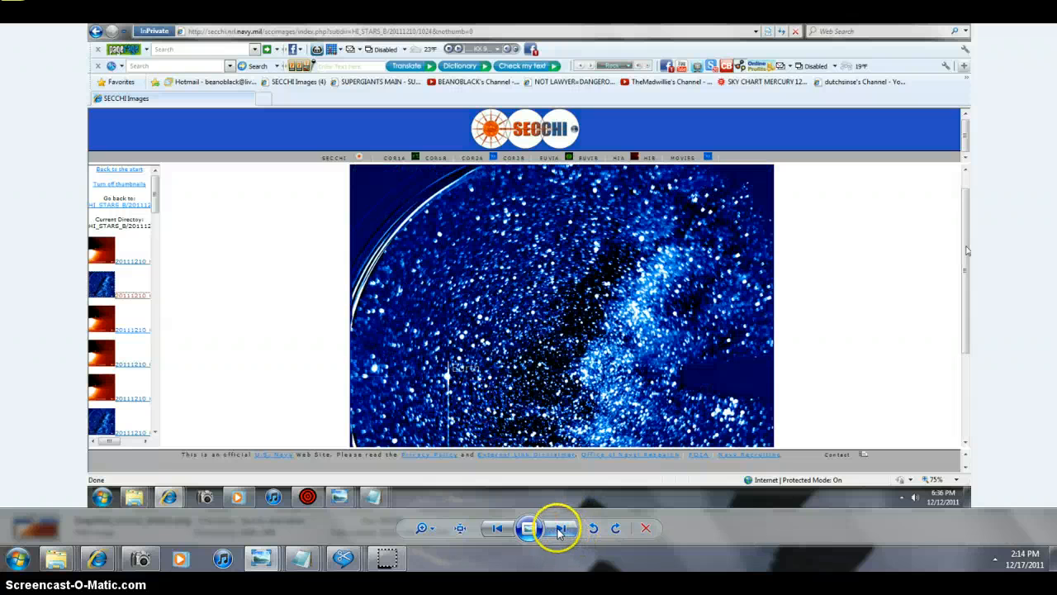
pyautogui.click(561, 528)
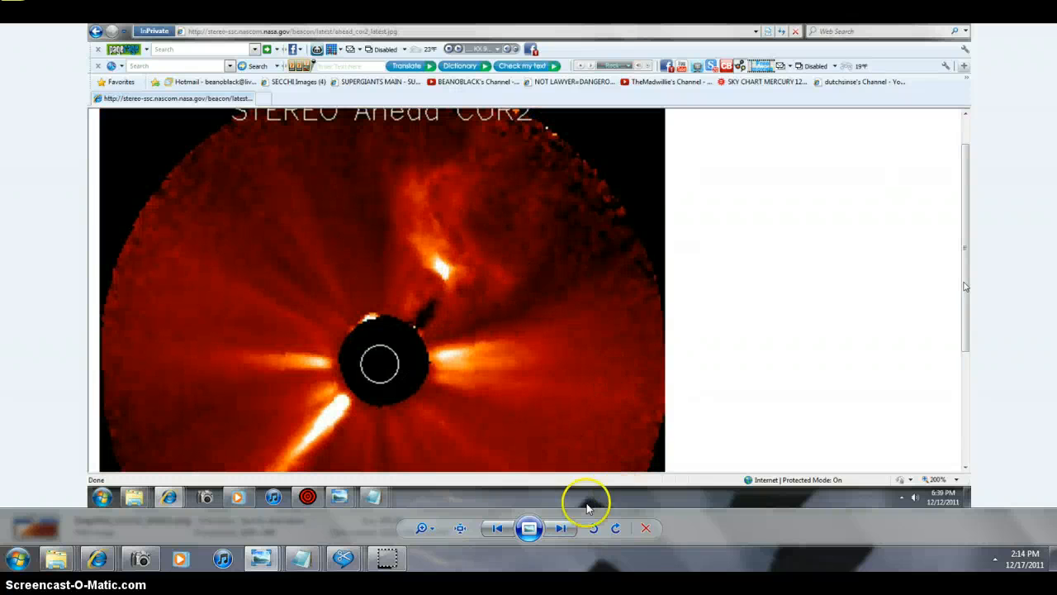
# Step: Show the SolarImg three-panel STEREO Behind, LASCO C2, STEREO Ahead comparison, then return to COR2
pyautogui.click(562, 528)
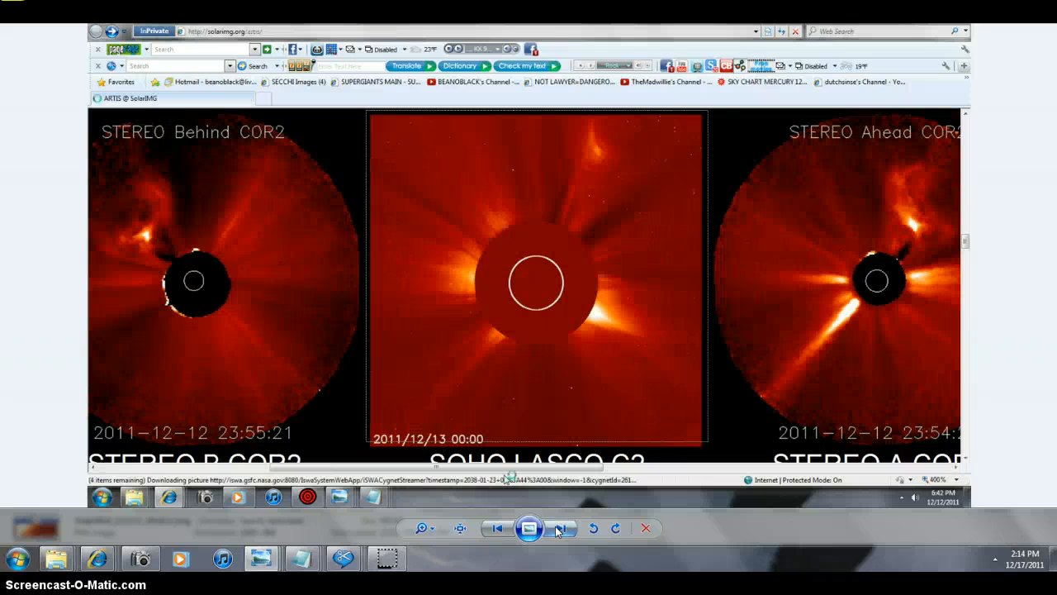
pyautogui.click(562, 528)
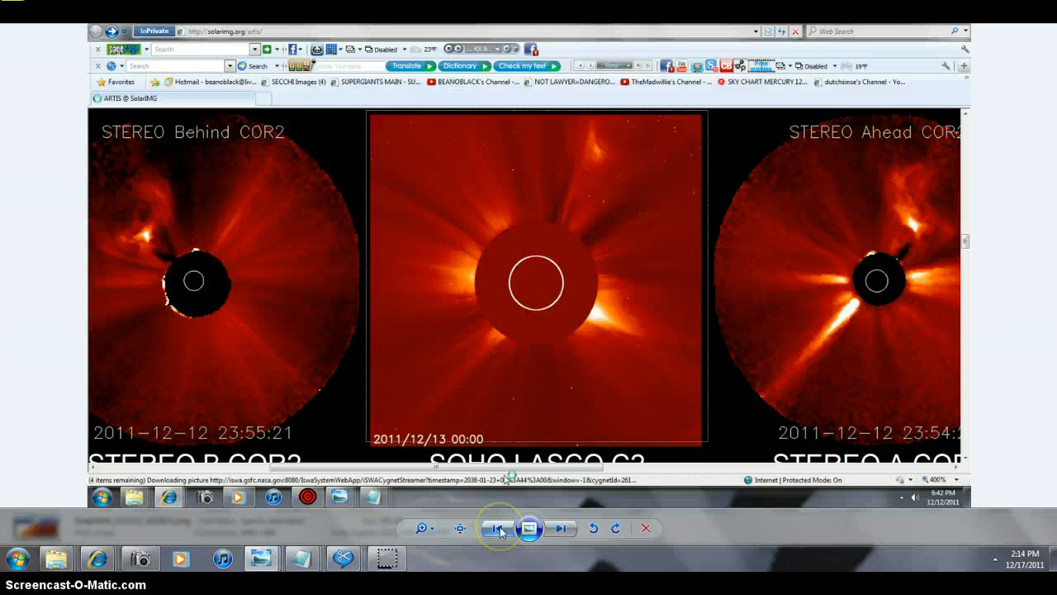
pyautogui.moveTo(141, 239)
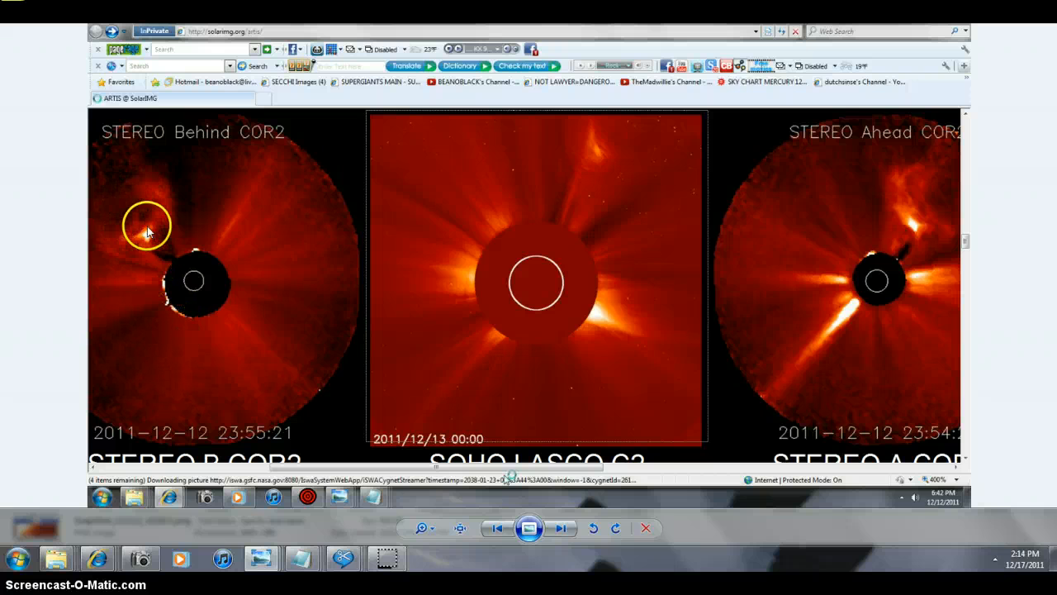
pyautogui.moveTo(161, 248)
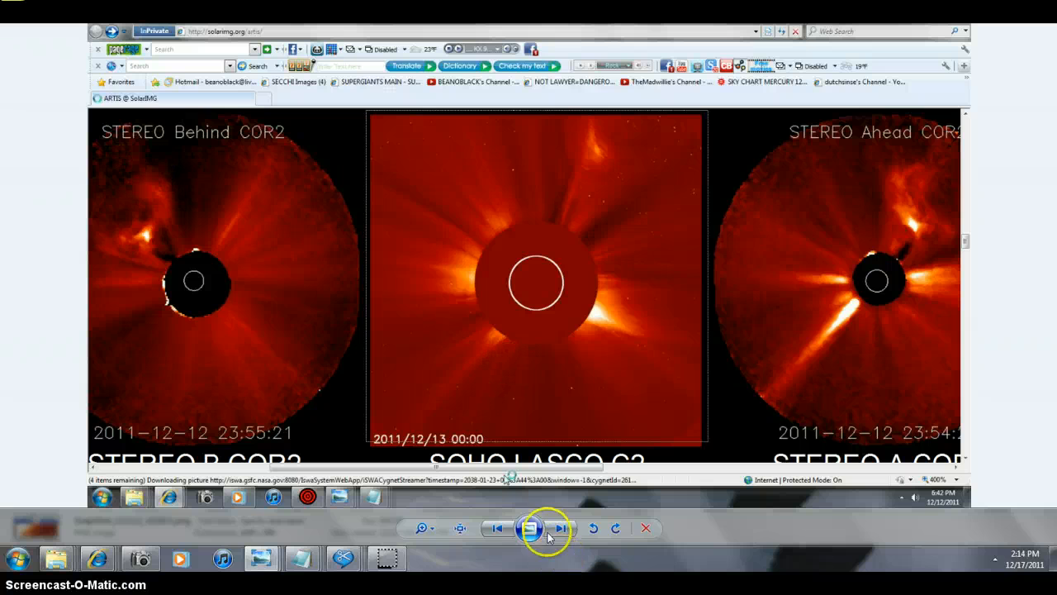
pyautogui.moveTo(498, 528)
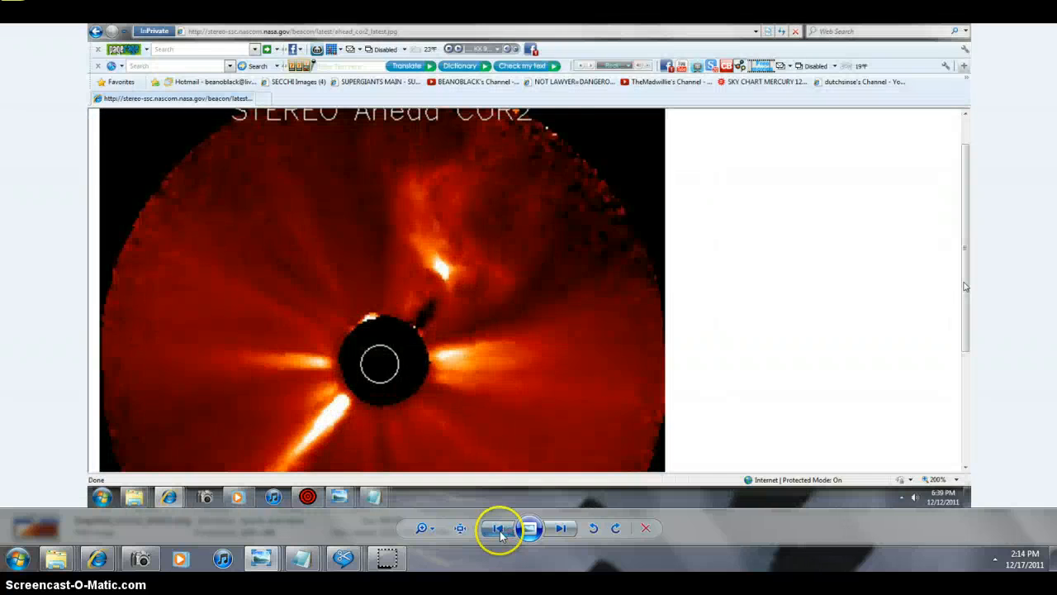
pyautogui.click(497, 527)
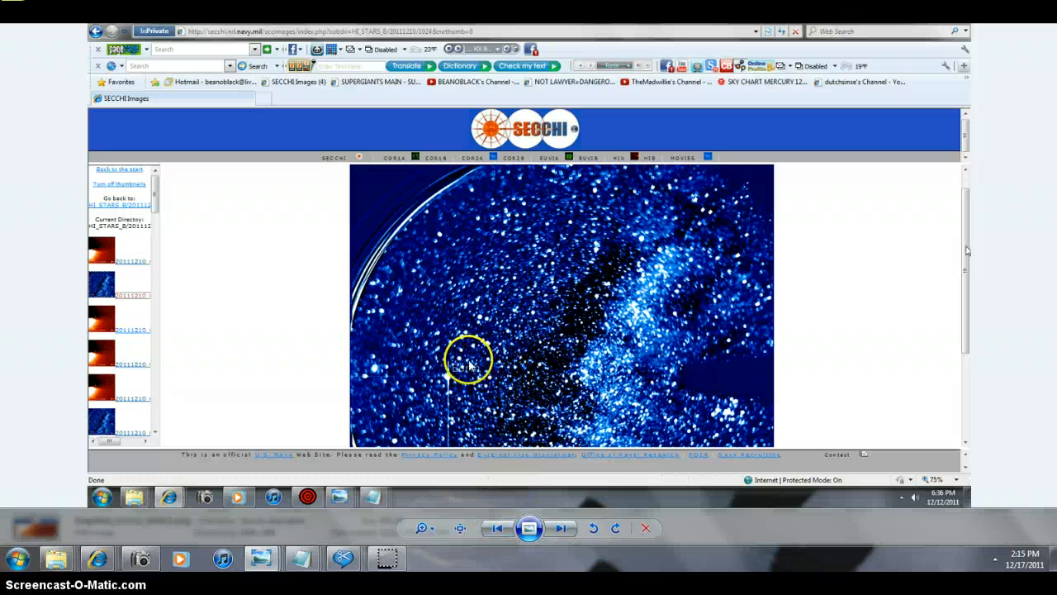
pyautogui.click(498, 528)
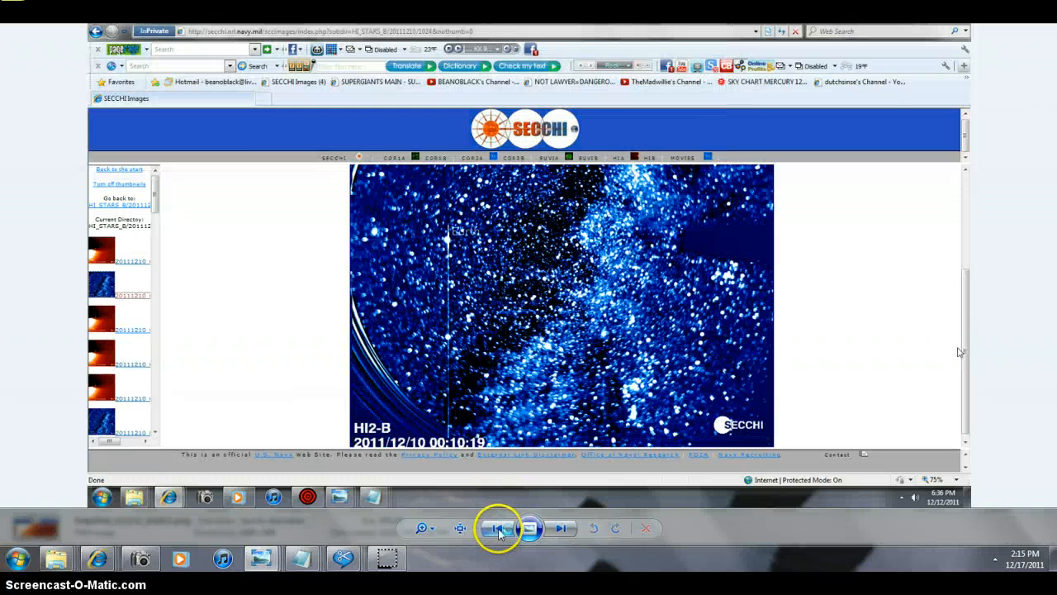
pyautogui.click(528, 528)
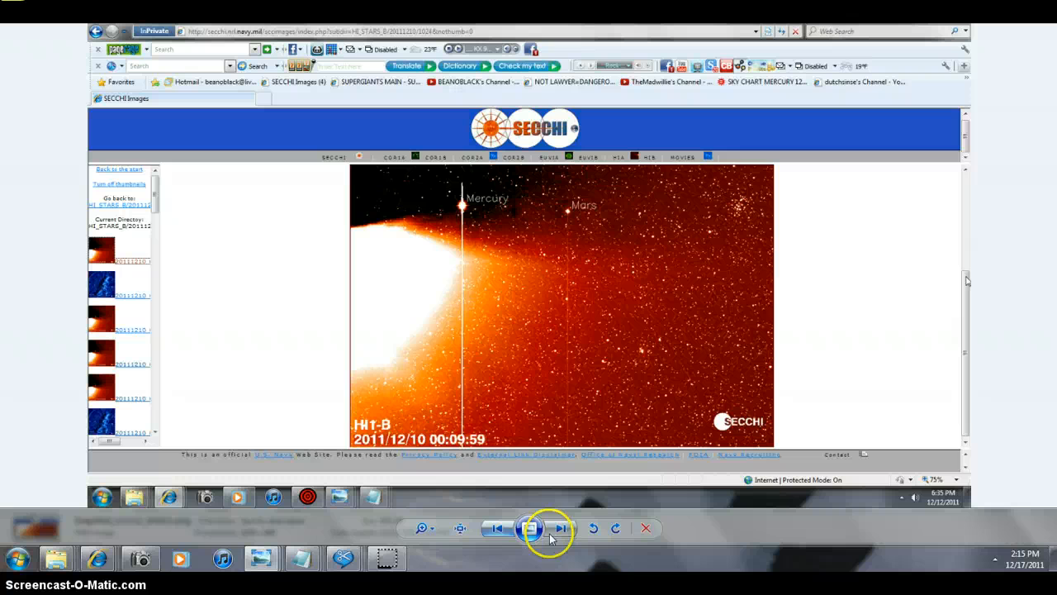
pyautogui.click(532, 528)
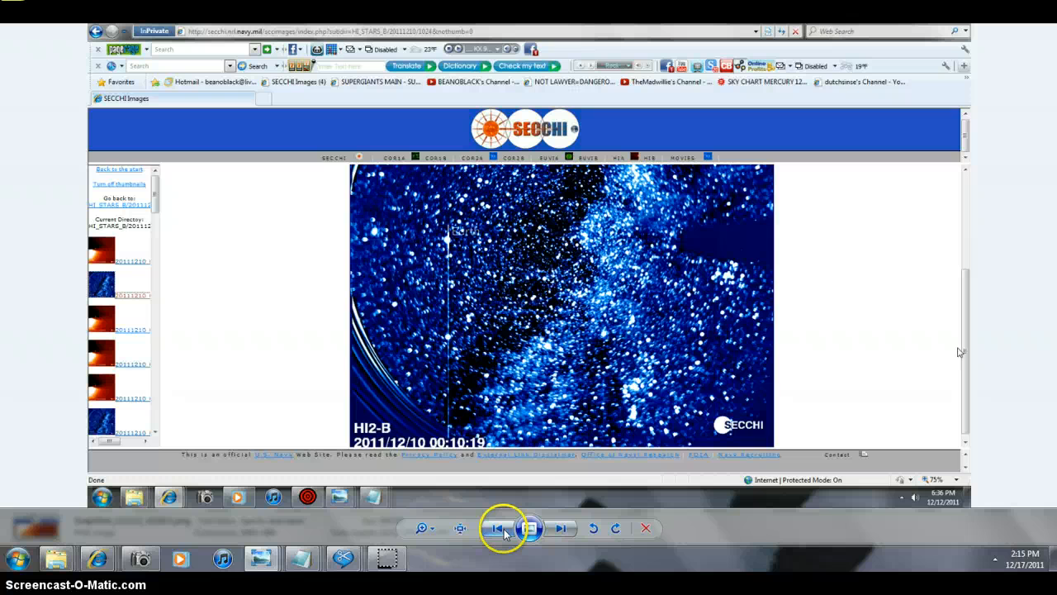
pyautogui.click(528, 527)
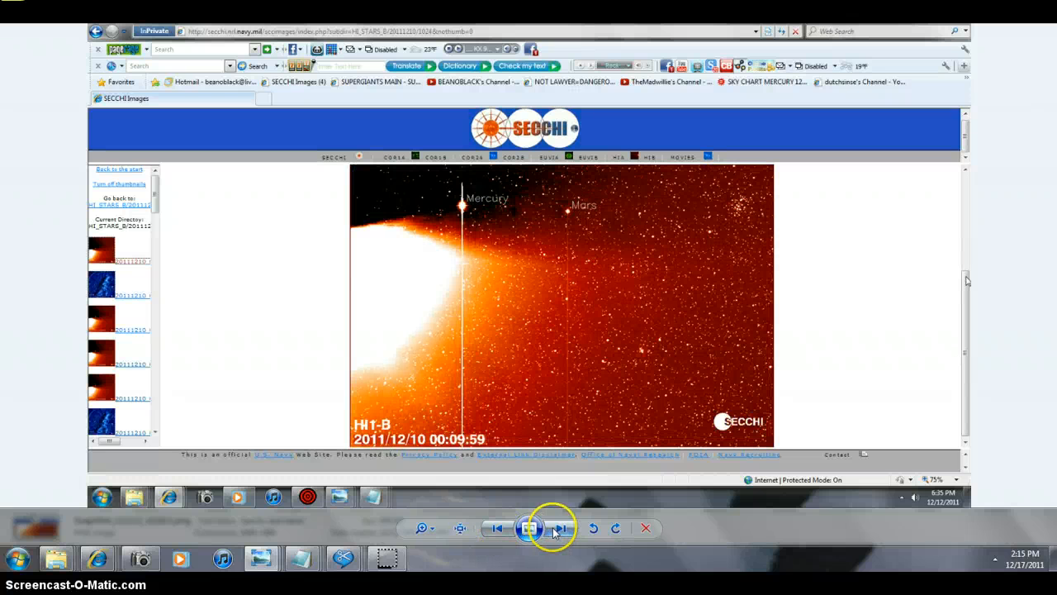
pyautogui.click(528, 528)
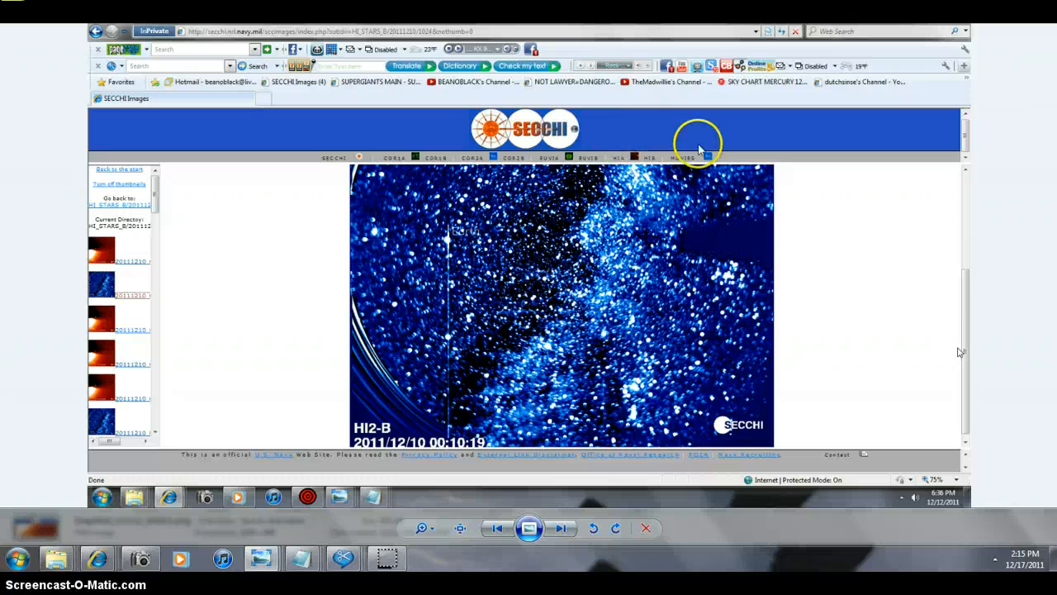
pyautogui.moveTo(594, 225)
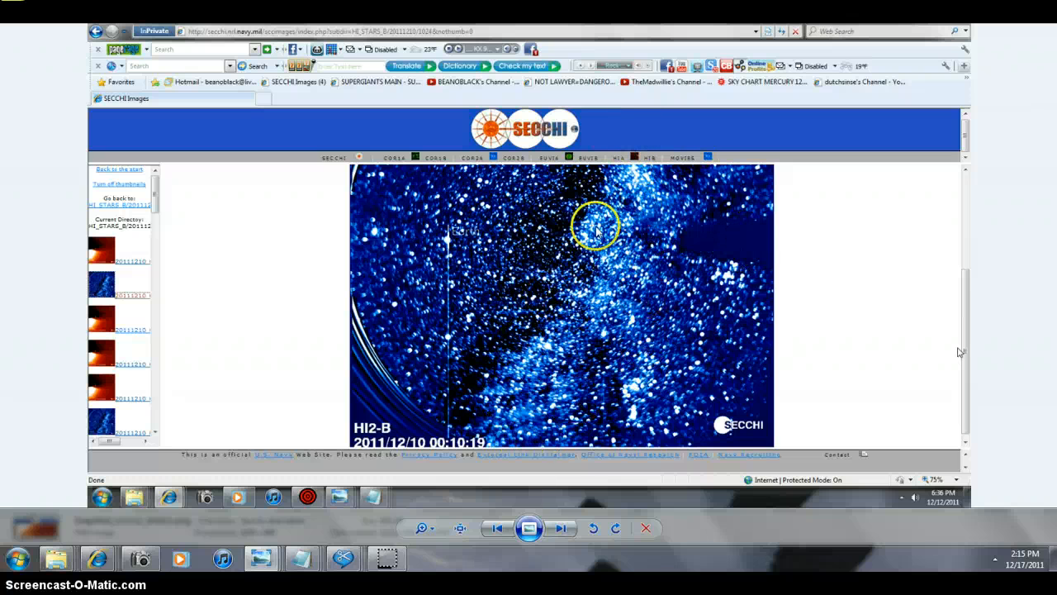
pyautogui.moveTo(657, 203)
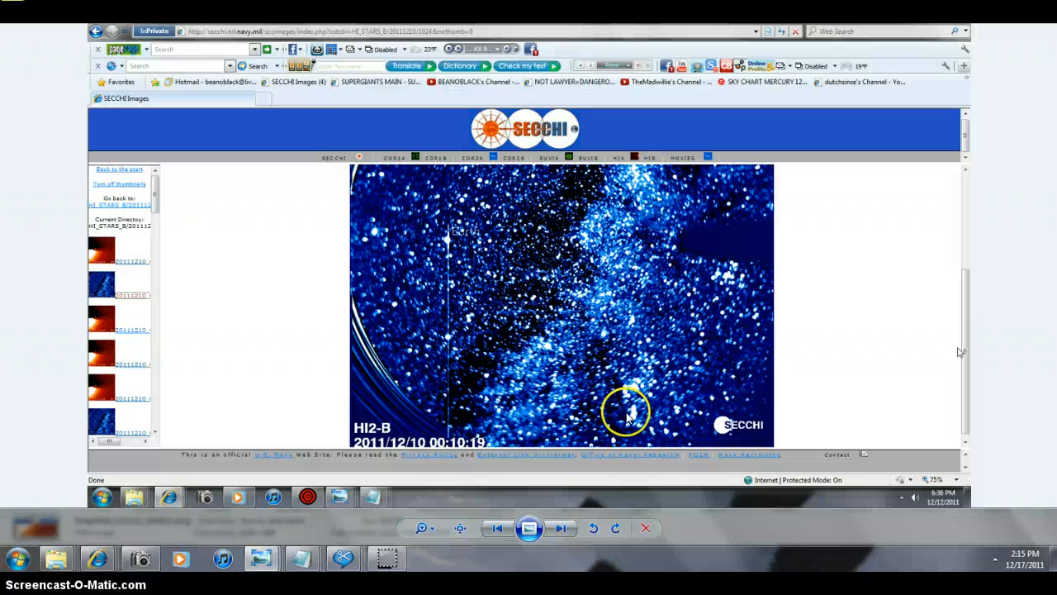
pyautogui.moveTo(730, 245)
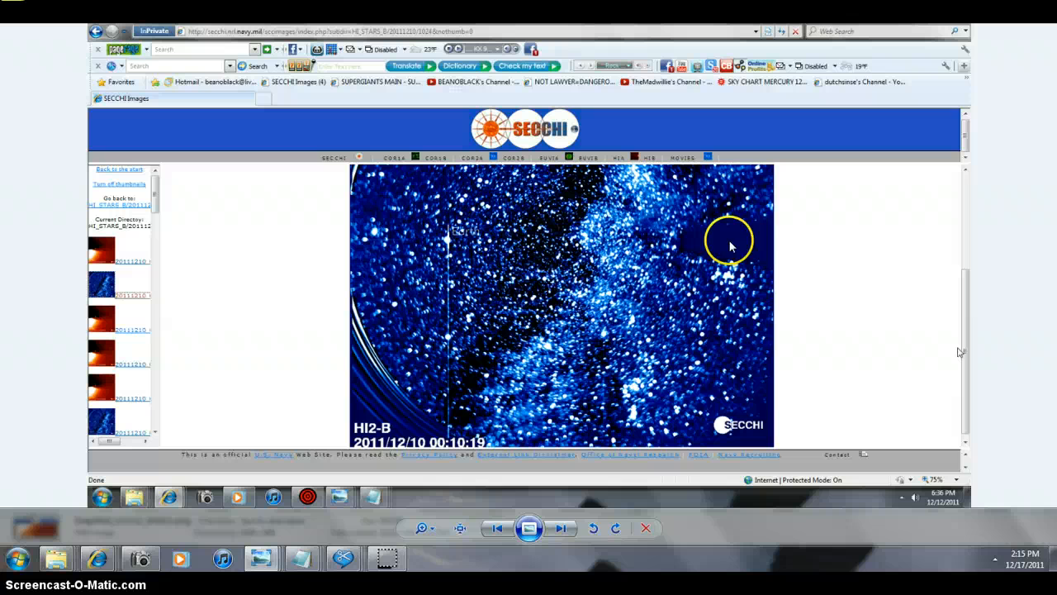
pyautogui.moveTo(652, 252)
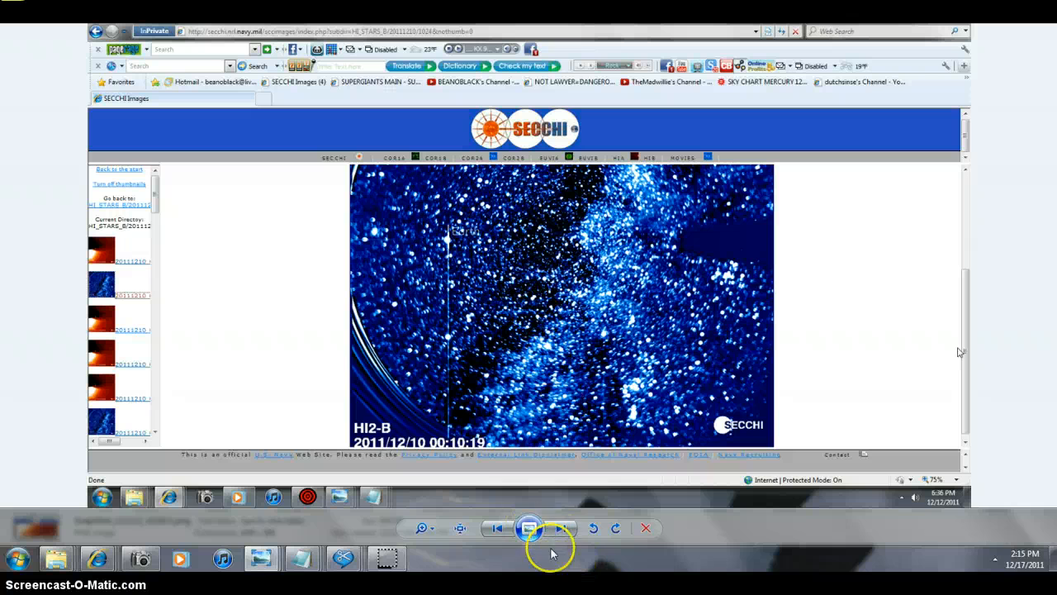
pyautogui.moveTo(560, 527)
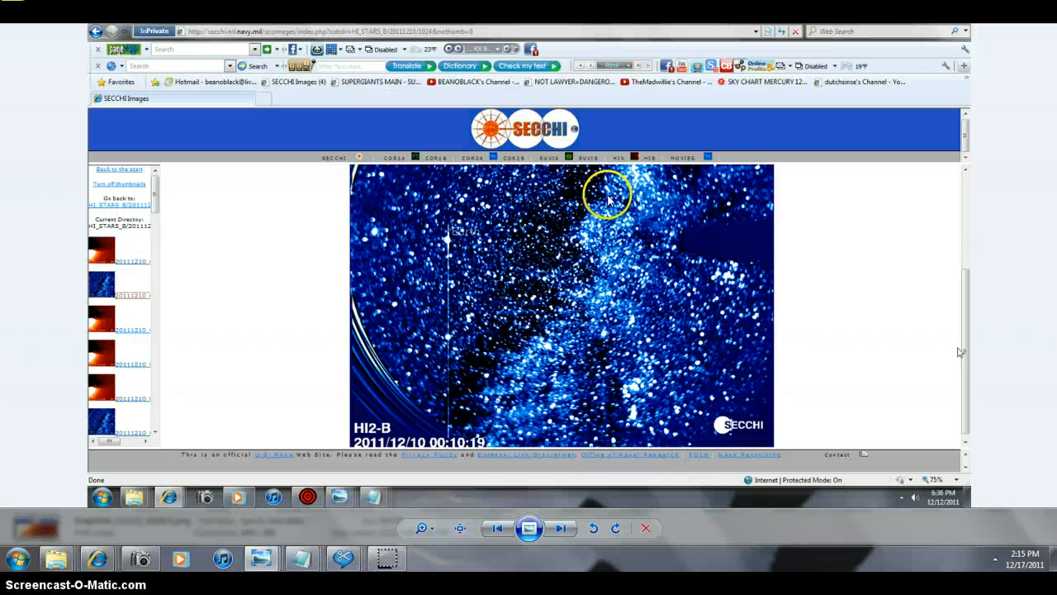
pyautogui.moveTo(356, 285)
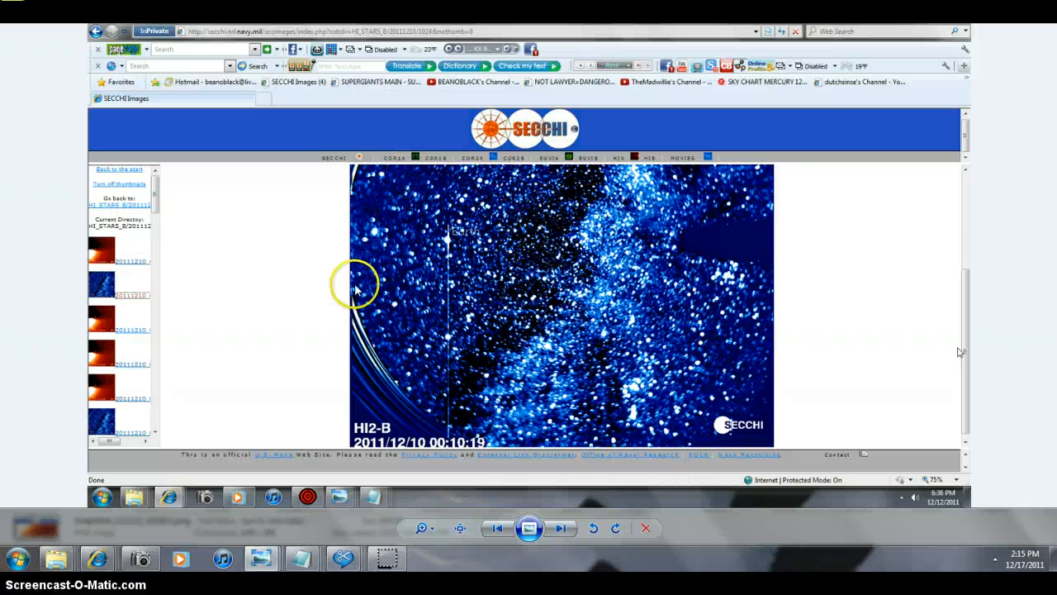
pyautogui.moveTo(585, 532)
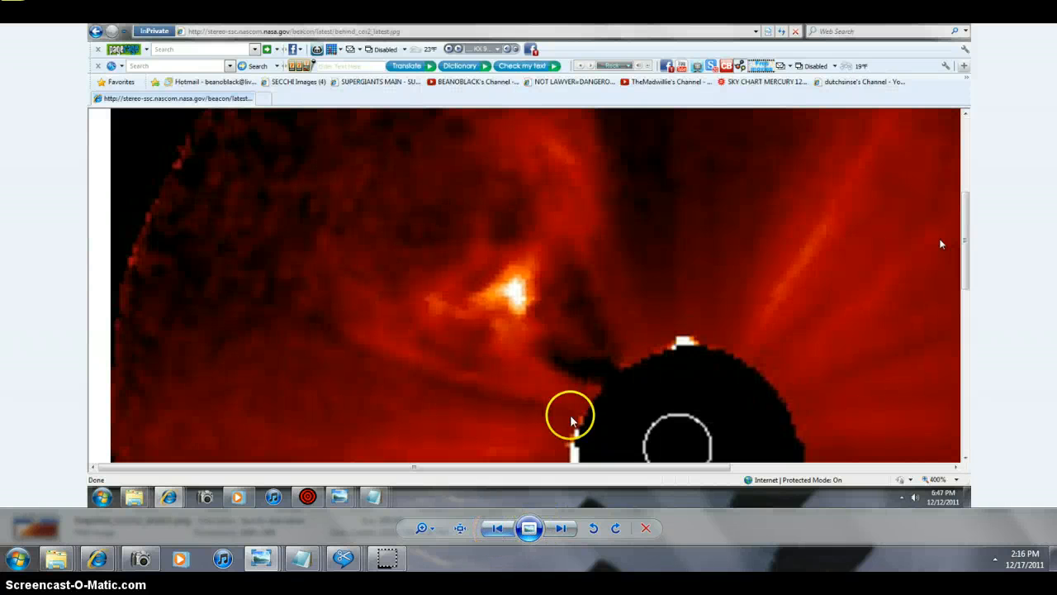
pyautogui.moveTo(537, 320)
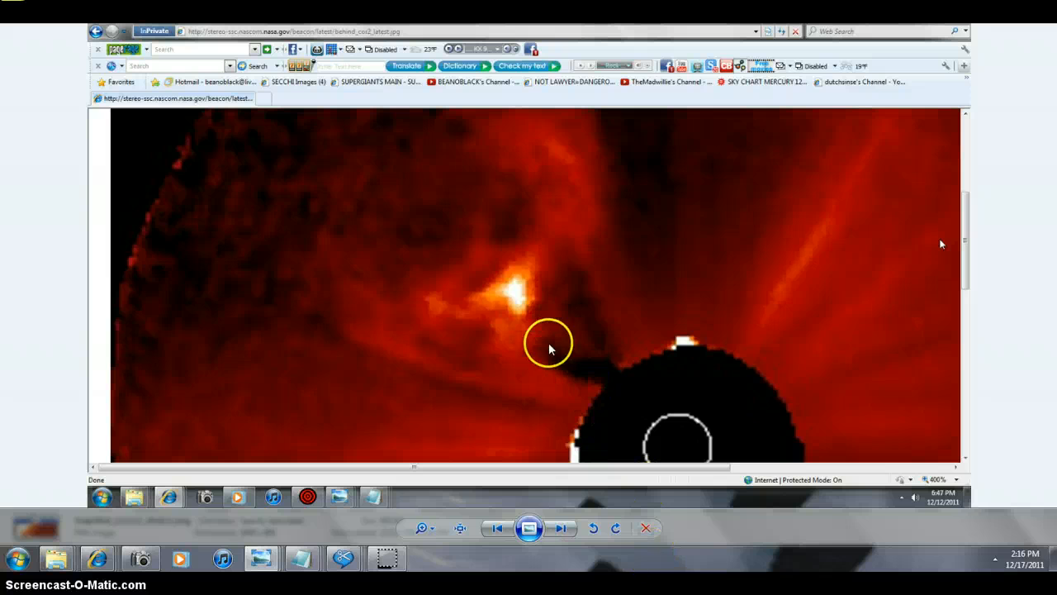
pyautogui.moveTo(531, 384)
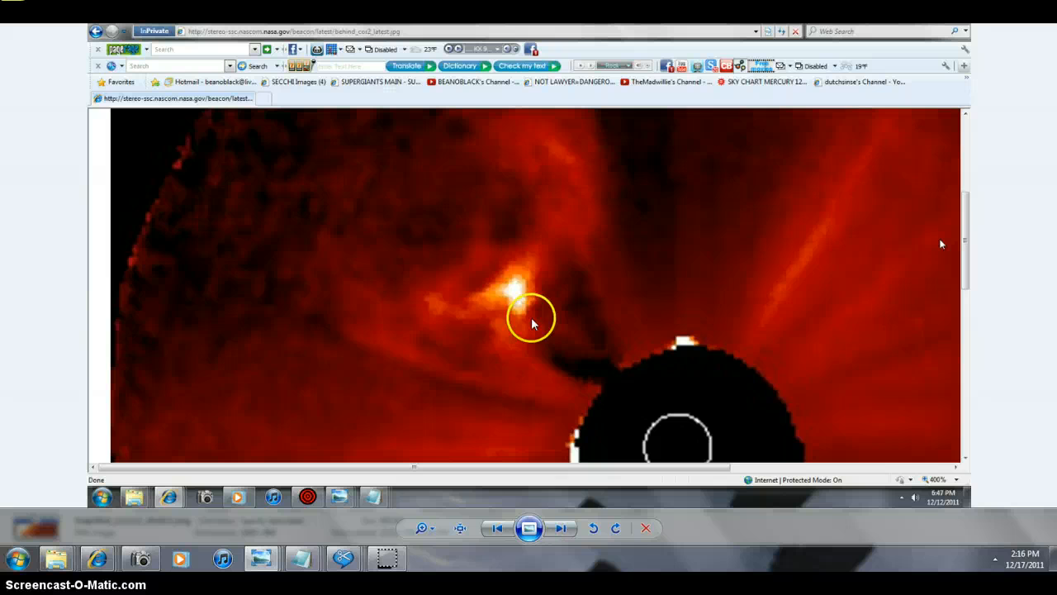
# Step: Advance from the enlarged orange STEREO Behind COR2 view to the greyscale LASCO C2 image
pyautogui.click(561, 528)
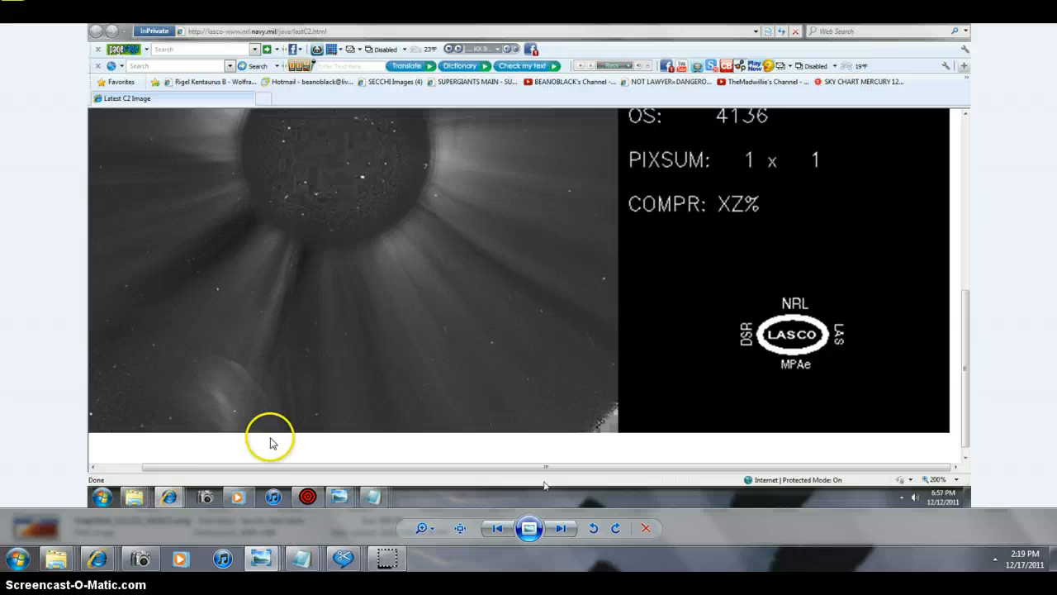
pyautogui.moveTo(236, 436)
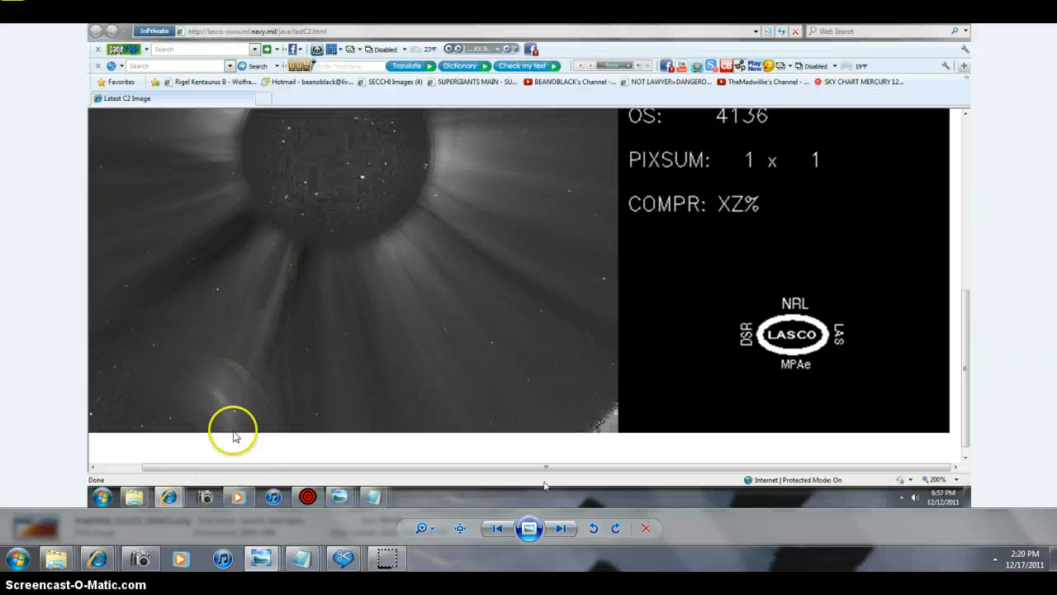
pyautogui.moveTo(409, 545)
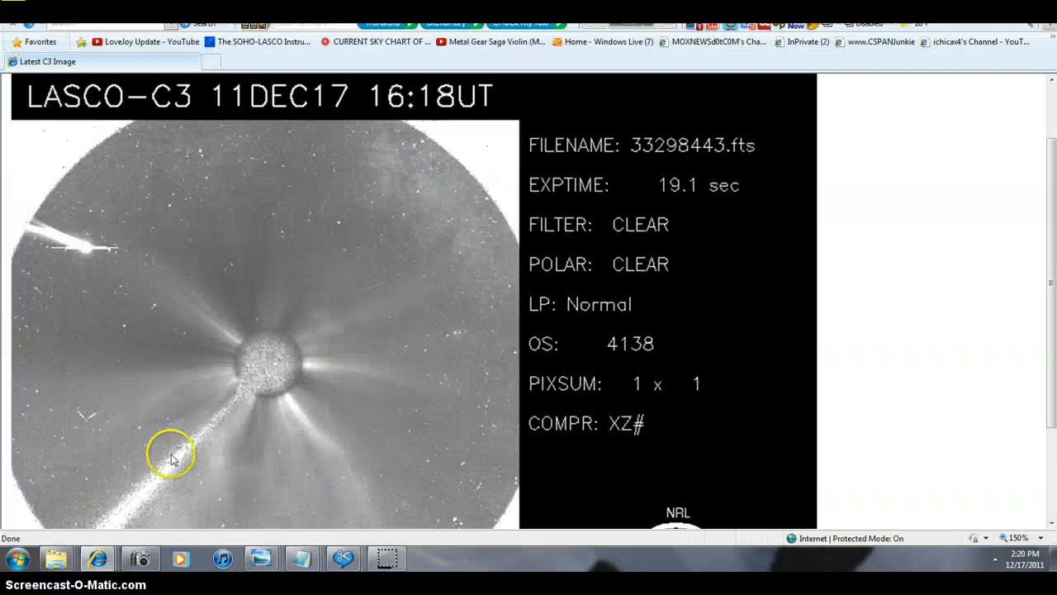
pyautogui.moveTo(66, 261)
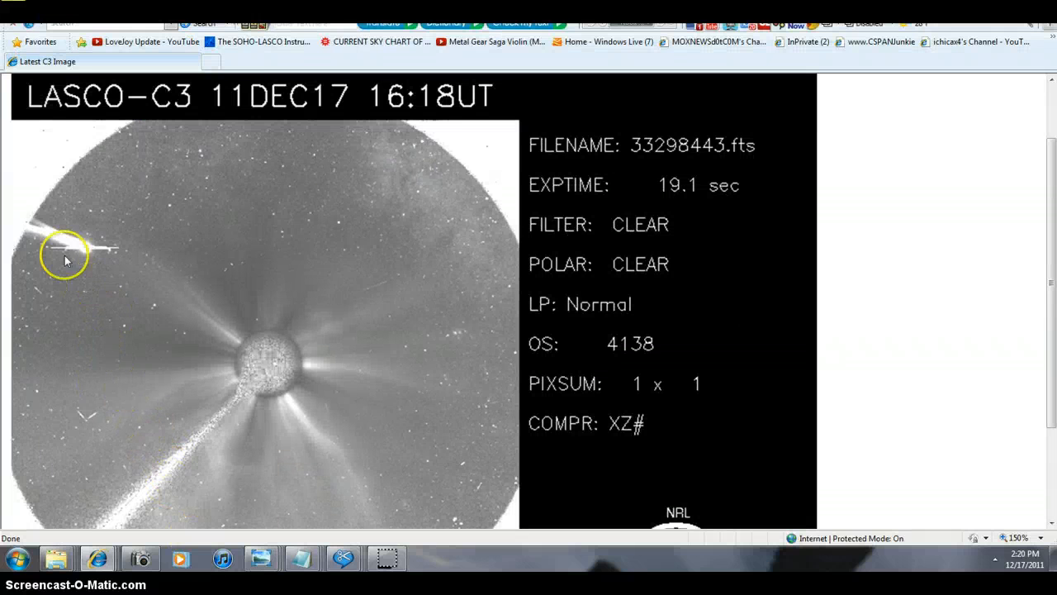
pyautogui.moveTo(240, 493)
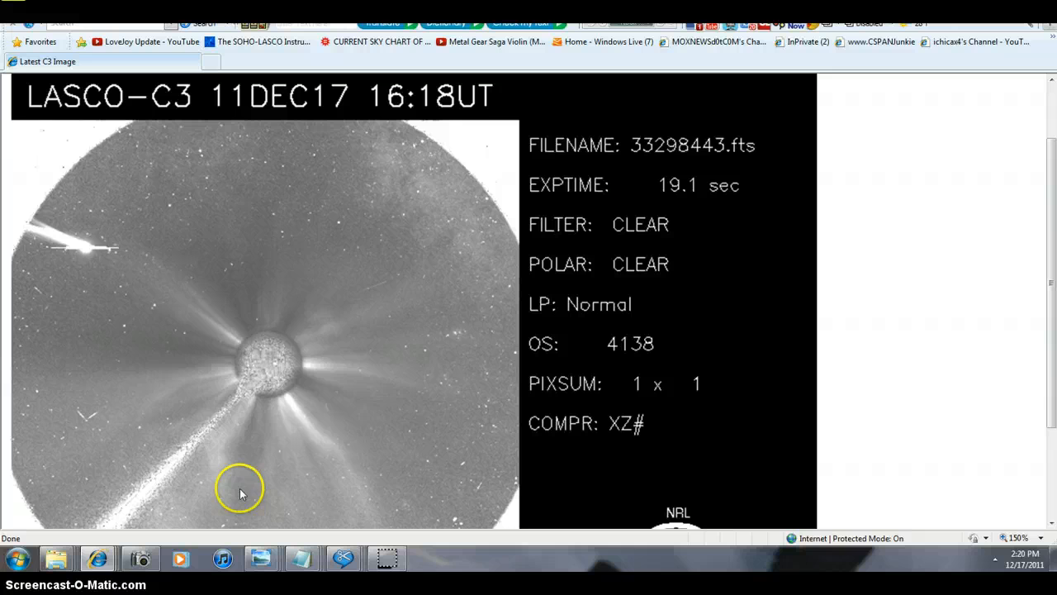
pyautogui.moveTo(981, 228)
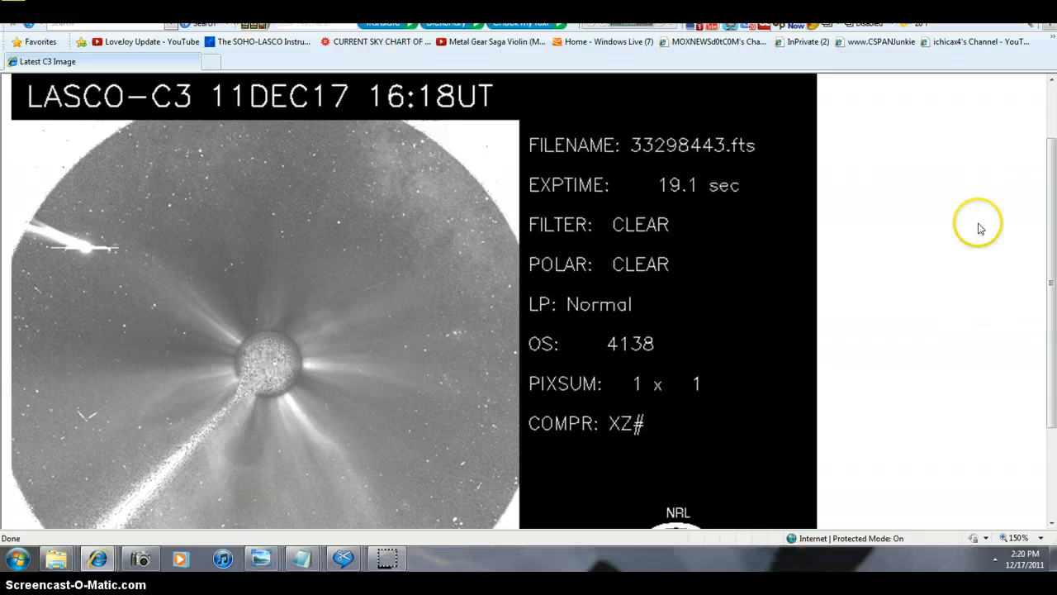
pyautogui.moveTo(634, 413)
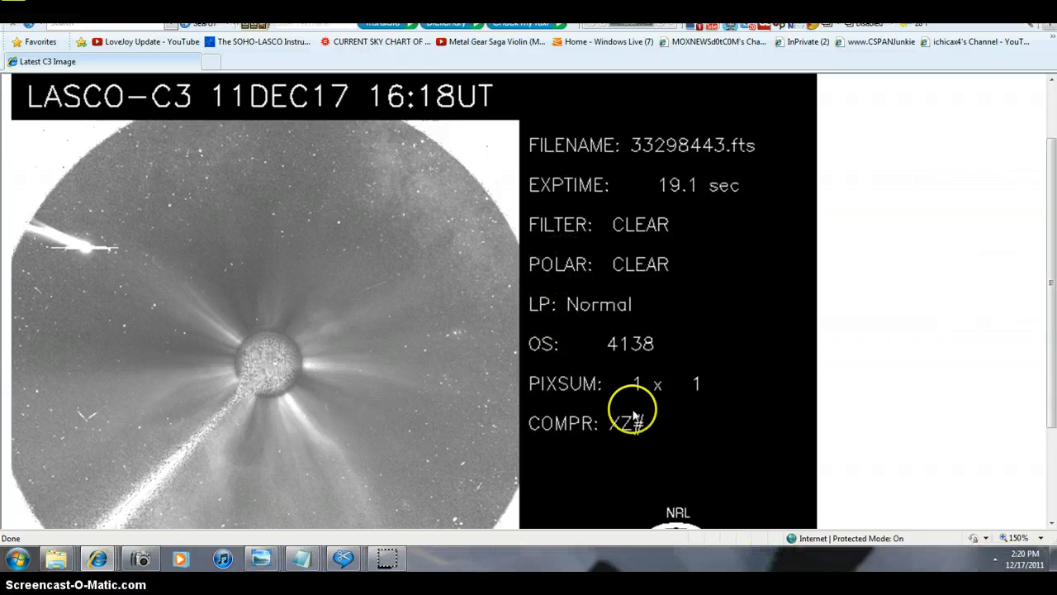
pyautogui.moveTo(99, 533)
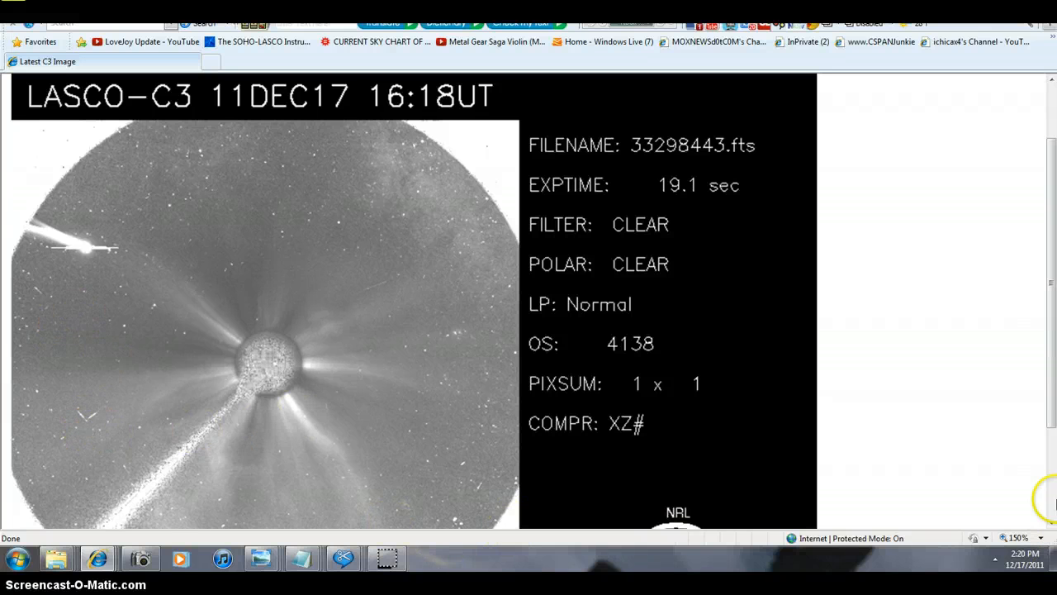
pyautogui.moveTo(300, 462)
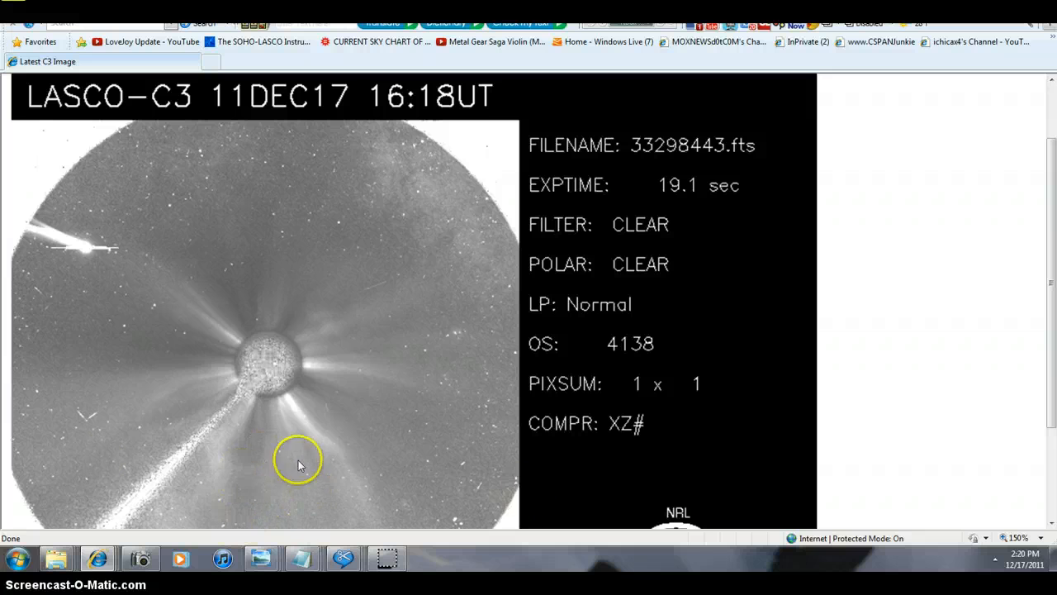
pyautogui.moveTo(33, 413)
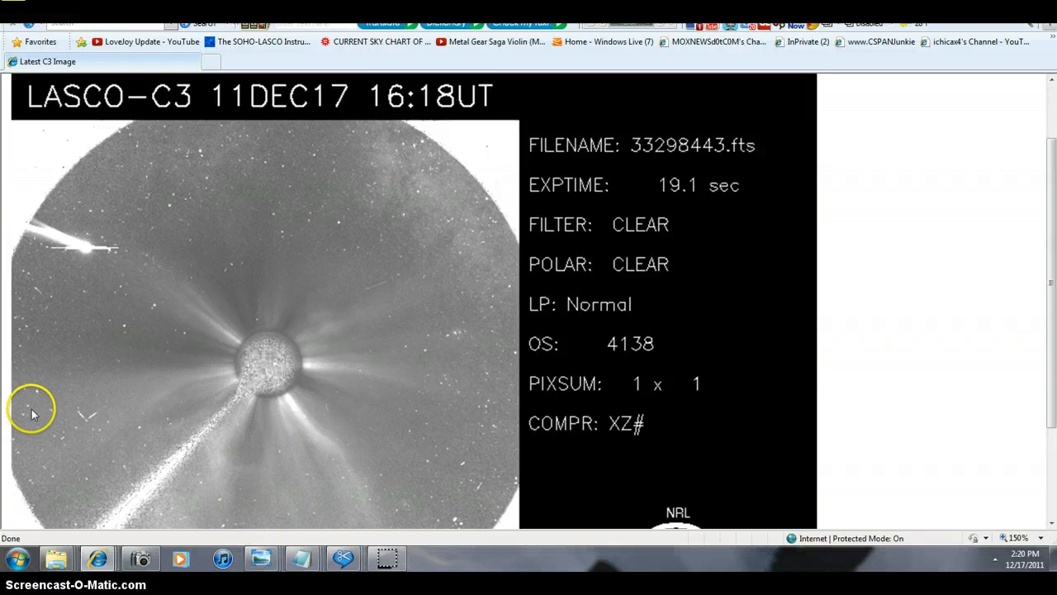
pyautogui.moveTo(969, 189)
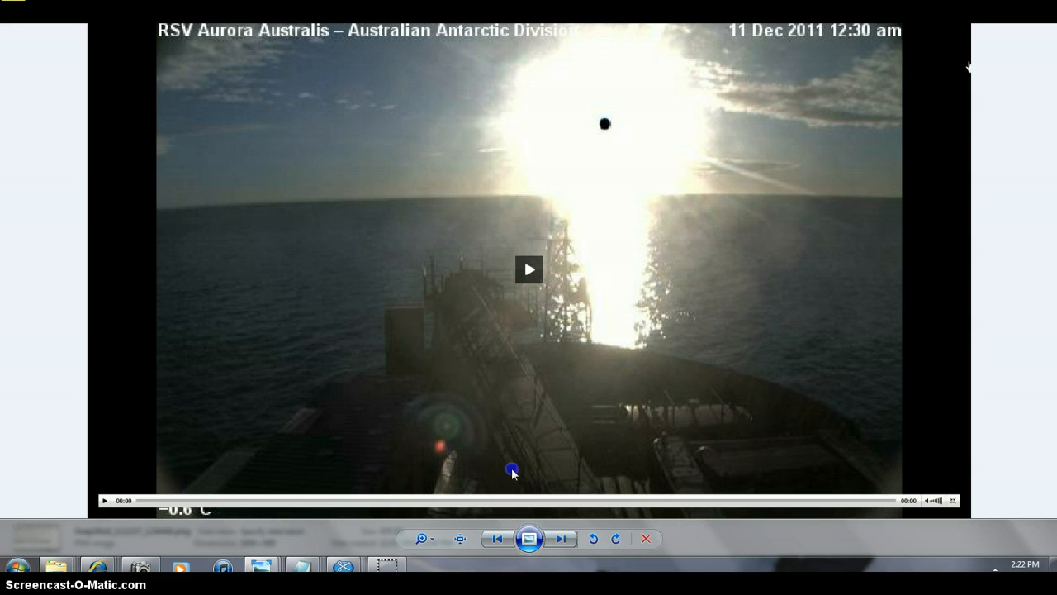
pyautogui.moveTo(480, 469)
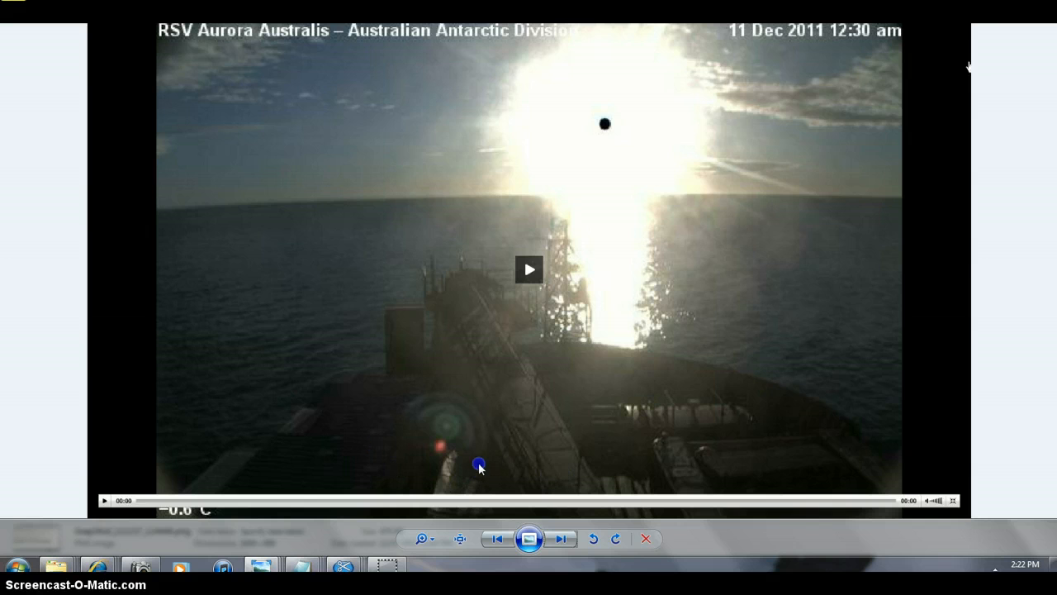
pyautogui.moveTo(796, 267)
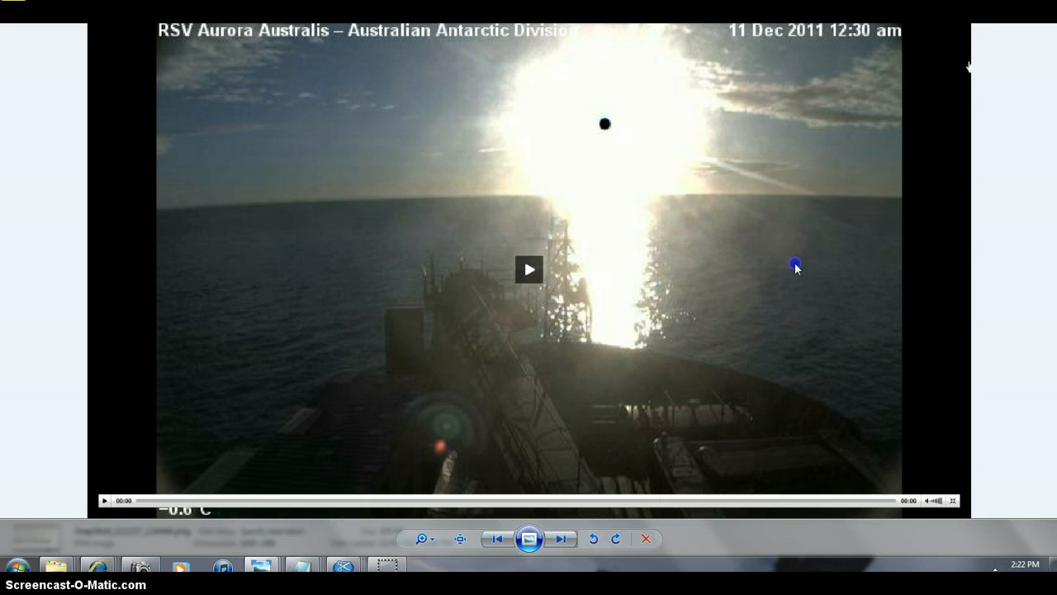
pyautogui.moveTo(690, 98)
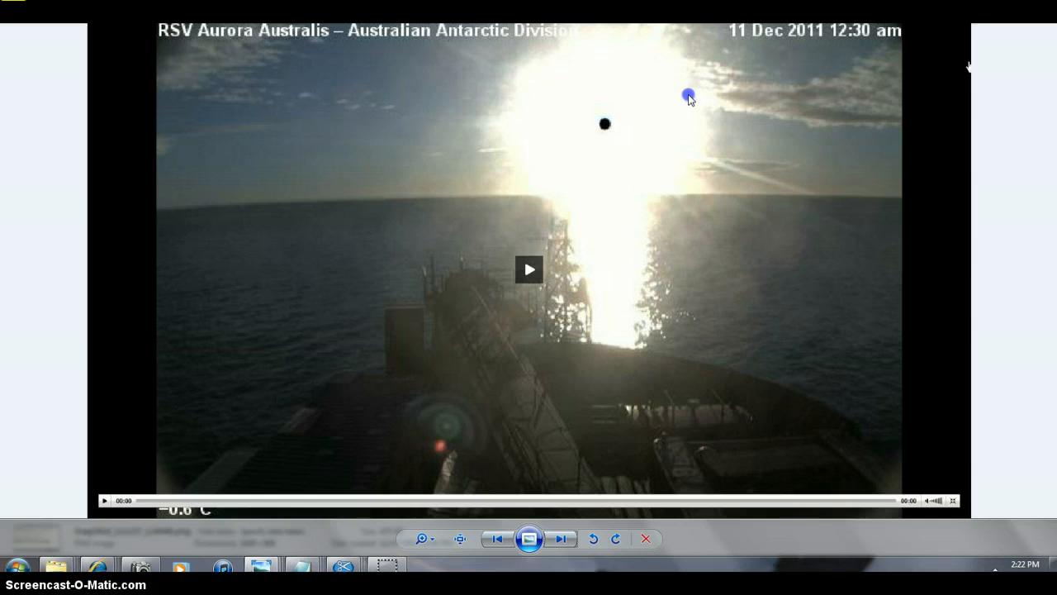
pyautogui.moveTo(708, 383)
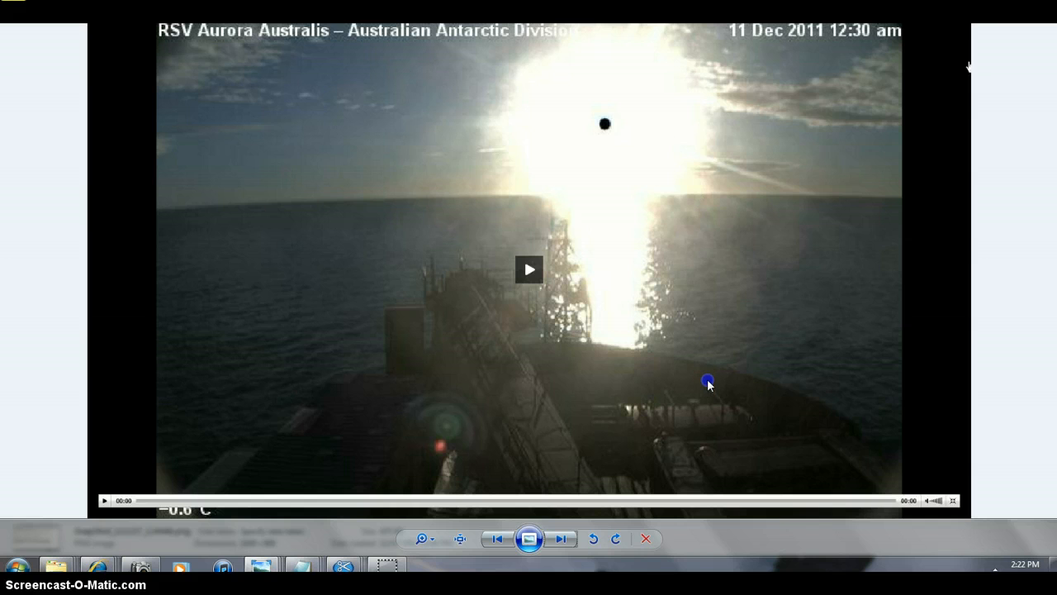
pyautogui.moveTo(762, 142)
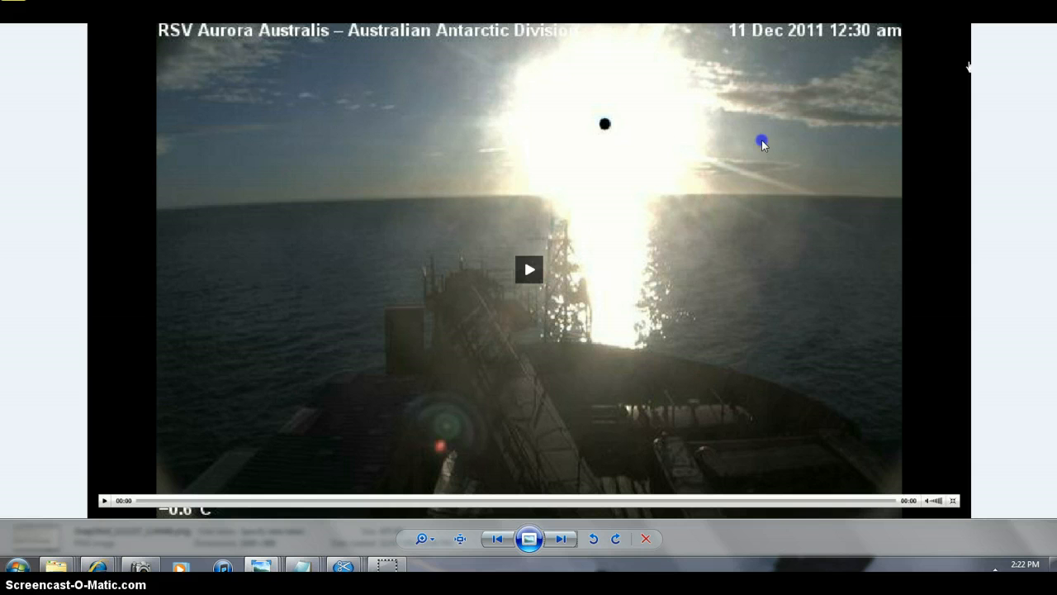
pyautogui.moveTo(713, 304)
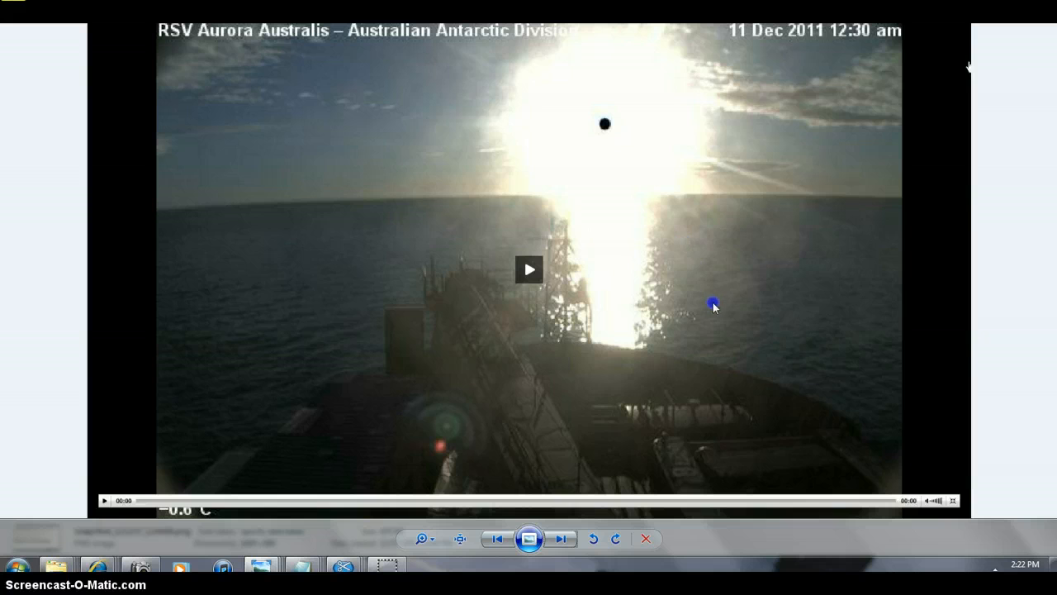
pyautogui.moveTo(688, 162)
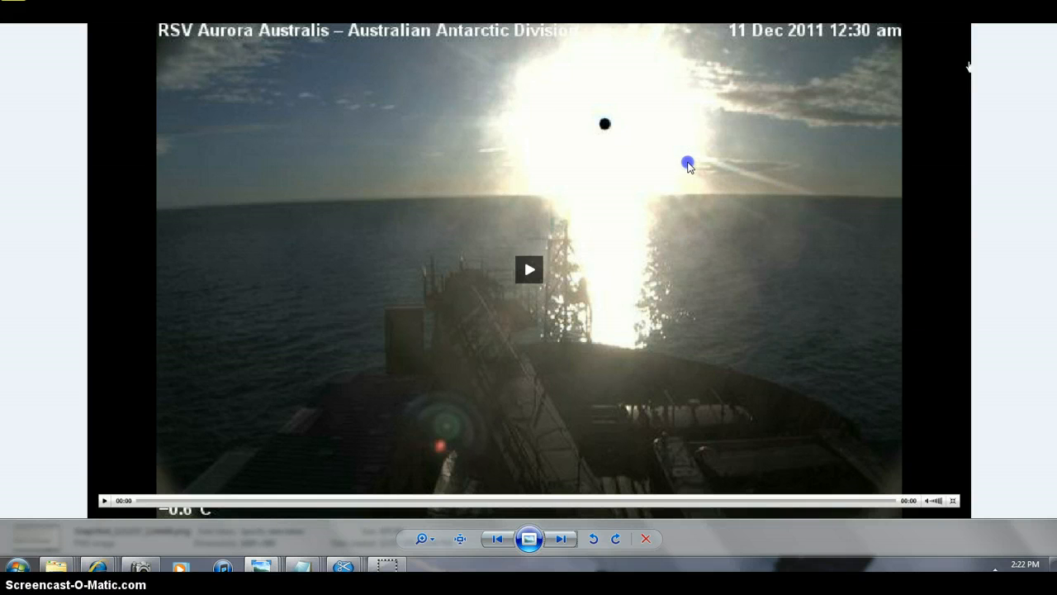
pyautogui.moveTo(929, 107)
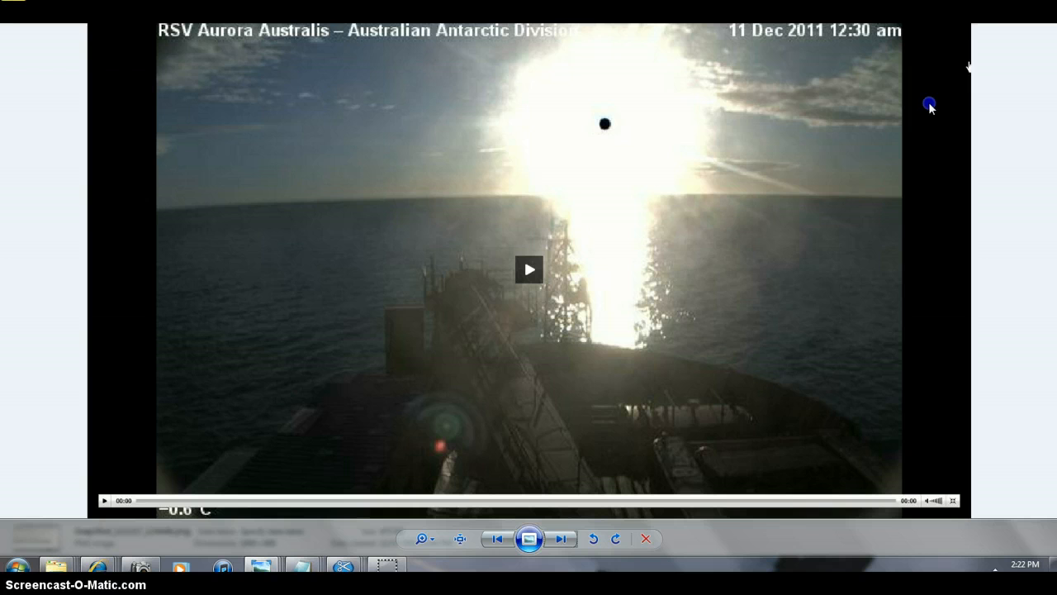
pyautogui.moveTo(223, 475)
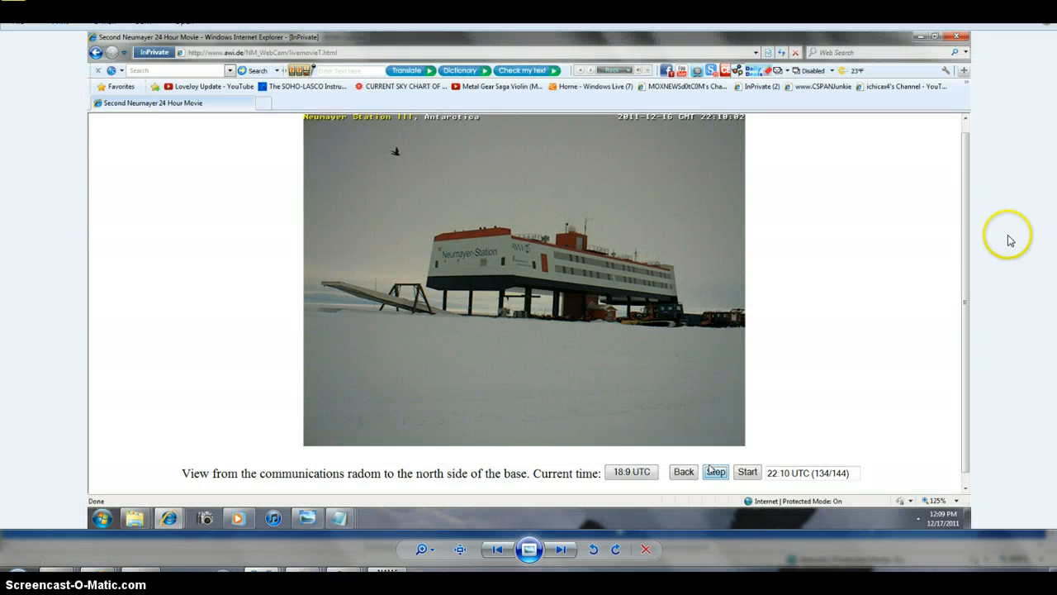
pyautogui.moveTo(829, 157)
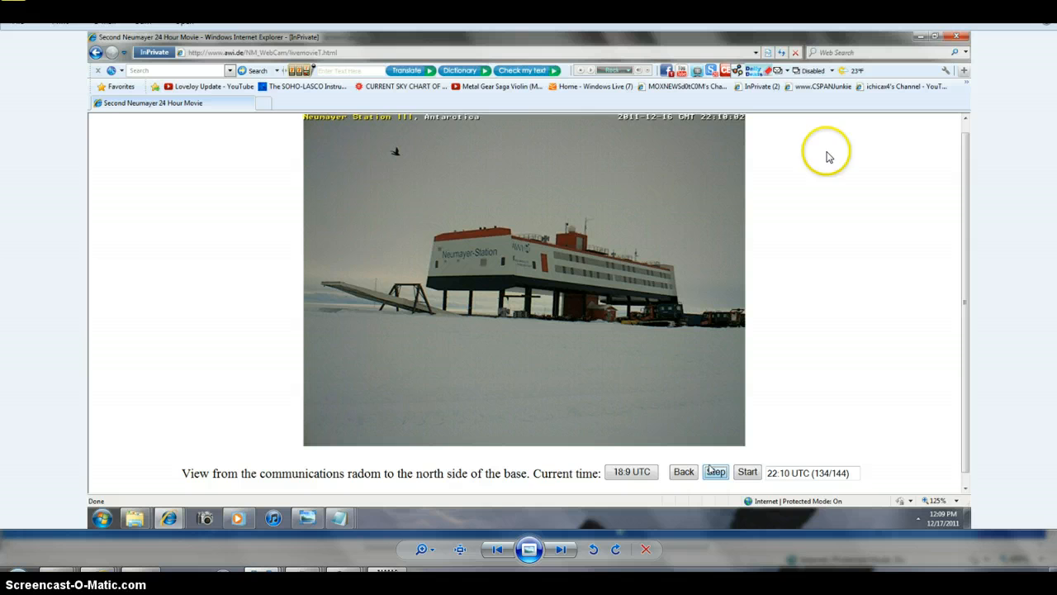
pyautogui.moveTo(494, 549)
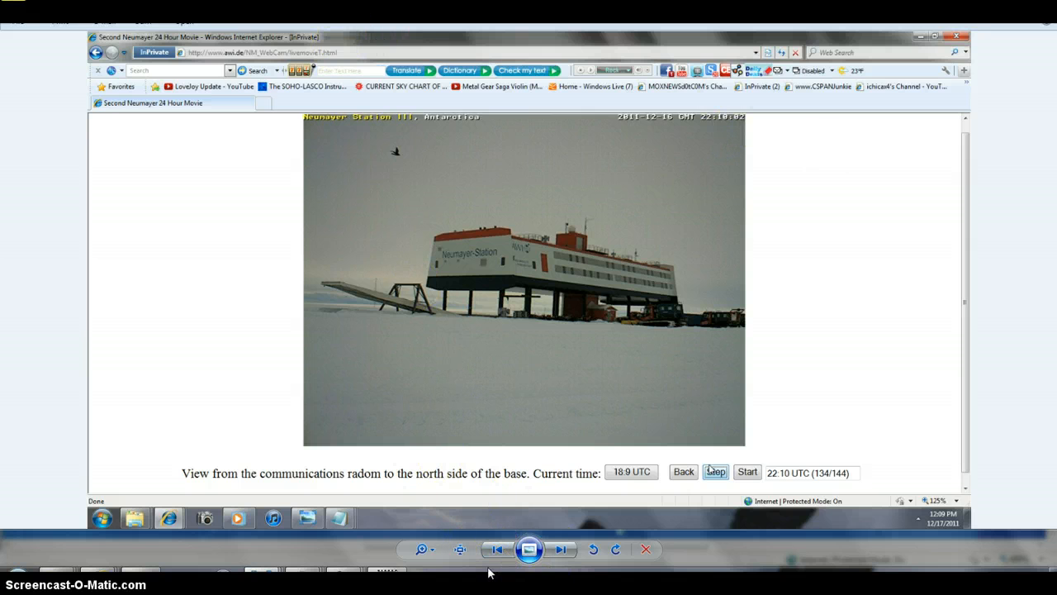
pyautogui.moveTo(497, 549)
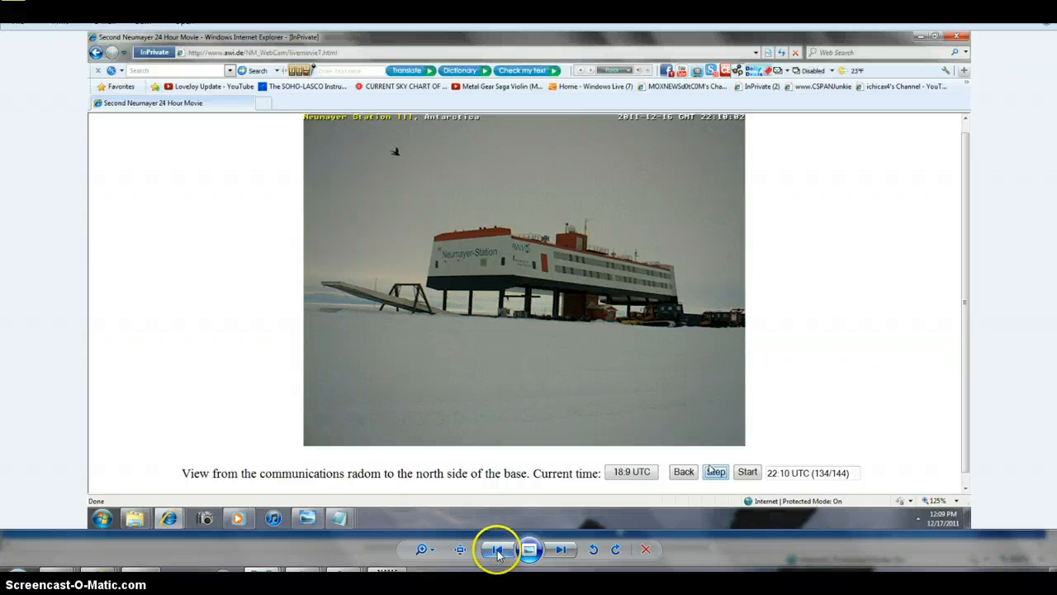
pyautogui.moveTo(497, 550)
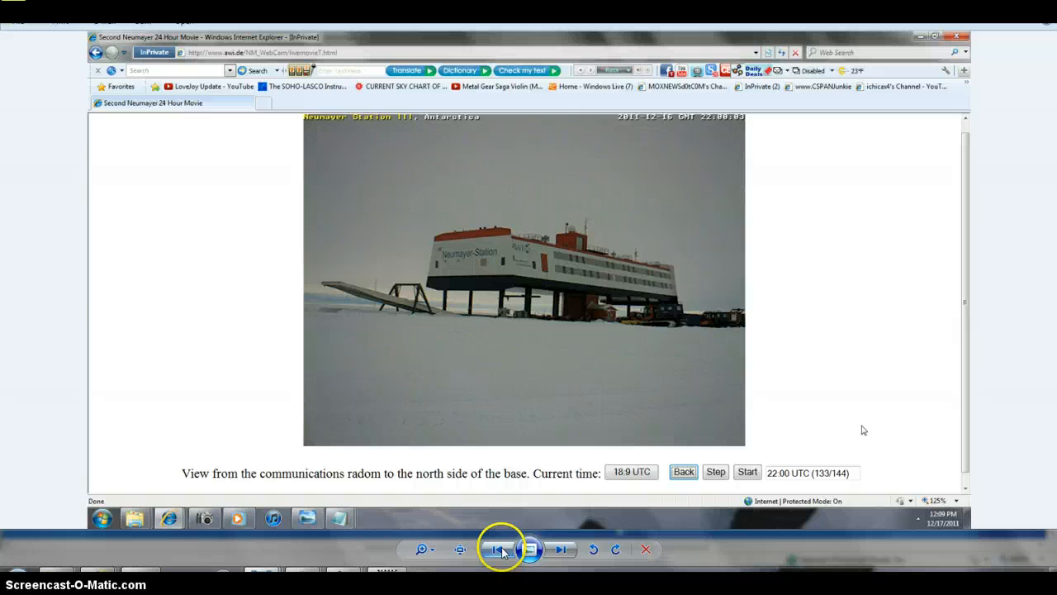
# Step: Flip between the 22:00, 22:10 and 22:20 UTC Neumayer frames, then show the zoomed bird
pyautogui.click(715, 472)
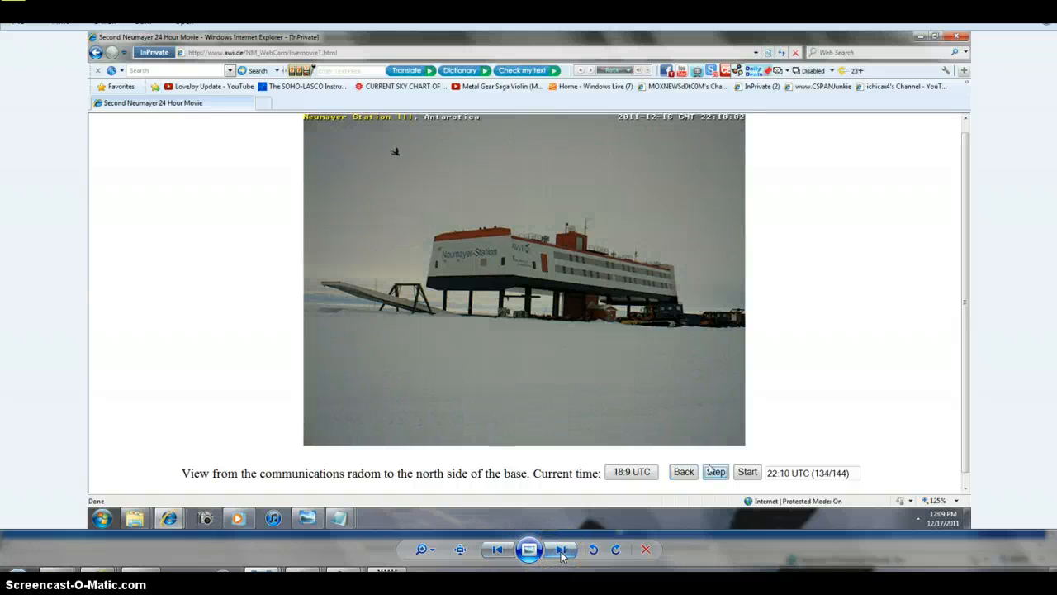
pyautogui.click(715, 472)
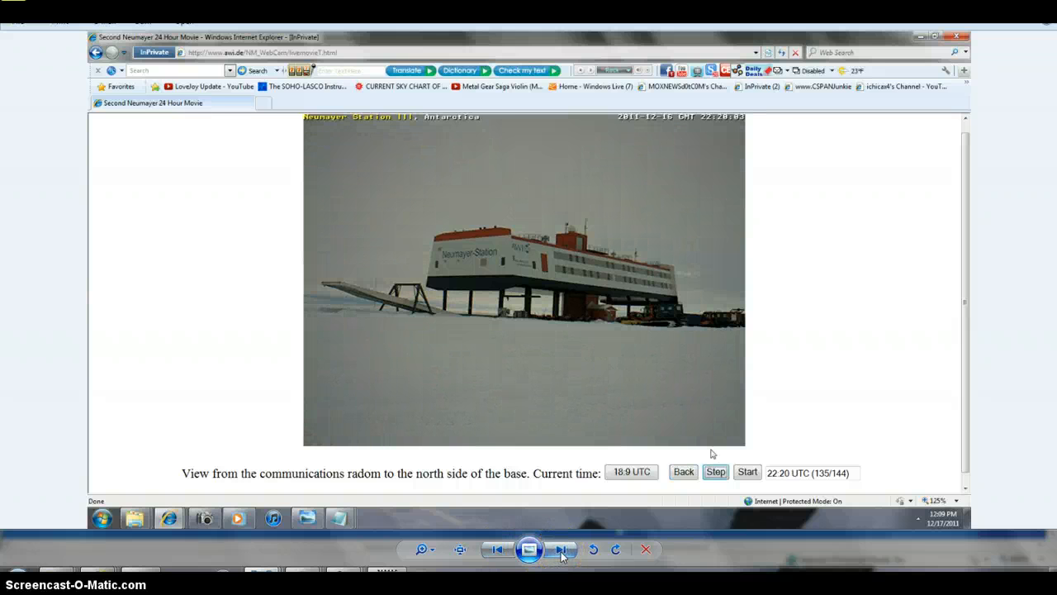
pyautogui.click(496, 550)
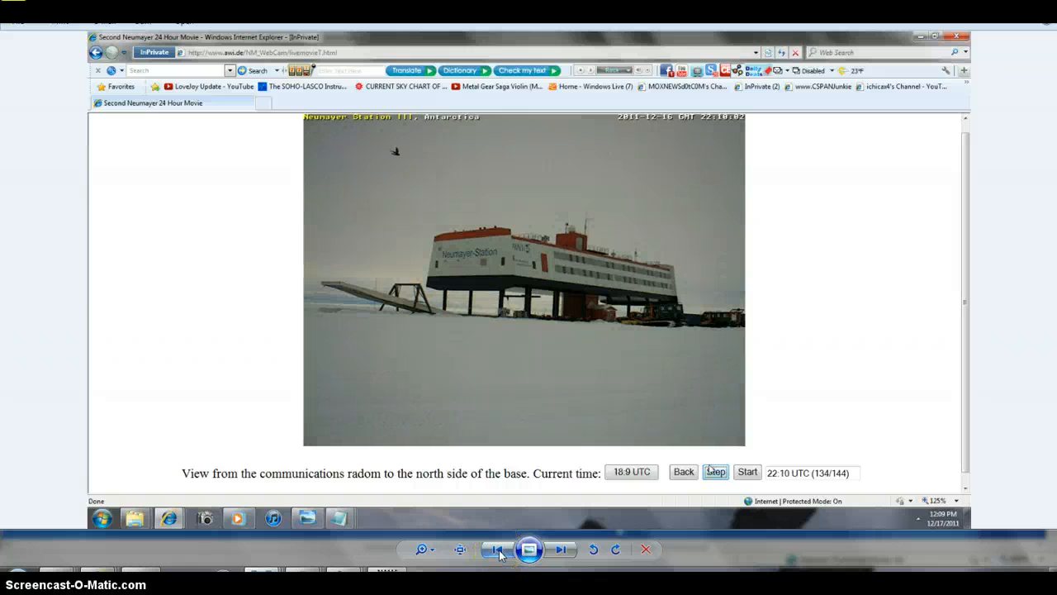
pyautogui.click(683, 472)
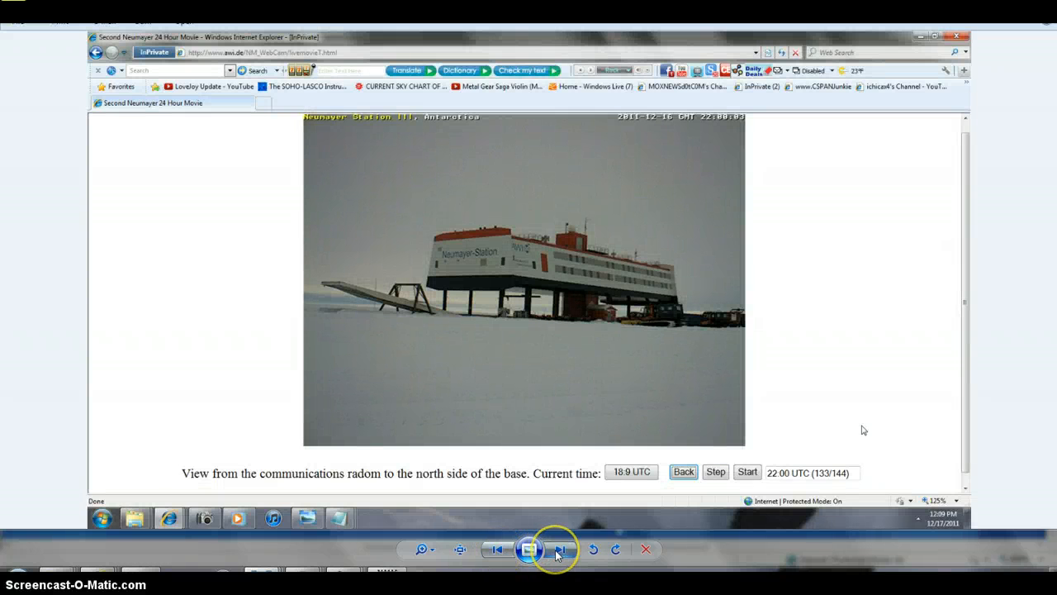
pyautogui.click(715, 471)
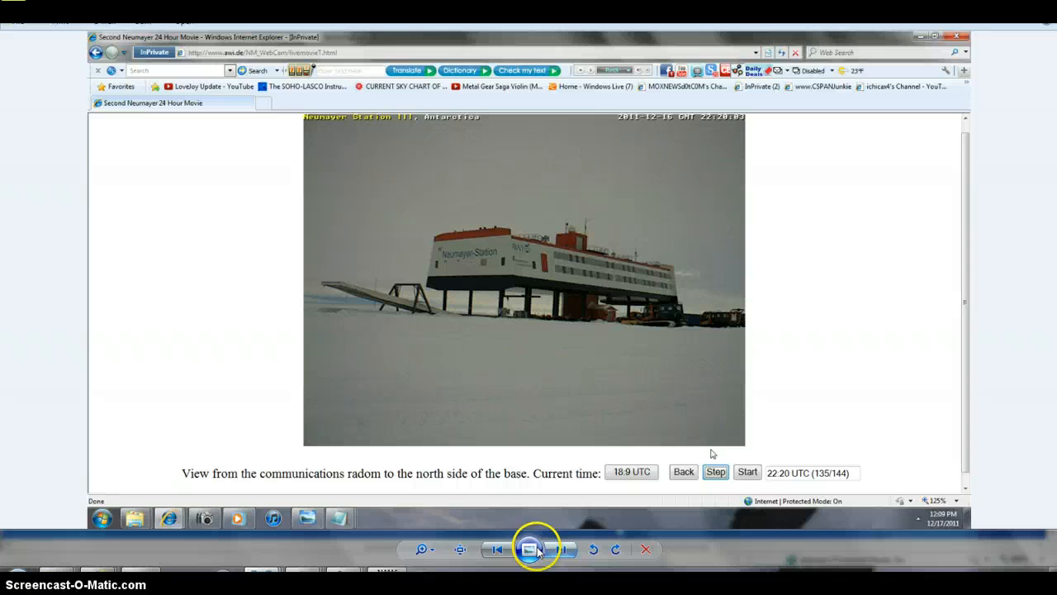
pyautogui.click(683, 471)
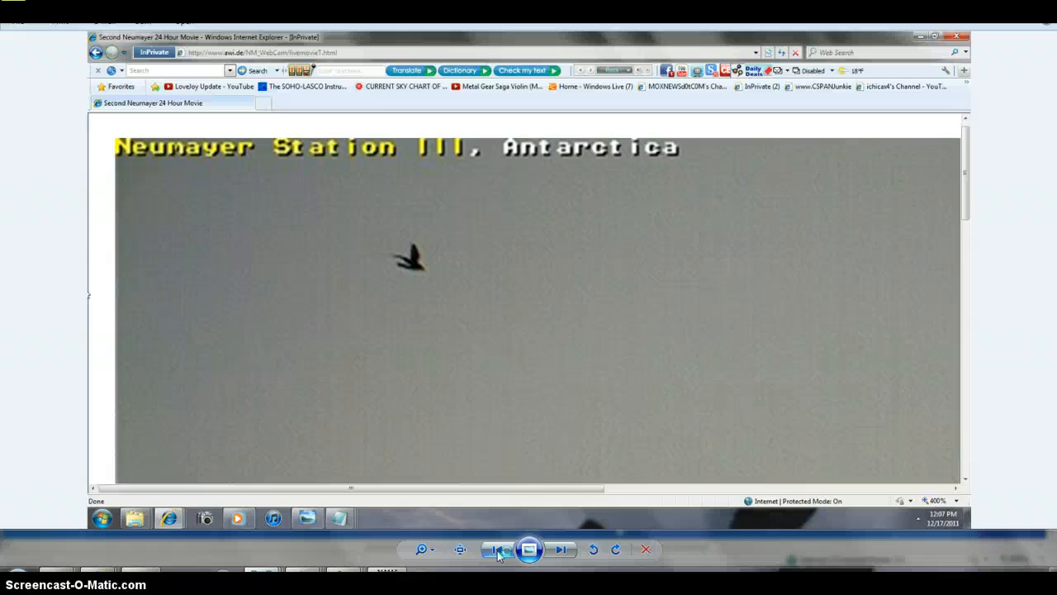
# Step: Advance to the Casey webcam screenshot showing the two-day station time-lapse movie
pyautogui.click(527, 548)
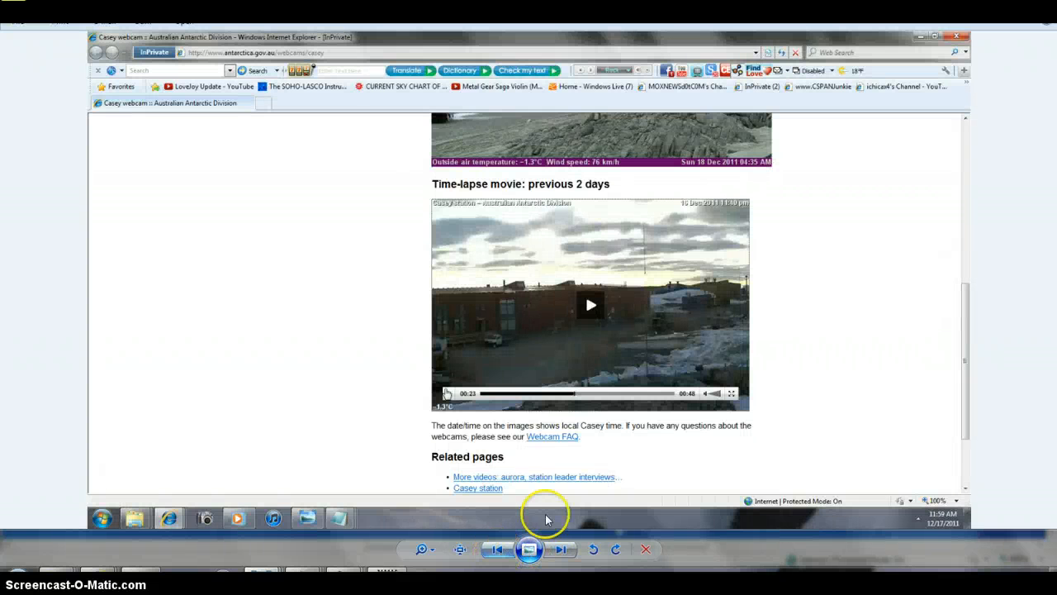
pyautogui.moveTo(549, 269)
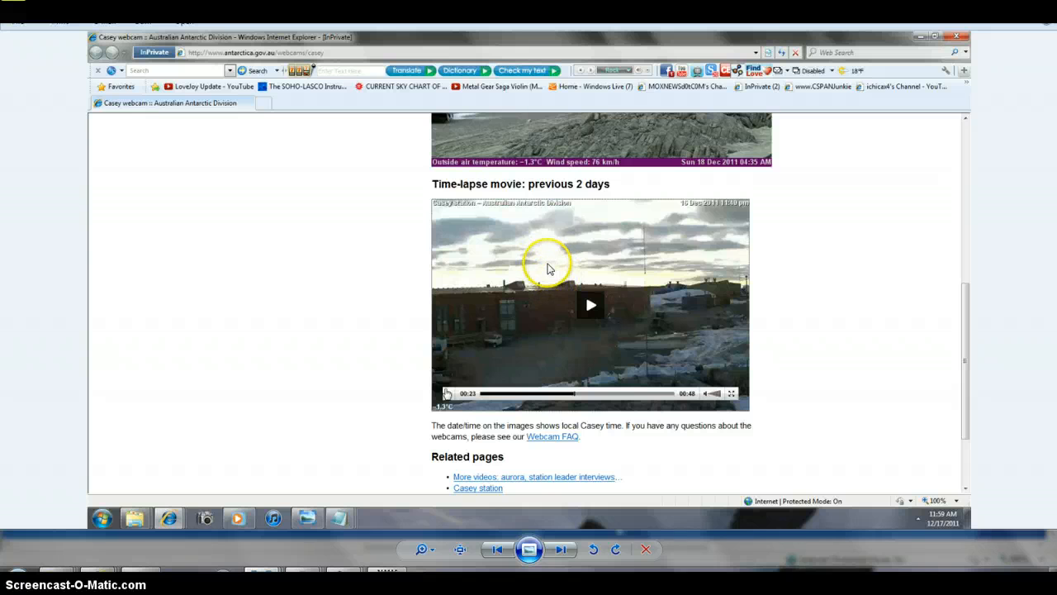
pyautogui.moveTo(505, 216)
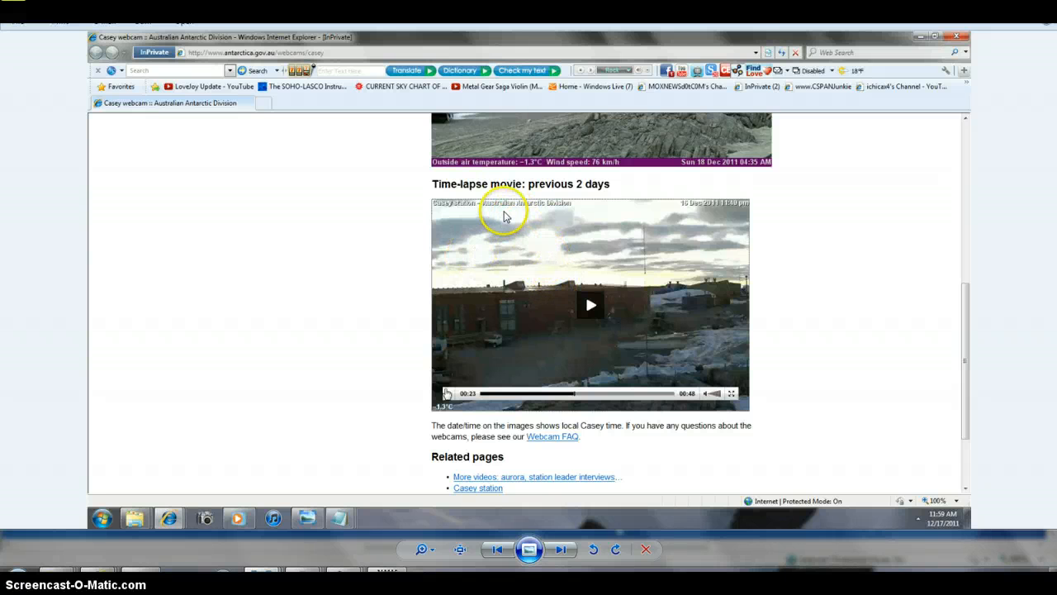
pyautogui.moveTo(493, 232)
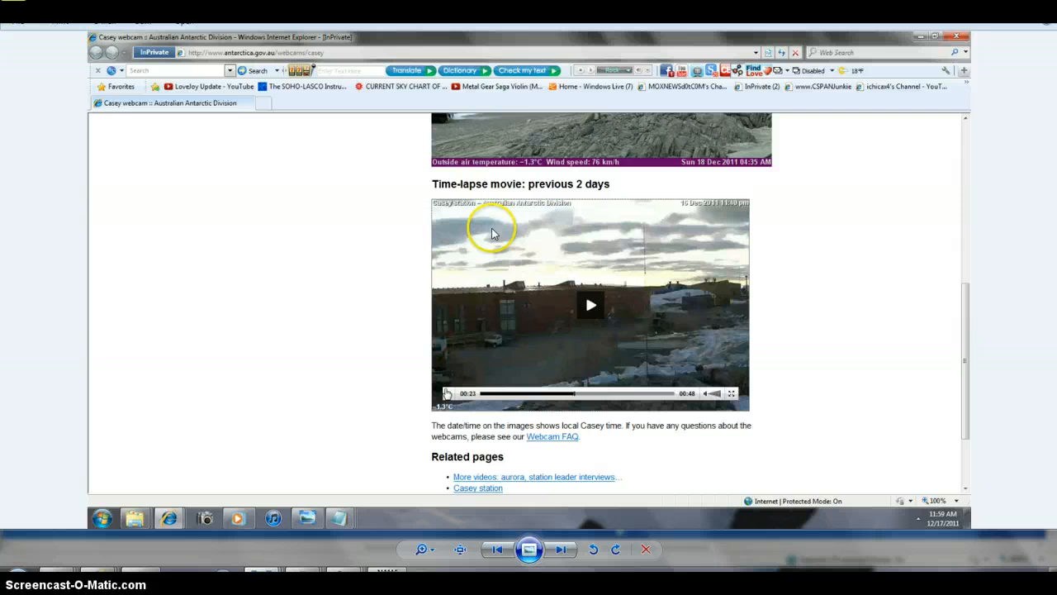
pyautogui.moveTo(550, 263)
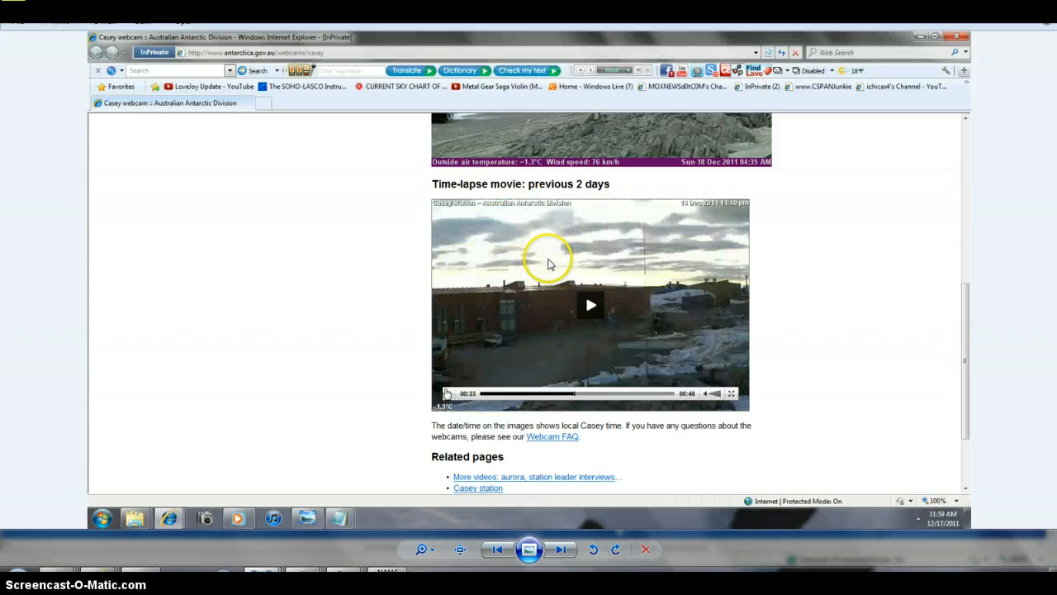
pyautogui.moveTo(550, 258)
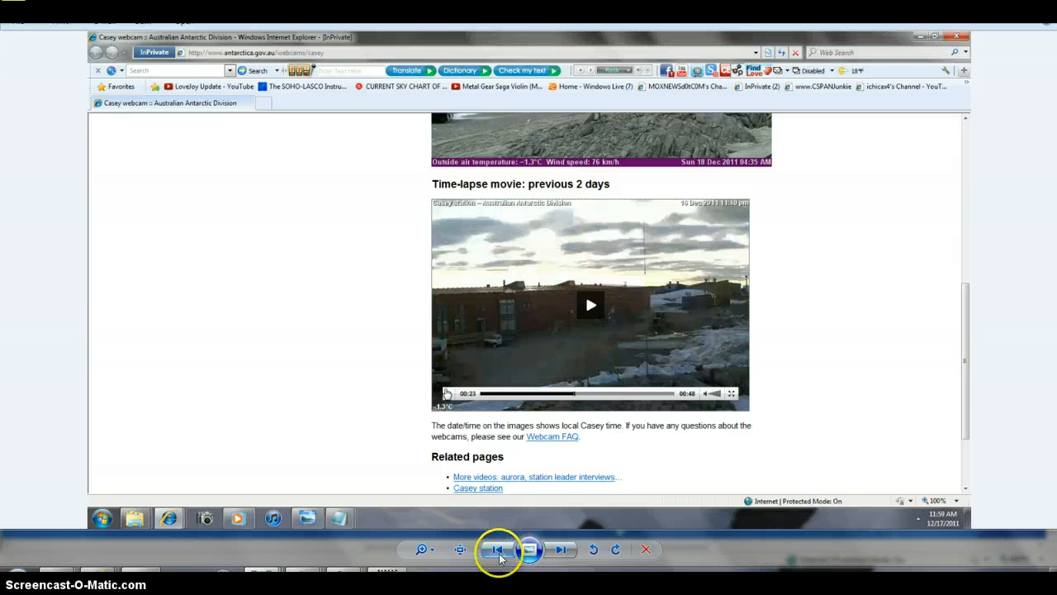
# Step: Flip past the Casey screenshot to the Neumayer 24-hour webcam movie at 22:00 UTC
pyautogui.click(561, 550)
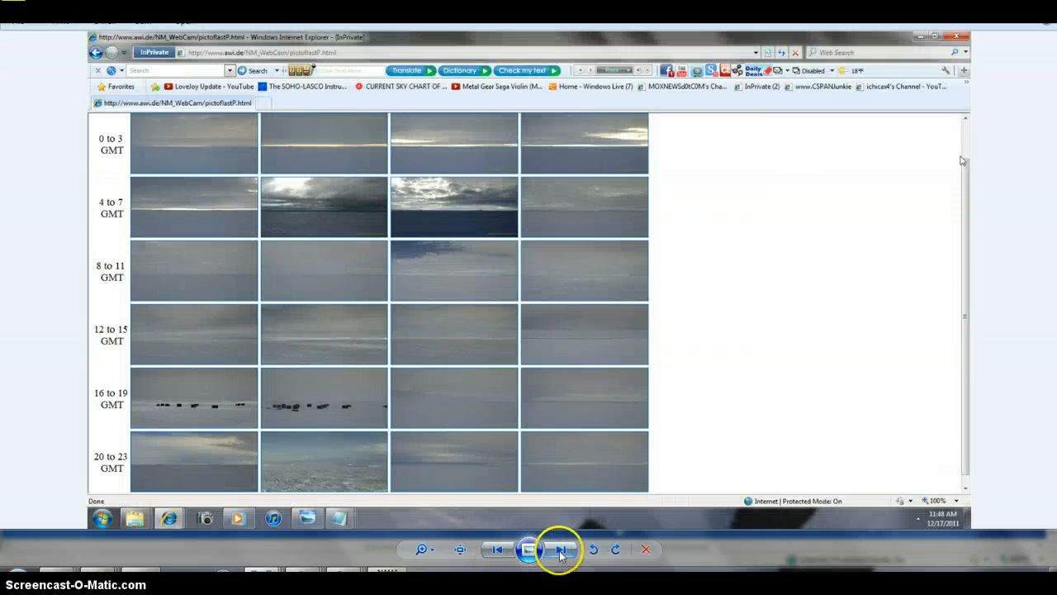
pyautogui.click(561, 549)
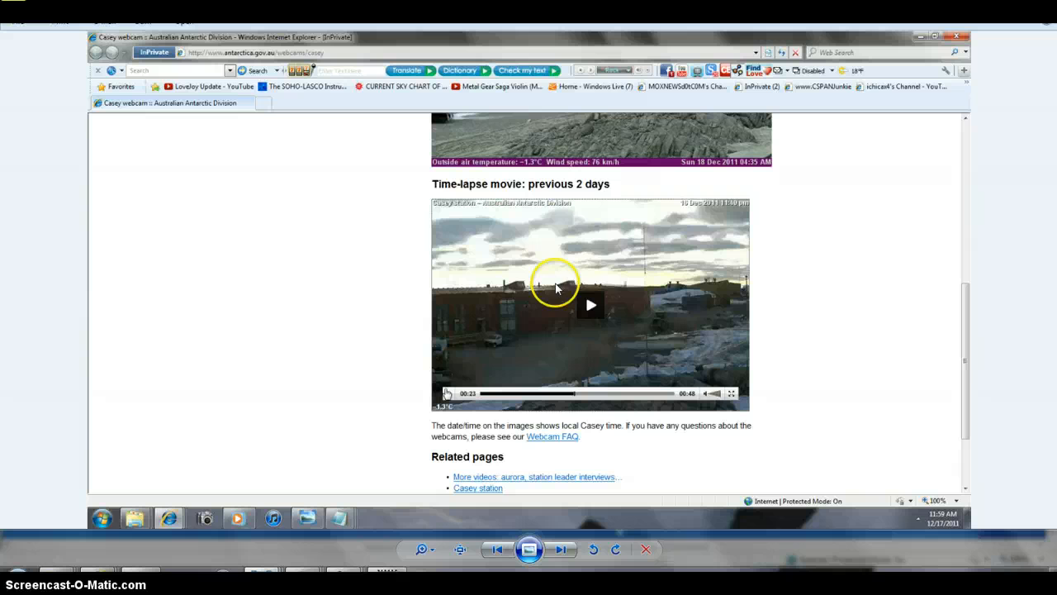
pyautogui.moveTo(593, 263)
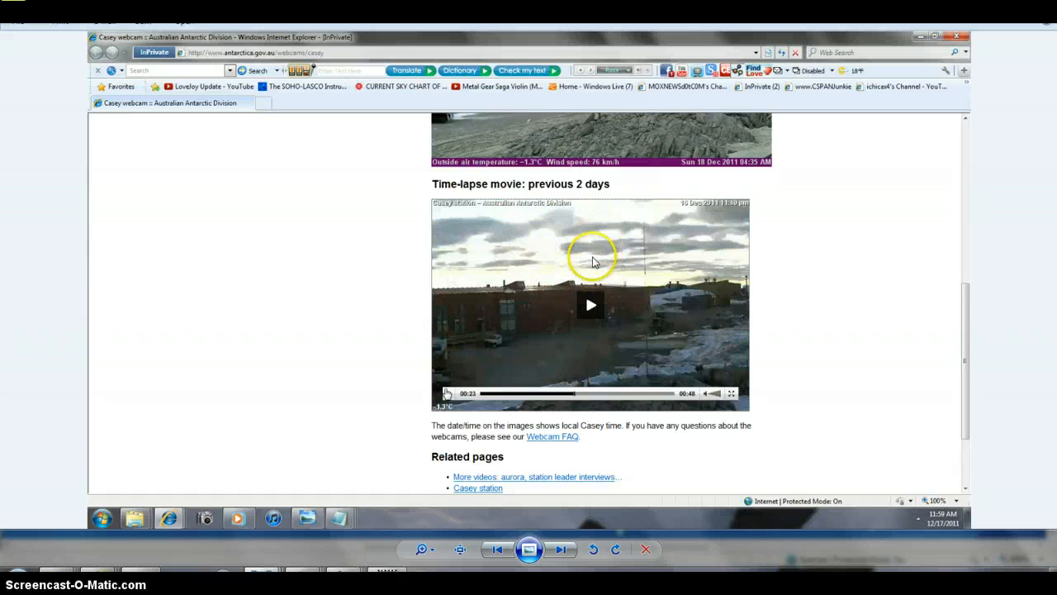
pyautogui.moveTo(563, 266)
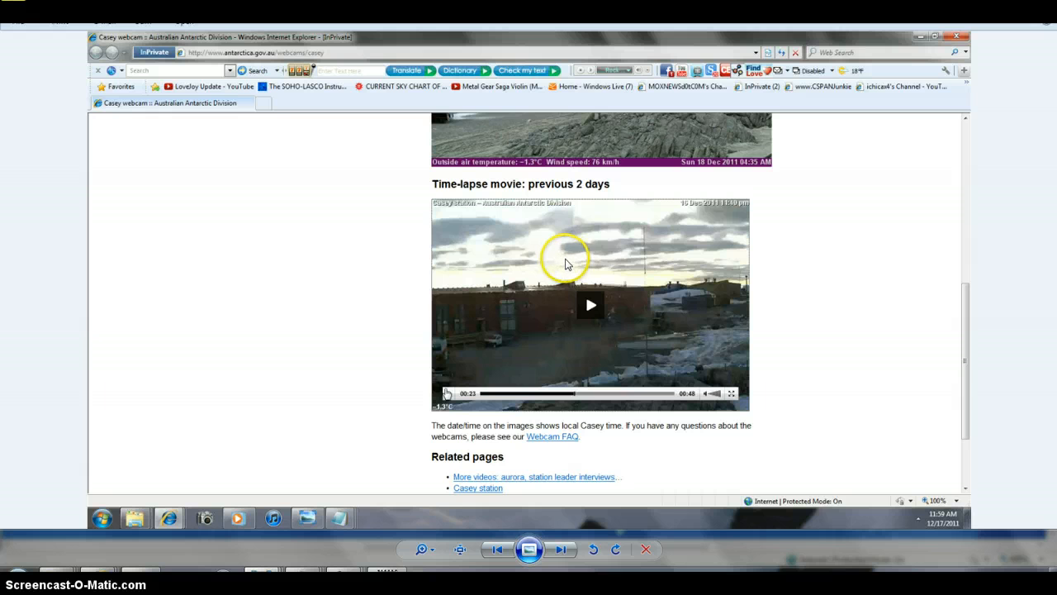
pyautogui.moveTo(560, 269)
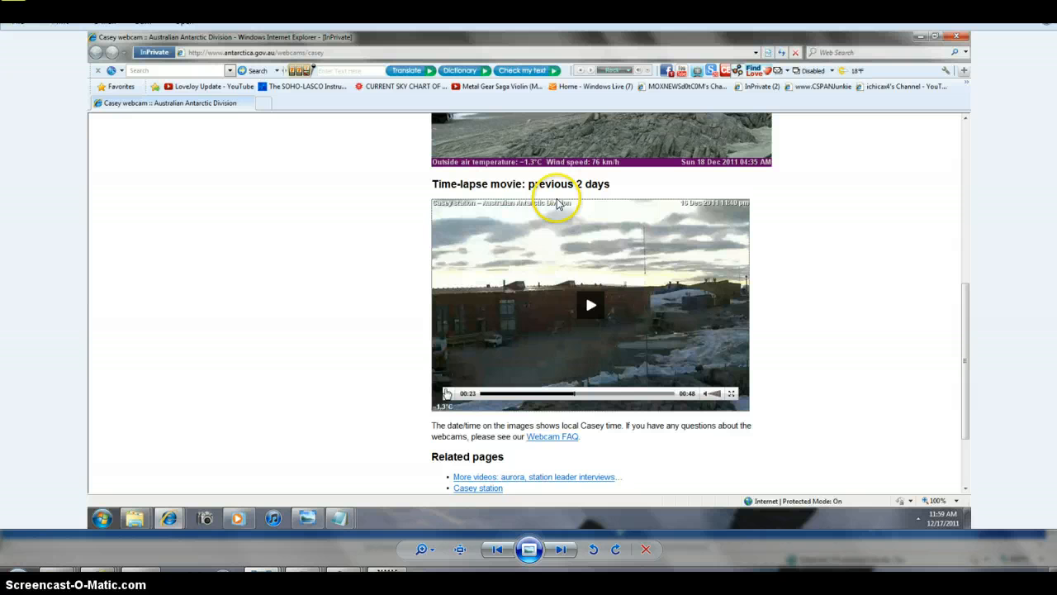
pyautogui.moveTo(484, 268)
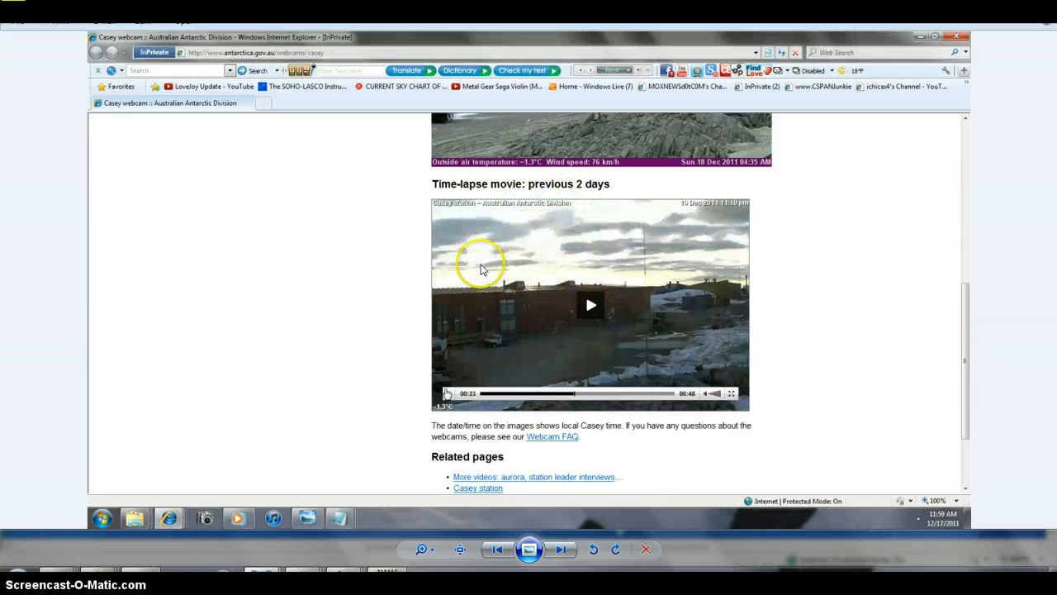
pyautogui.moveTo(561, 548)
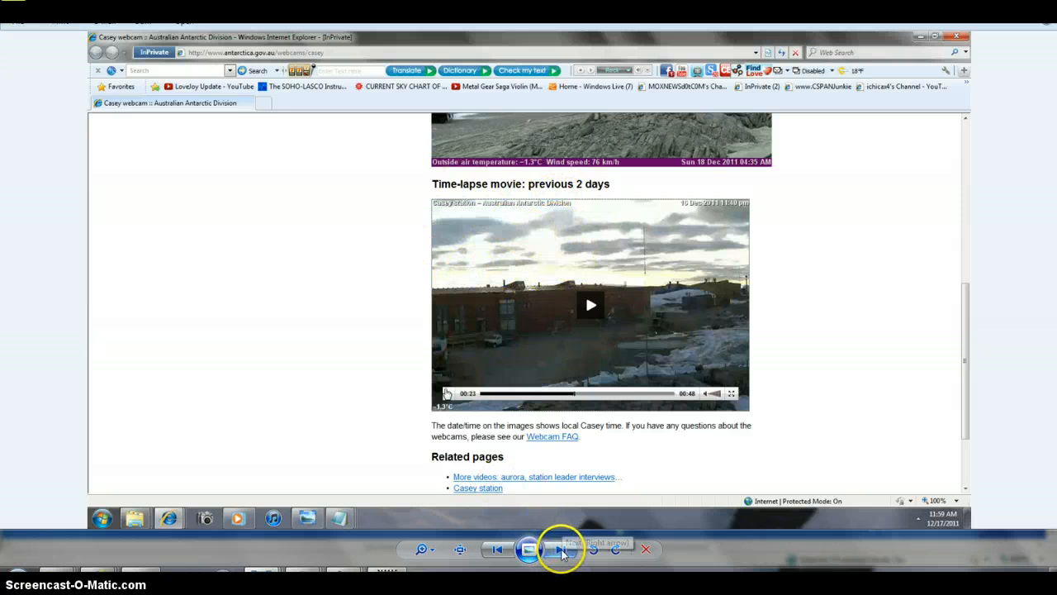
pyautogui.click(562, 550)
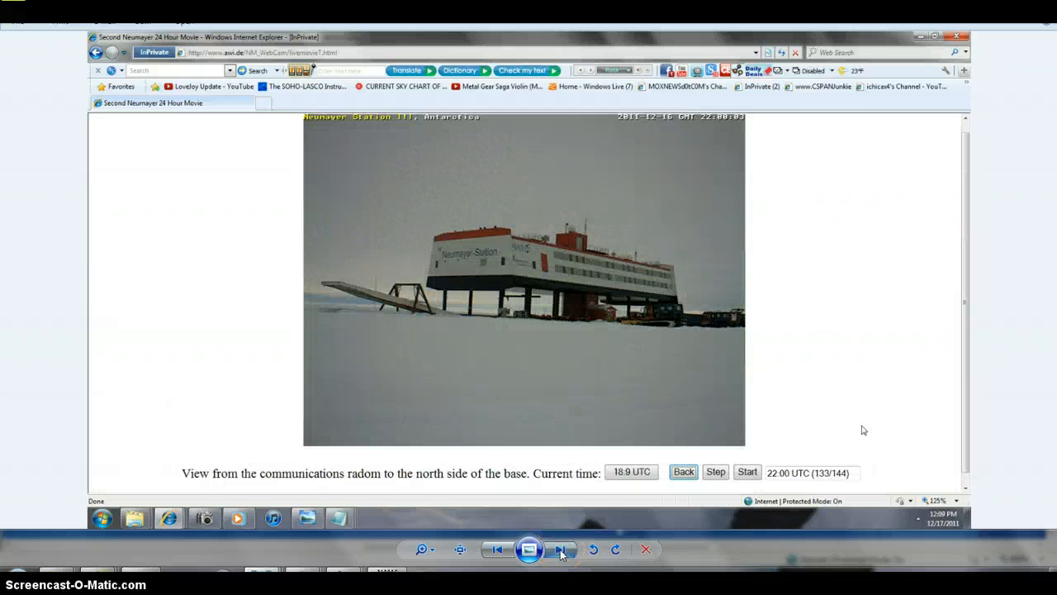
# Step: Browse enlarged Neumayer frames at 23:10 and 23:50 UTC through to the Notepad 'Friday' screenshot
pyautogui.click(716, 471)
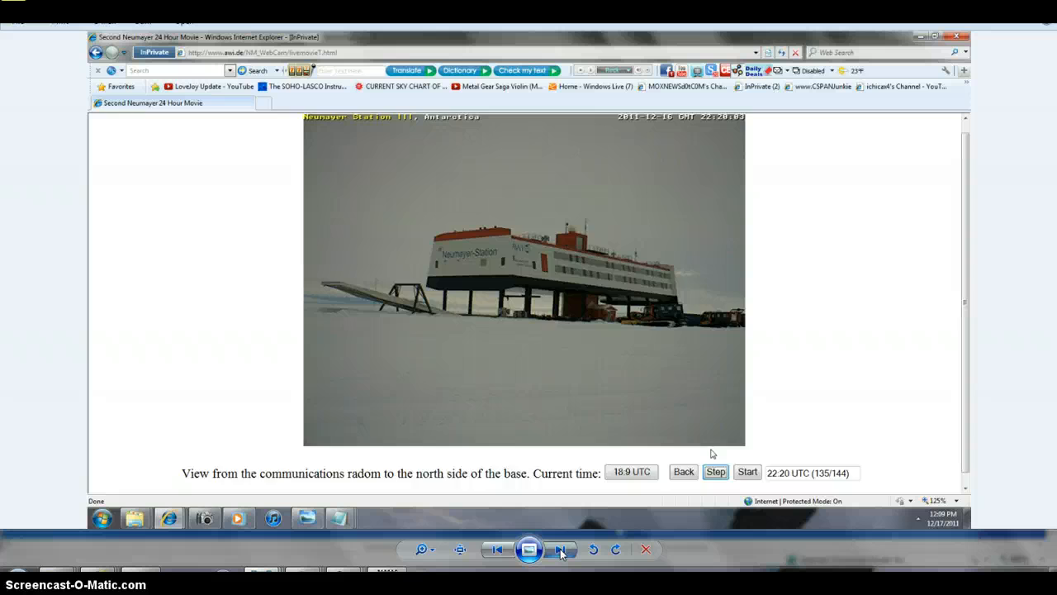
pyautogui.click(560, 548)
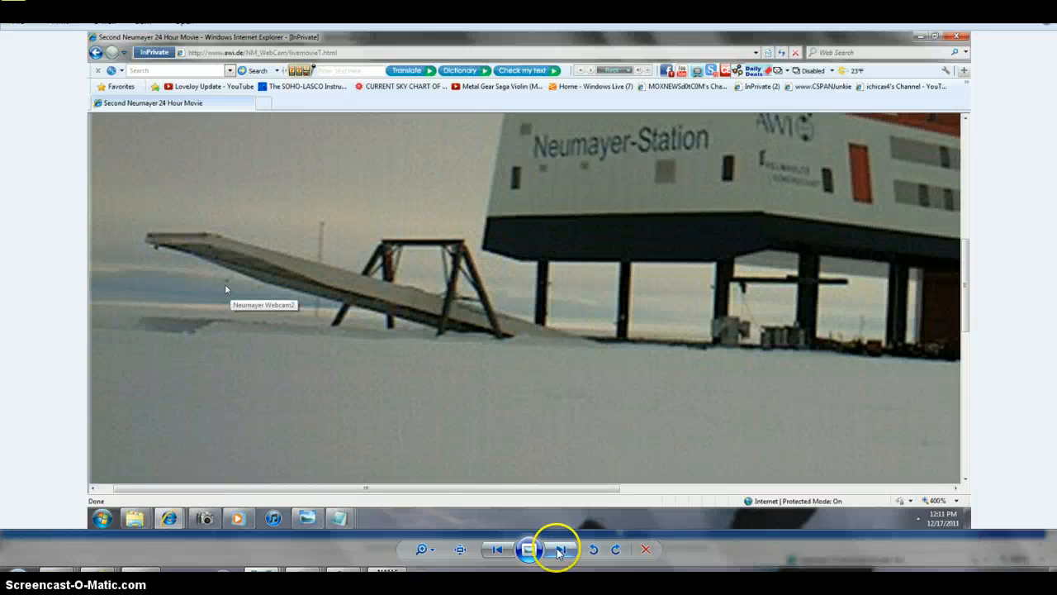
pyautogui.moveTo(506, 550)
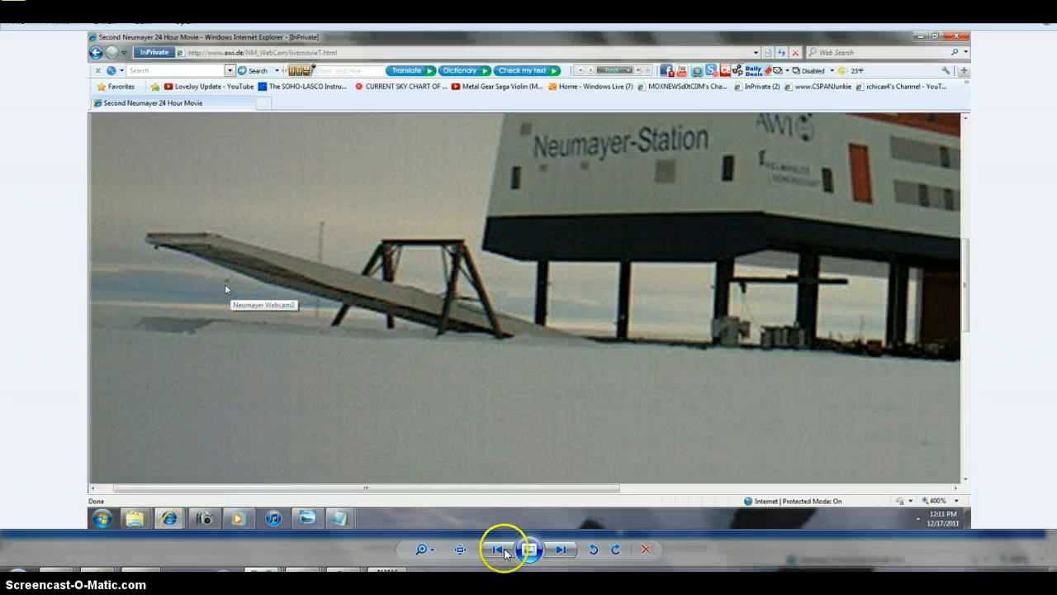
pyautogui.click(561, 550)
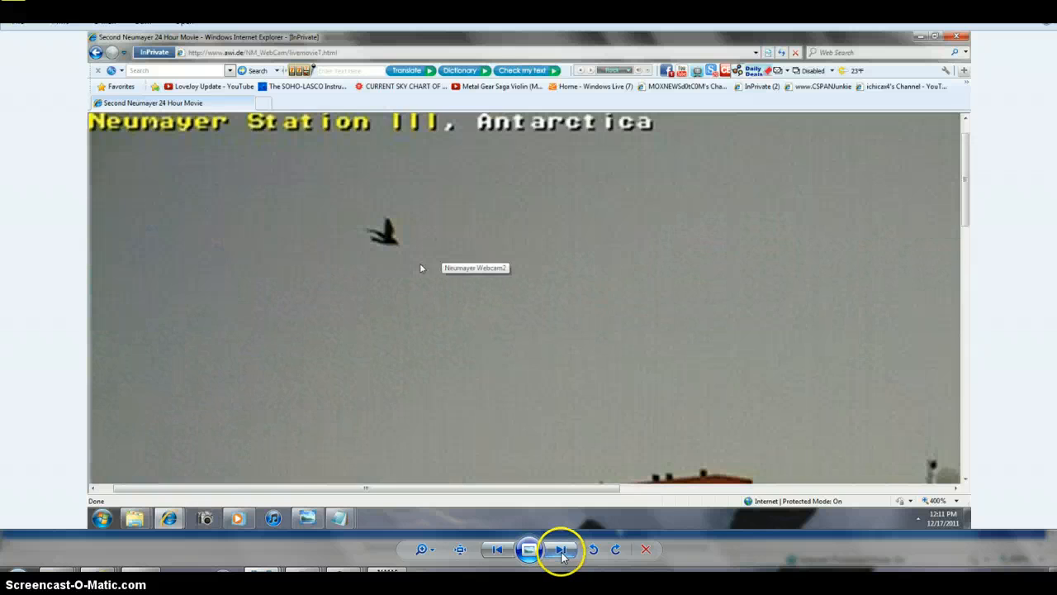
pyautogui.click(562, 549)
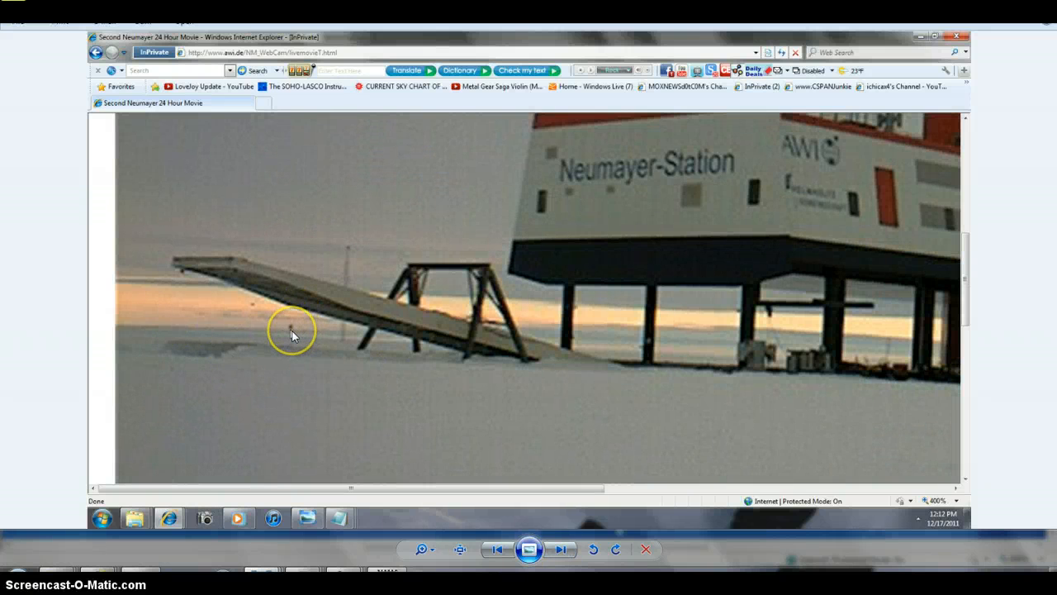
pyautogui.moveTo(213, 295)
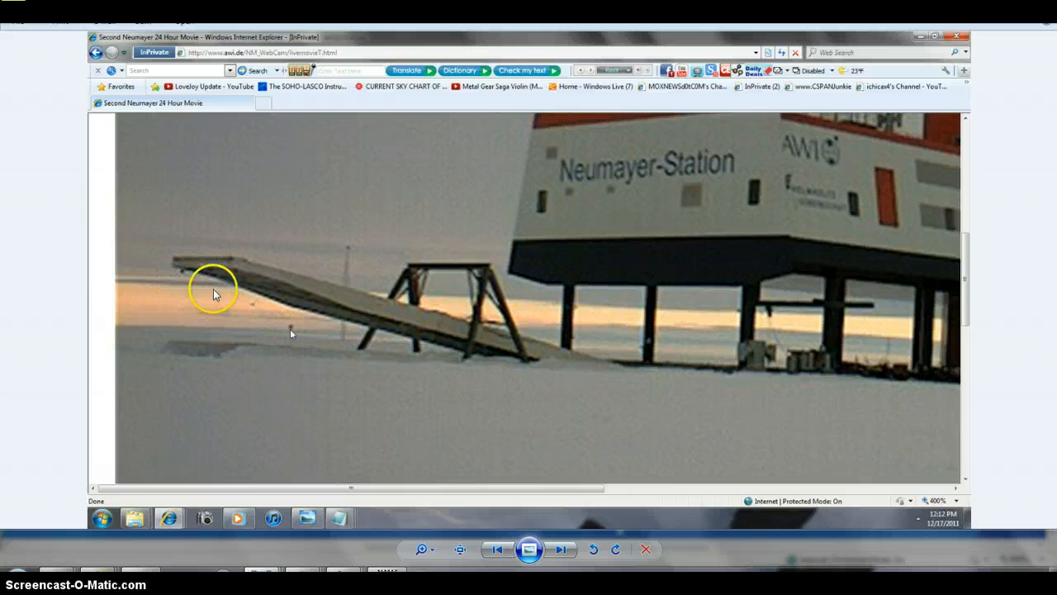
pyautogui.moveTo(381, 425)
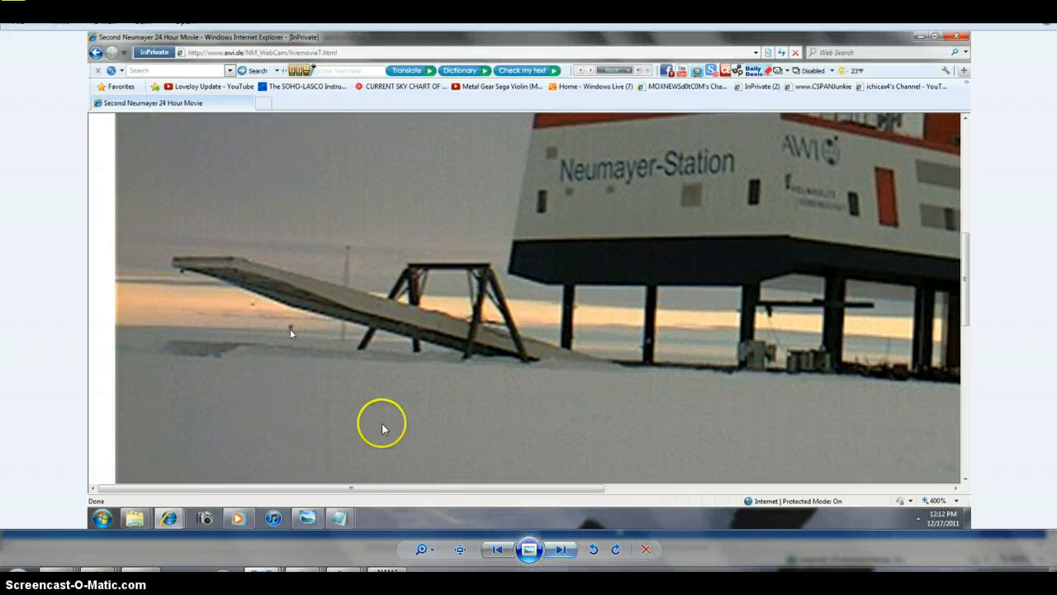
pyautogui.moveTo(256, 312)
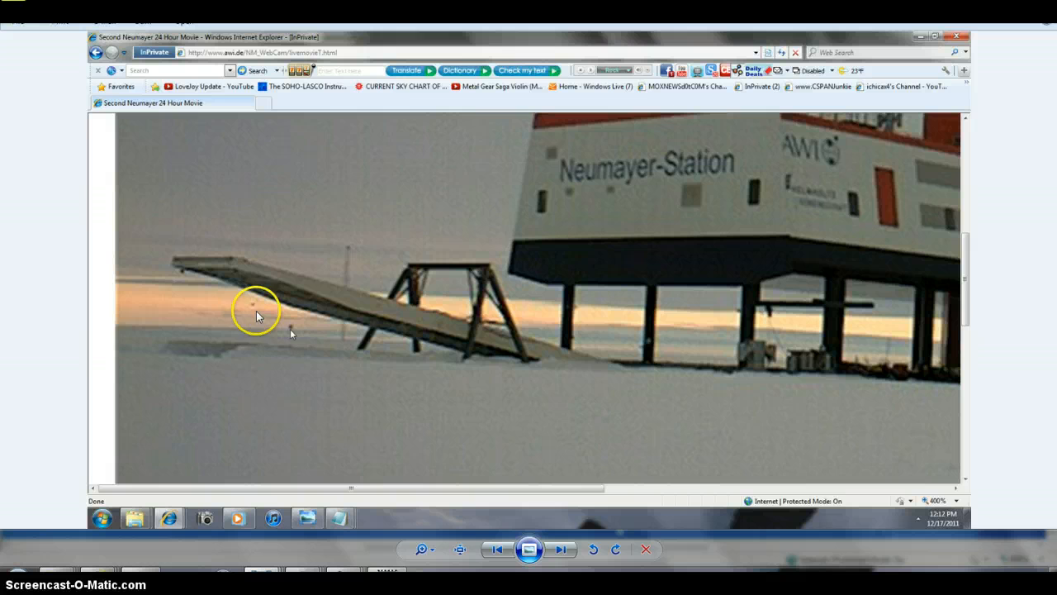
pyautogui.moveTo(252, 305)
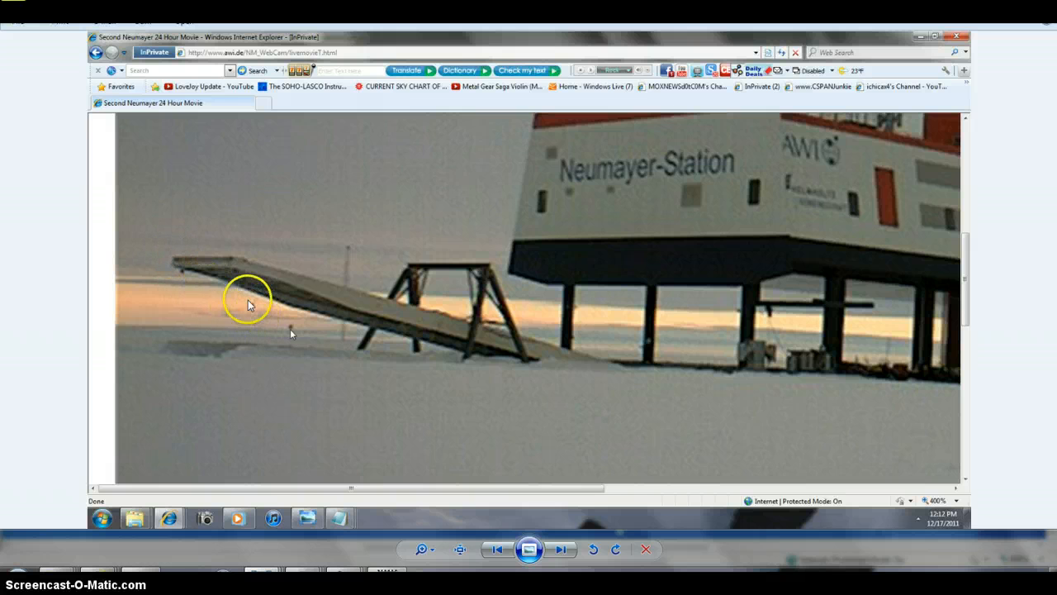
pyautogui.moveTo(296, 334)
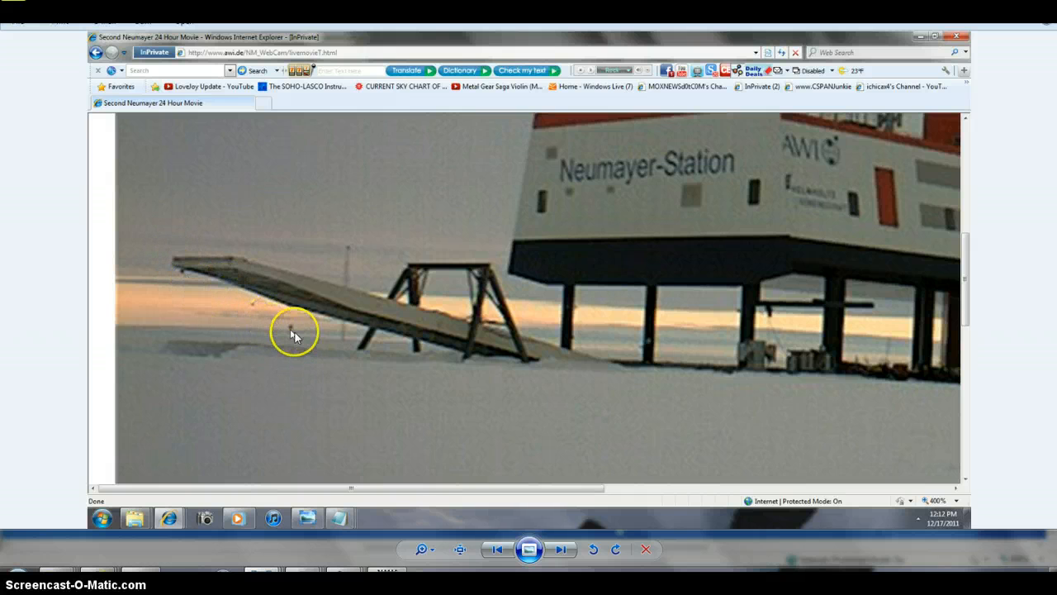
pyautogui.click(560, 549)
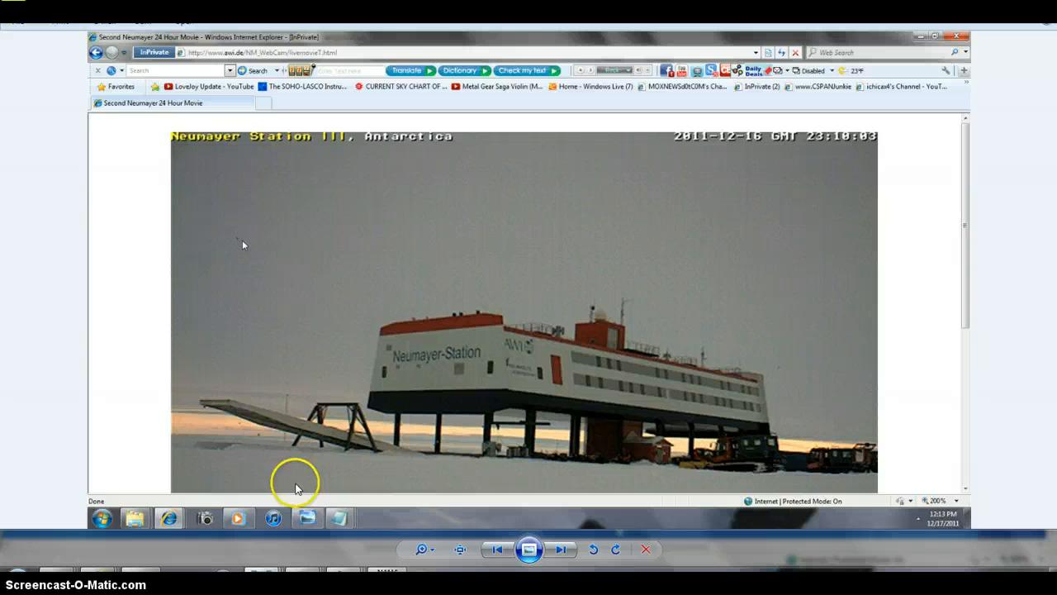
pyautogui.click(561, 549)
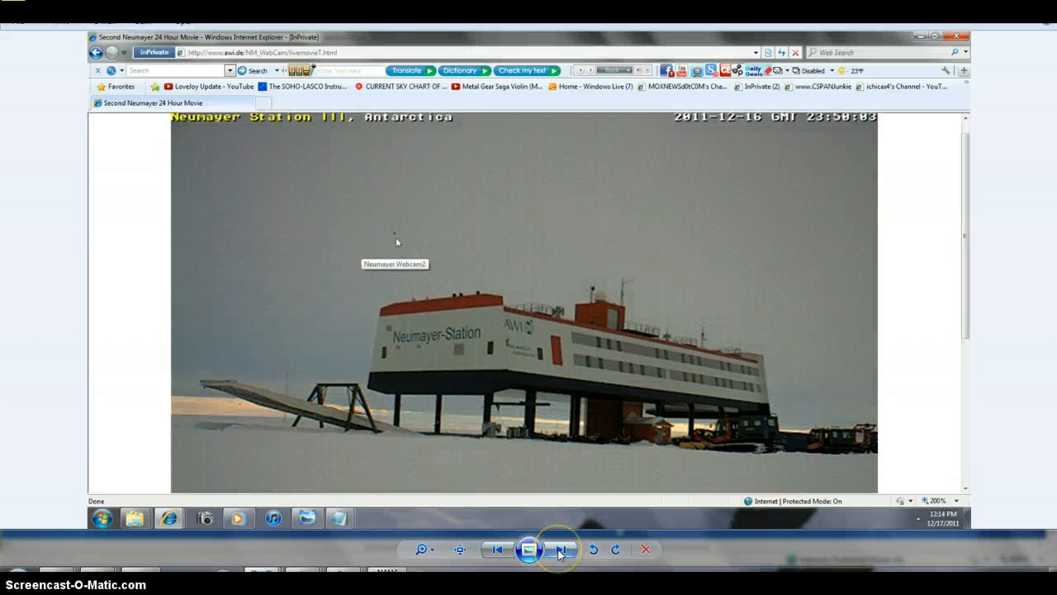
pyautogui.click(495, 549)
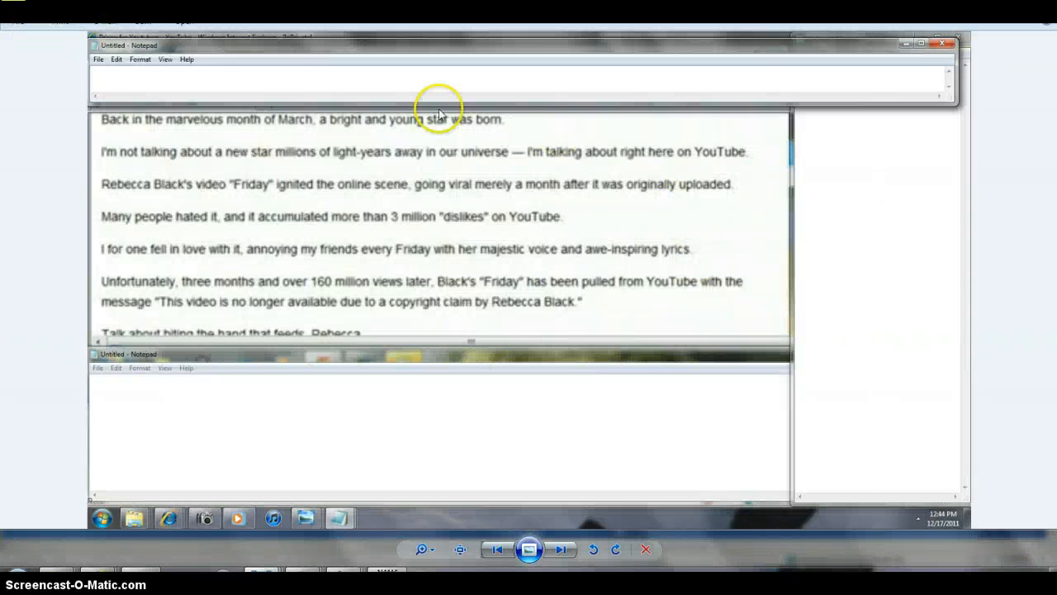
pyautogui.moveTo(661, 346)
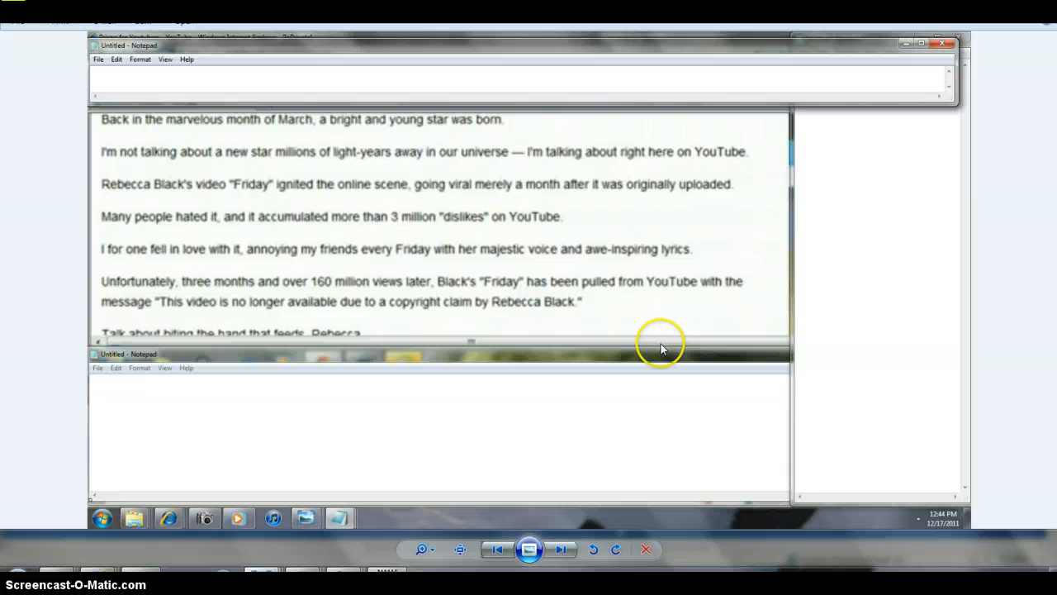
pyautogui.moveTo(628, 342)
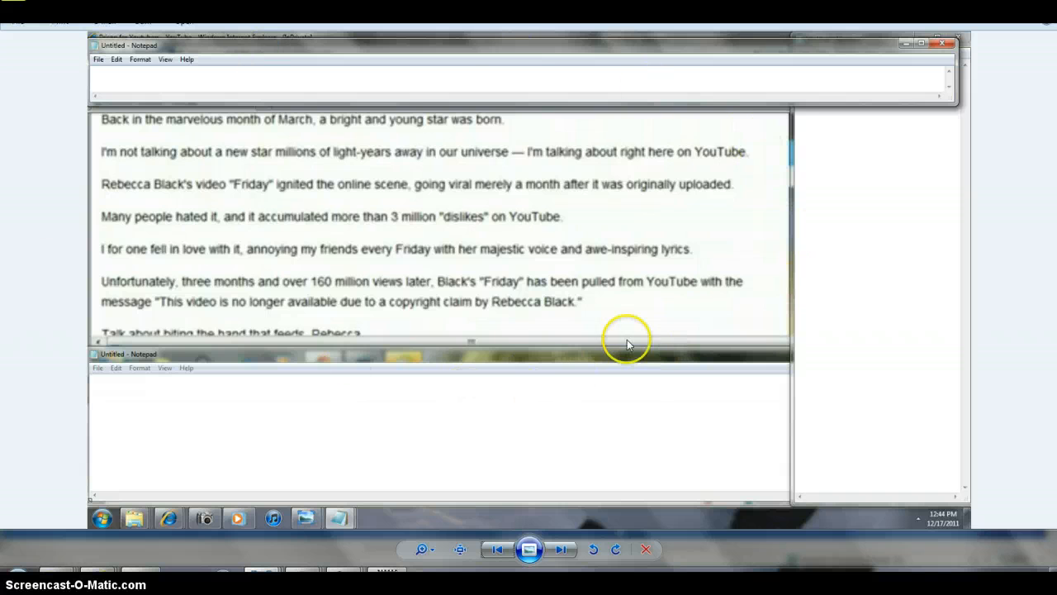
pyautogui.moveTo(360, 353)
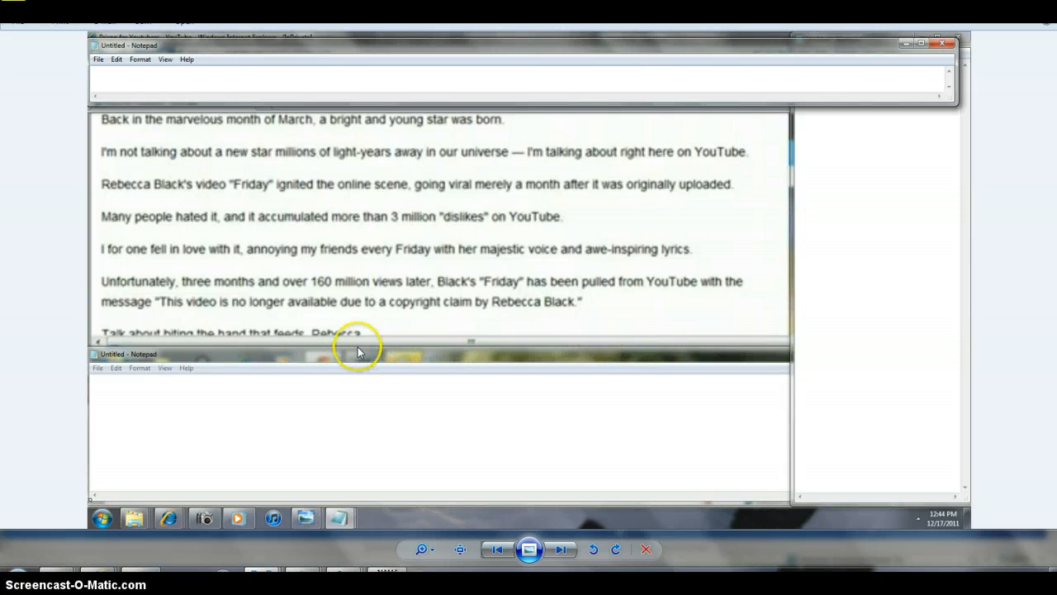
pyautogui.moveTo(515, 347)
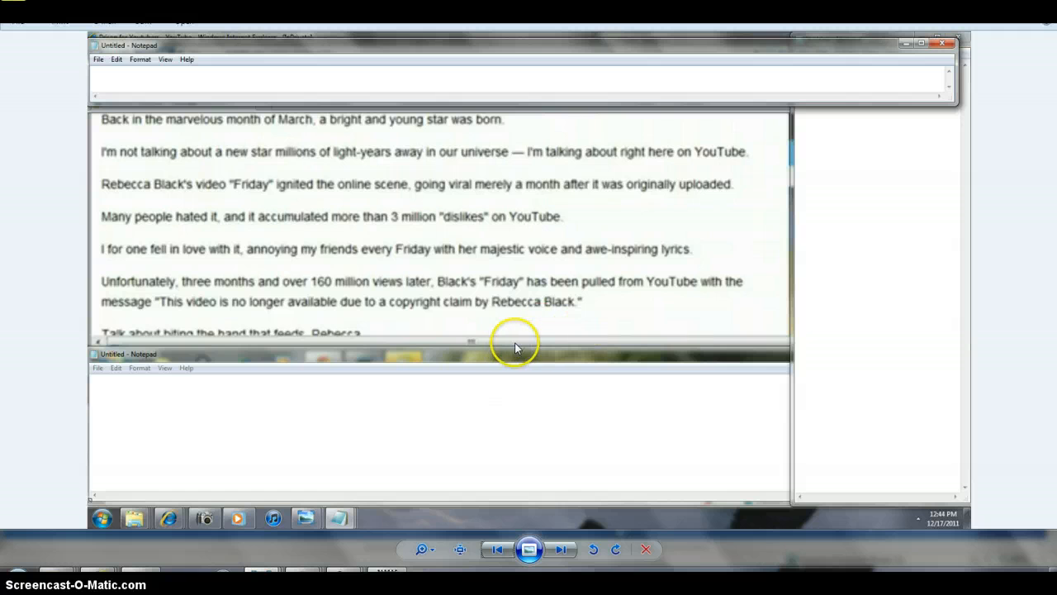
pyautogui.moveTo(334, 295)
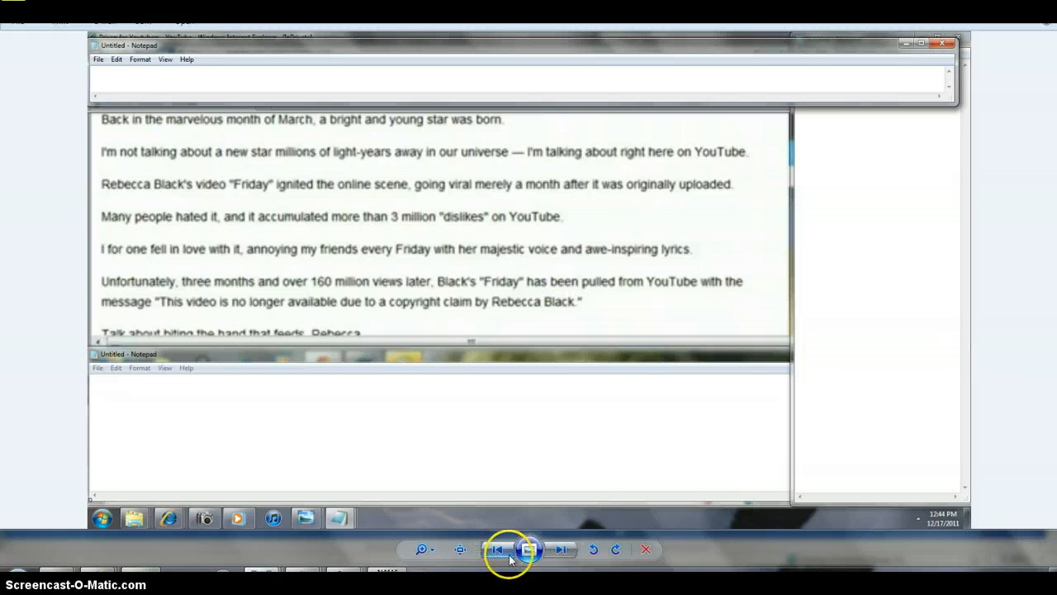
pyautogui.moveTo(566, 359)
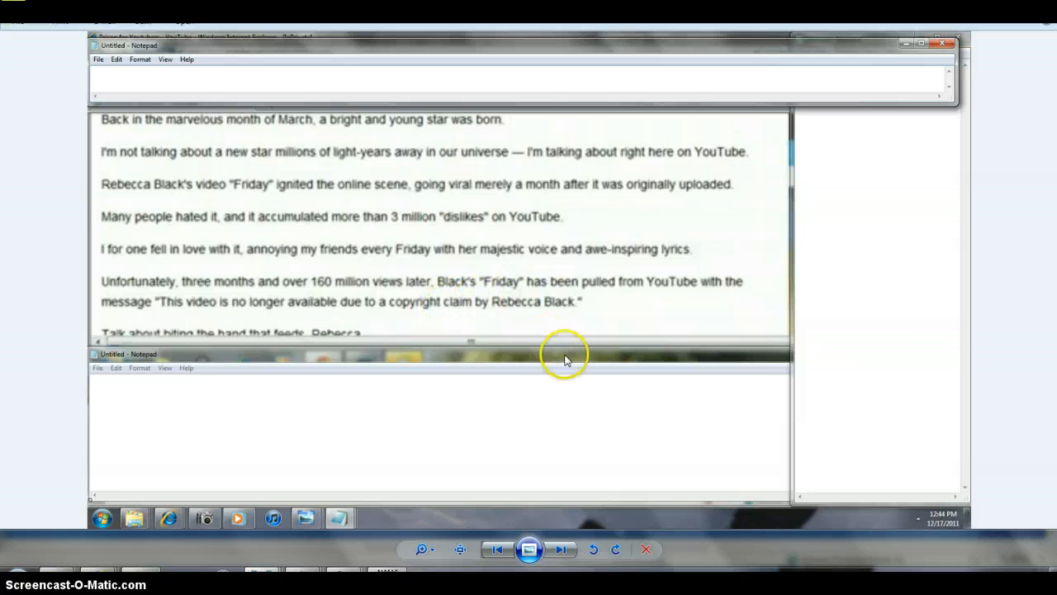
pyautogui.moveTo(501, 570)
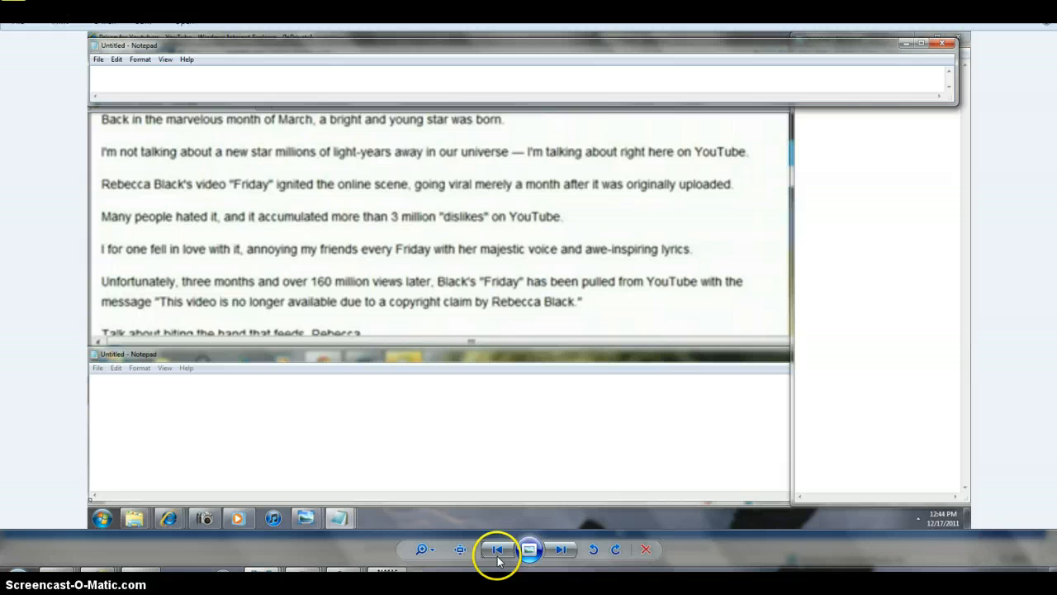
pyautogui.moveTo(496, 549)
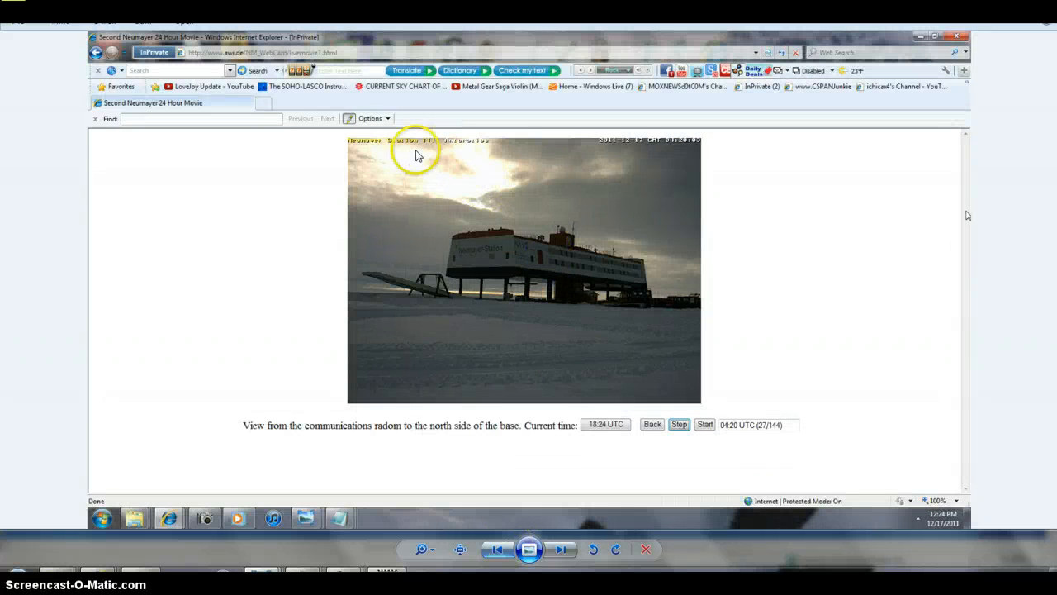
pyautogui.moveTo(498, 549)
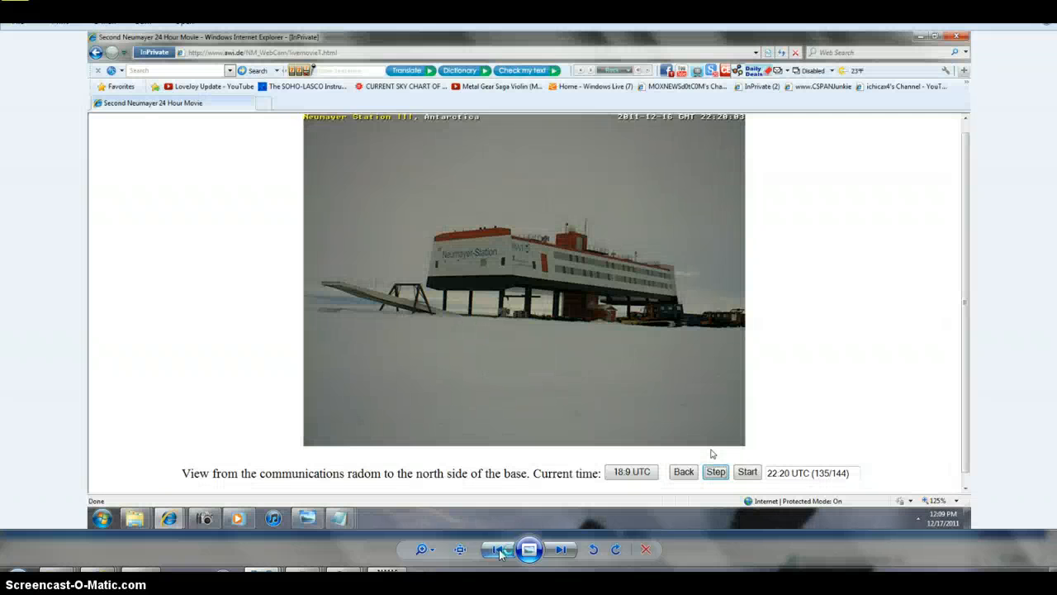
# Step: Go back to the 22:10 UTC Neumayer webcam frame showing a bird above the station
pyautogui.click(716, 472)
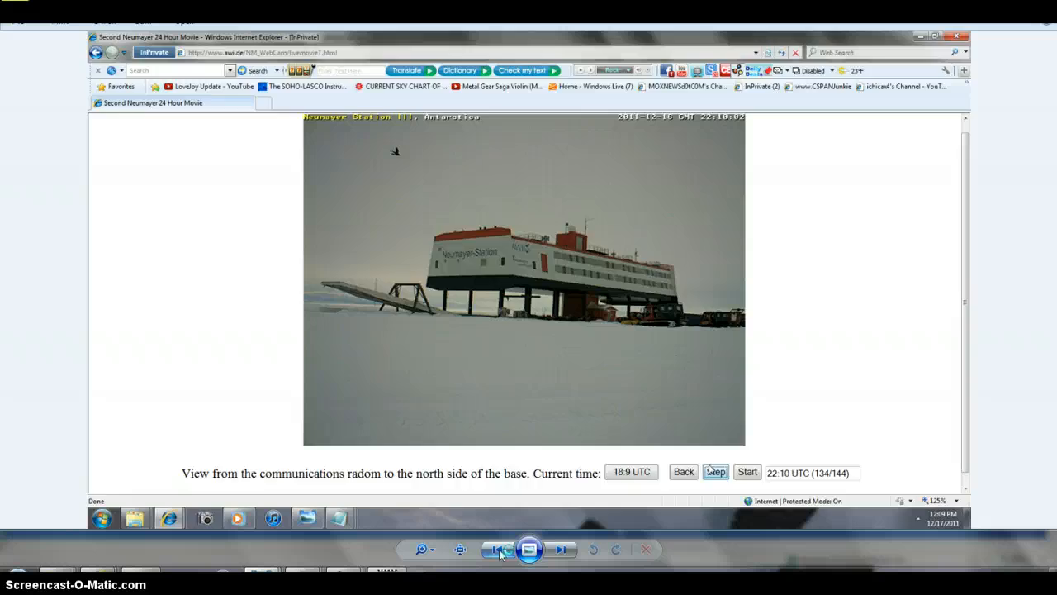